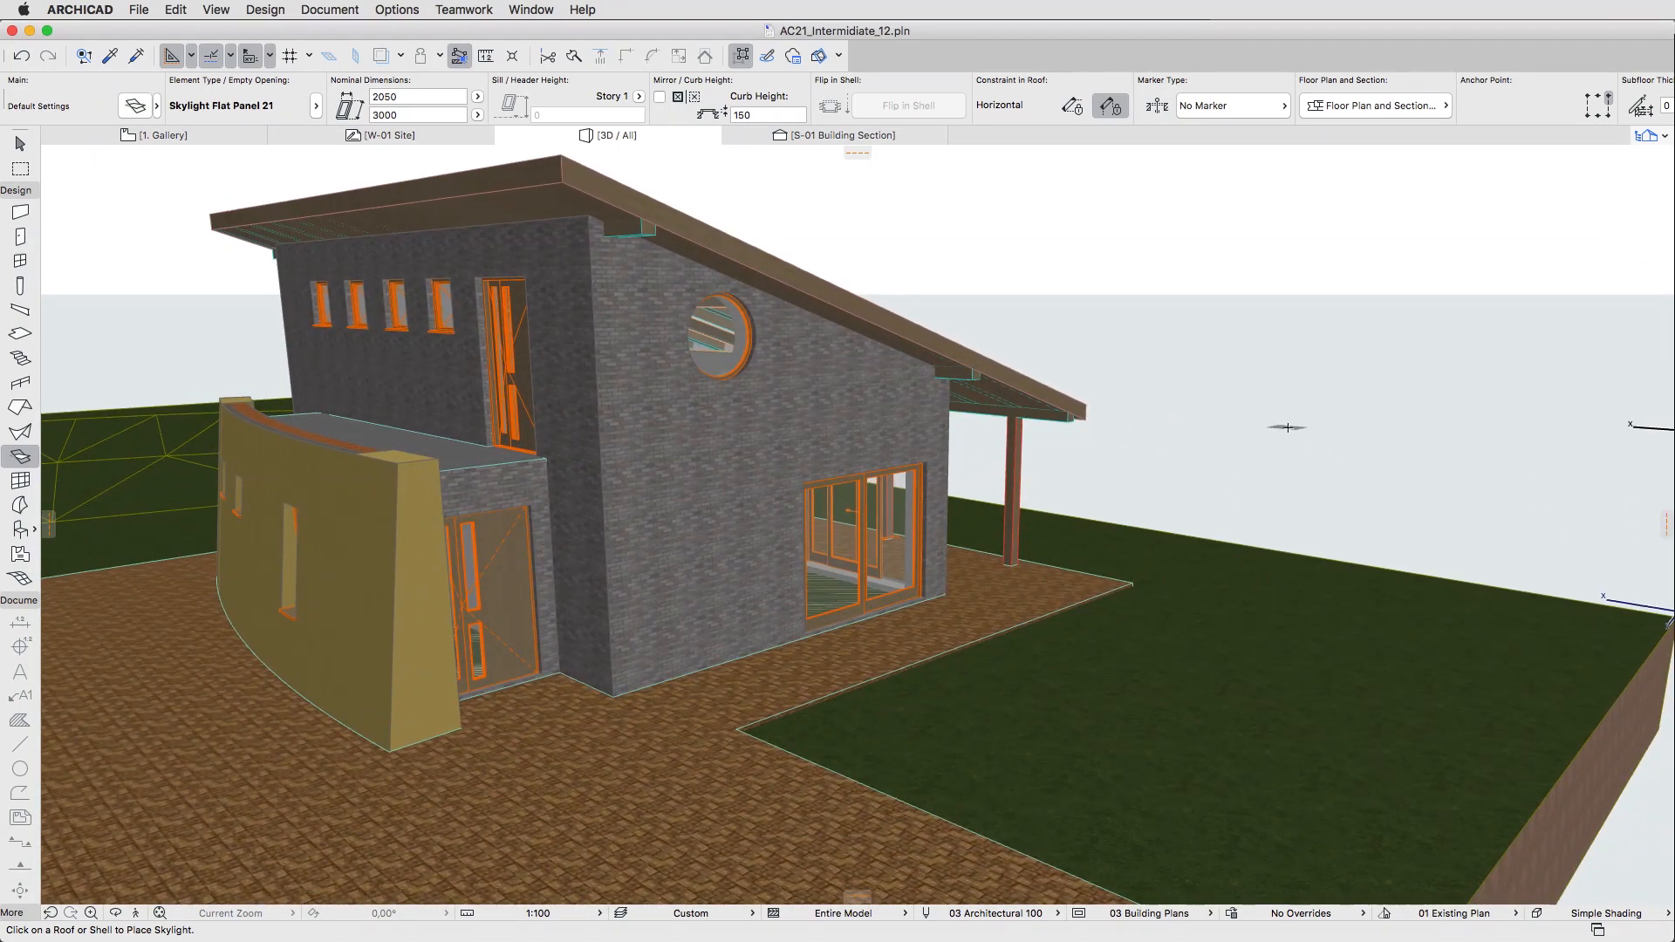
{"action": "mouse_move", "coordinate": [1158, 464]}
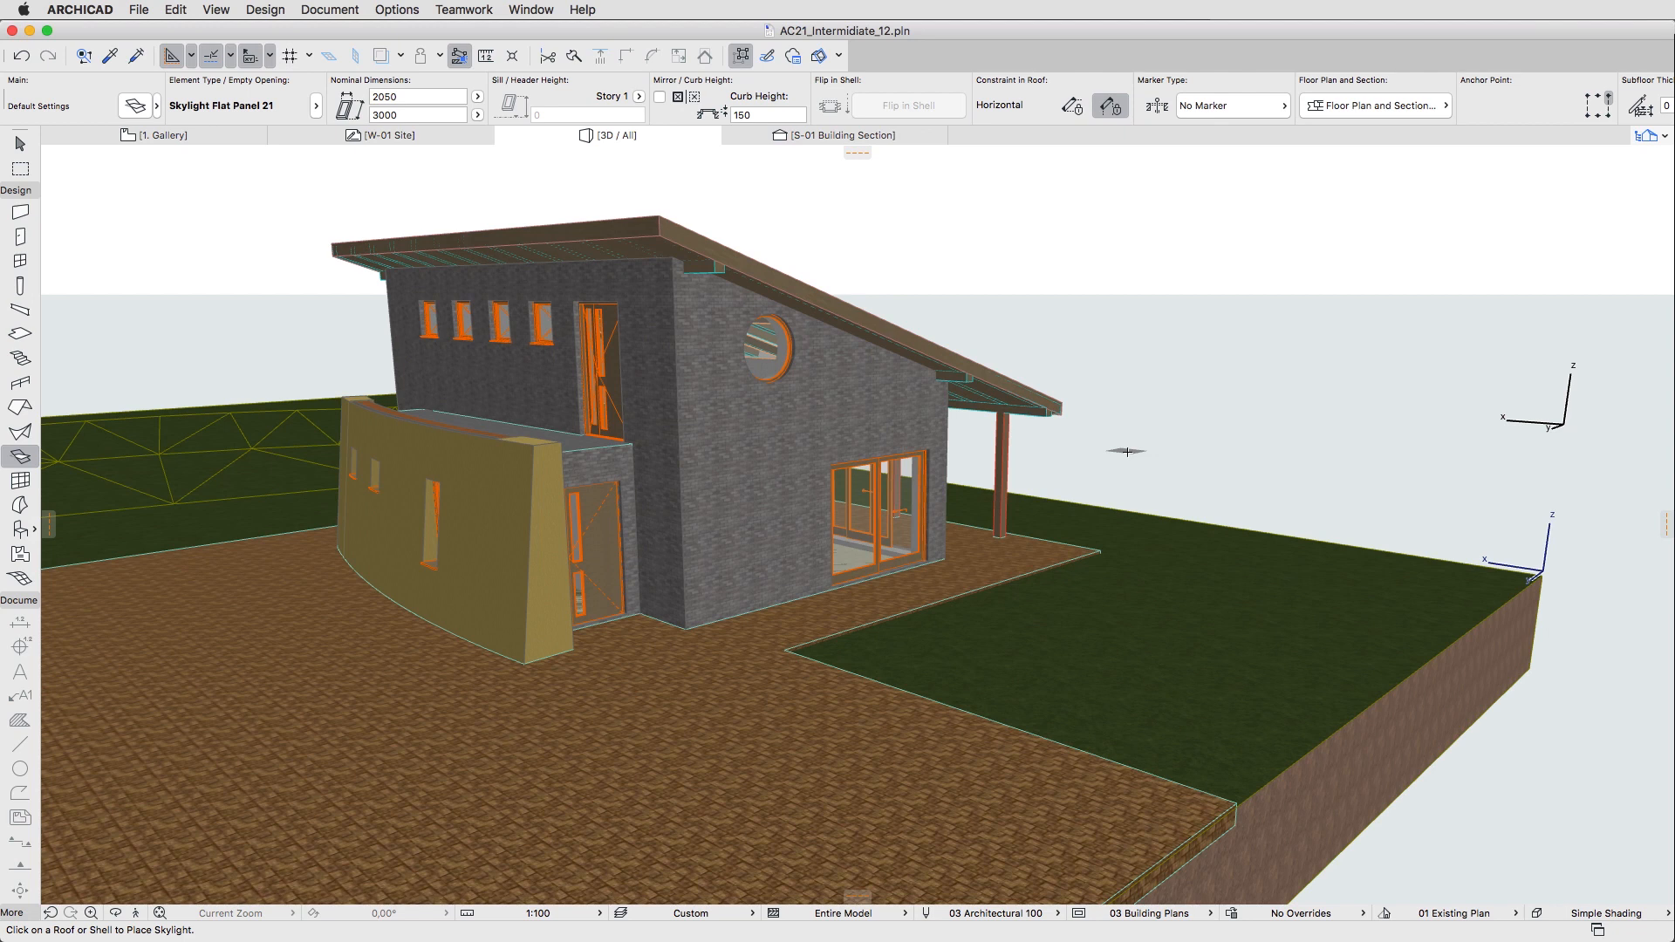
Select the paved terrace slab and open the Edit menu's editing commands.
{"action": "left_click", "coordinate": [20, 144]}
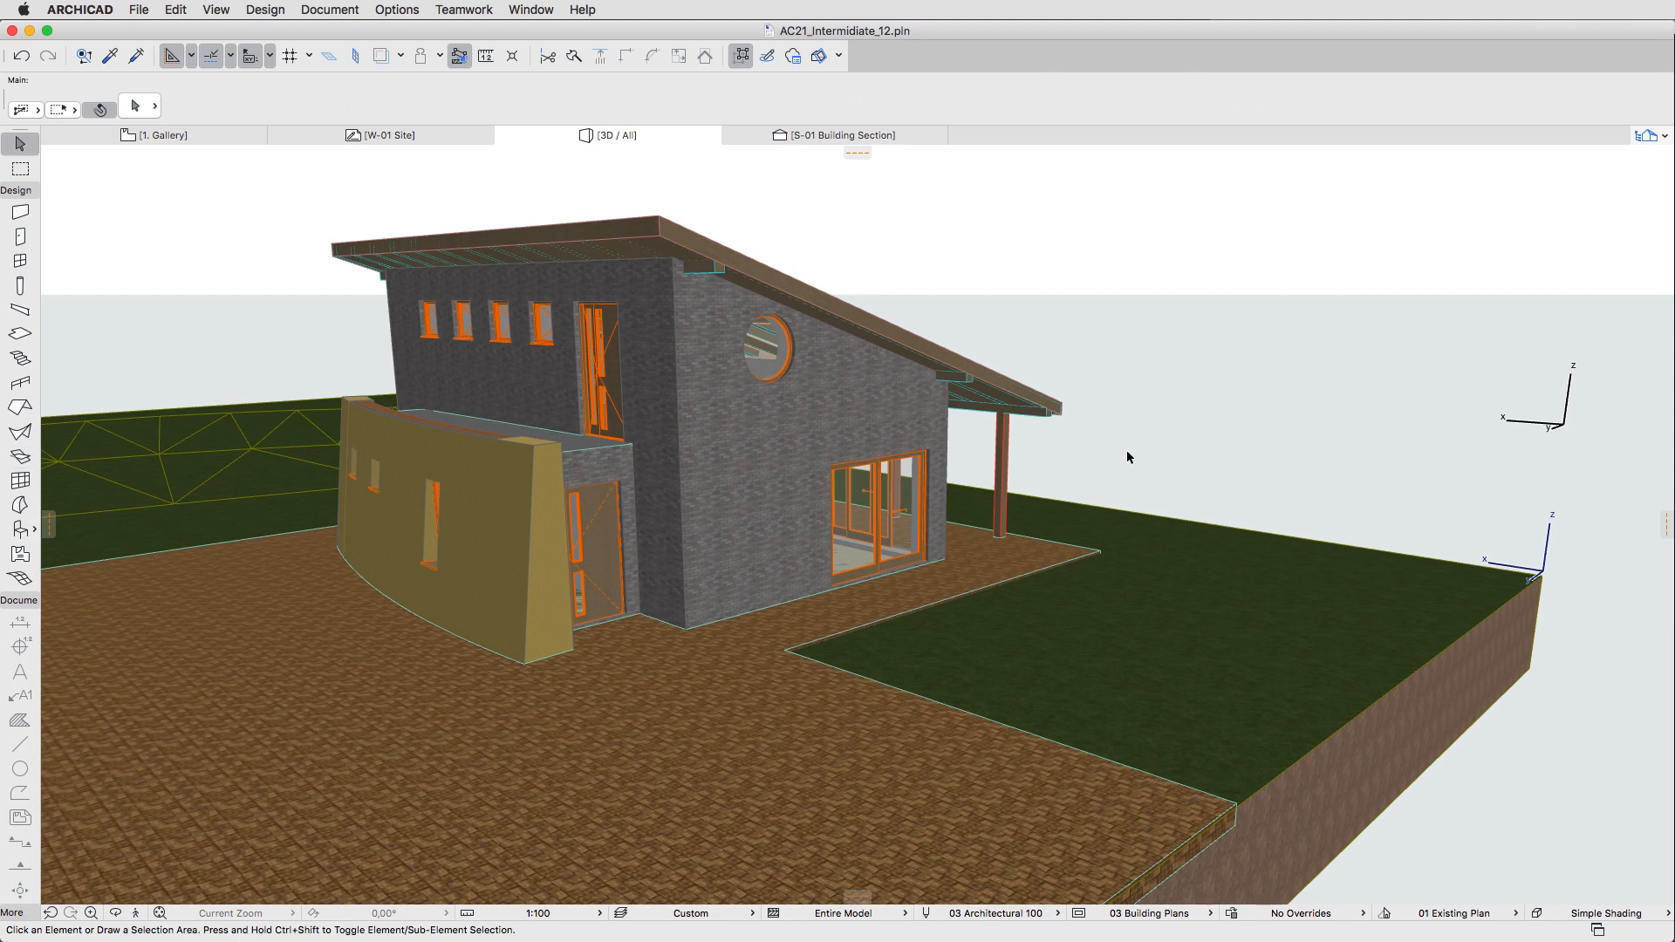
{"action": "mouse_move", "coordinate": [1047, 564]}
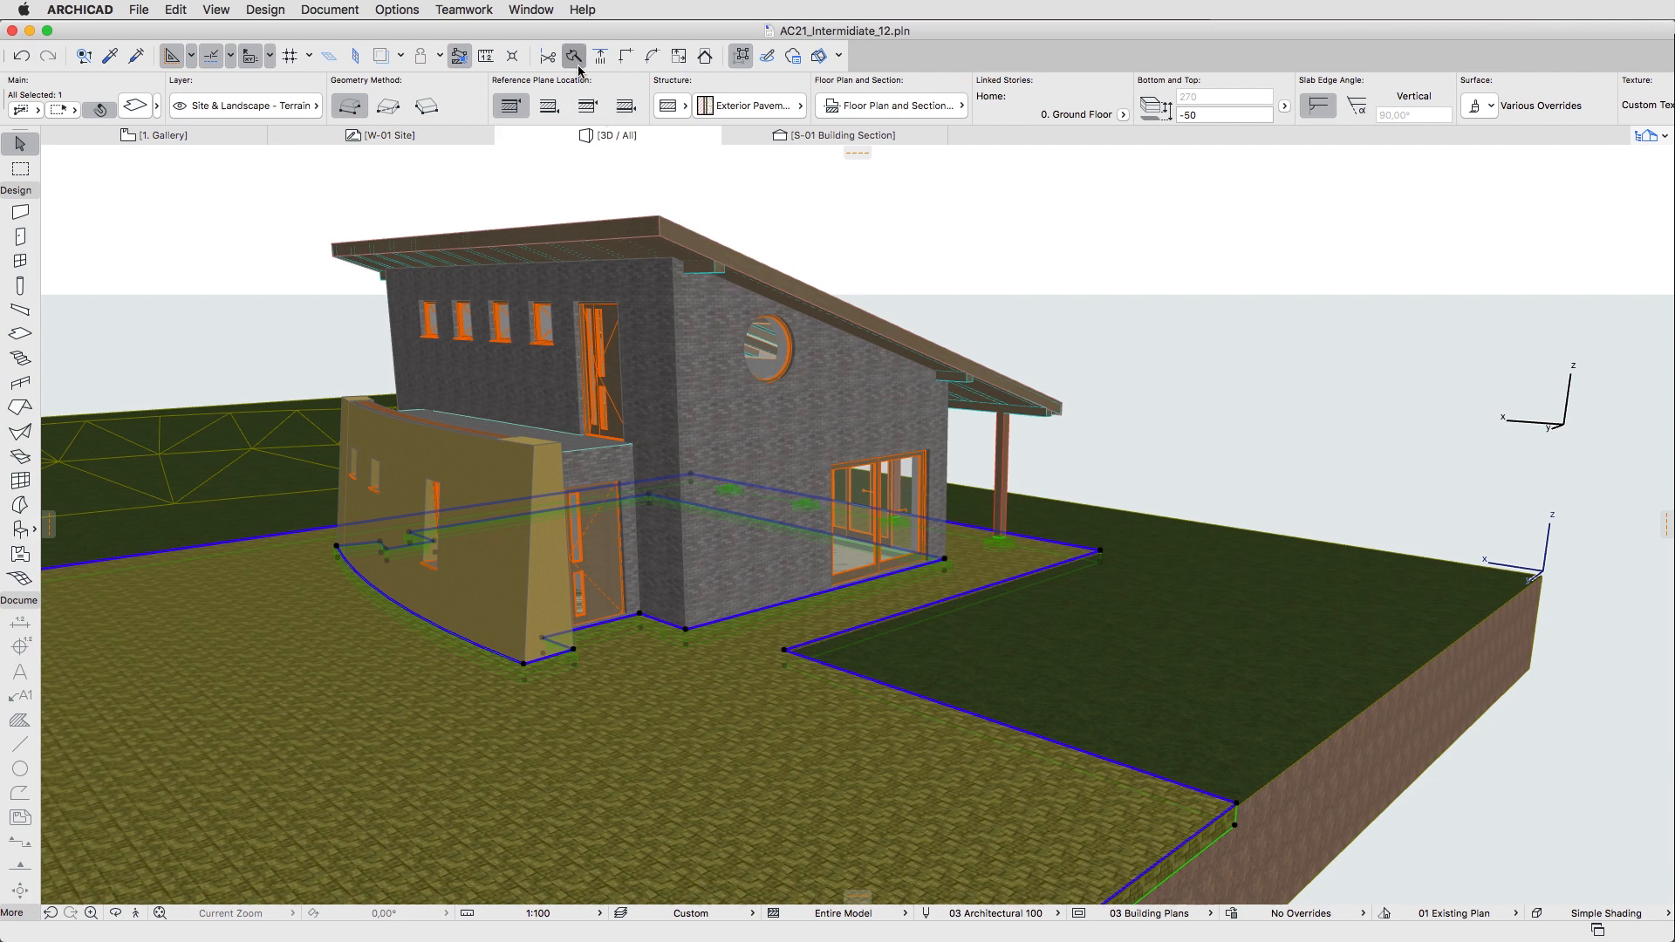
{"action": "left_click", "coordinate": [574, 56]}
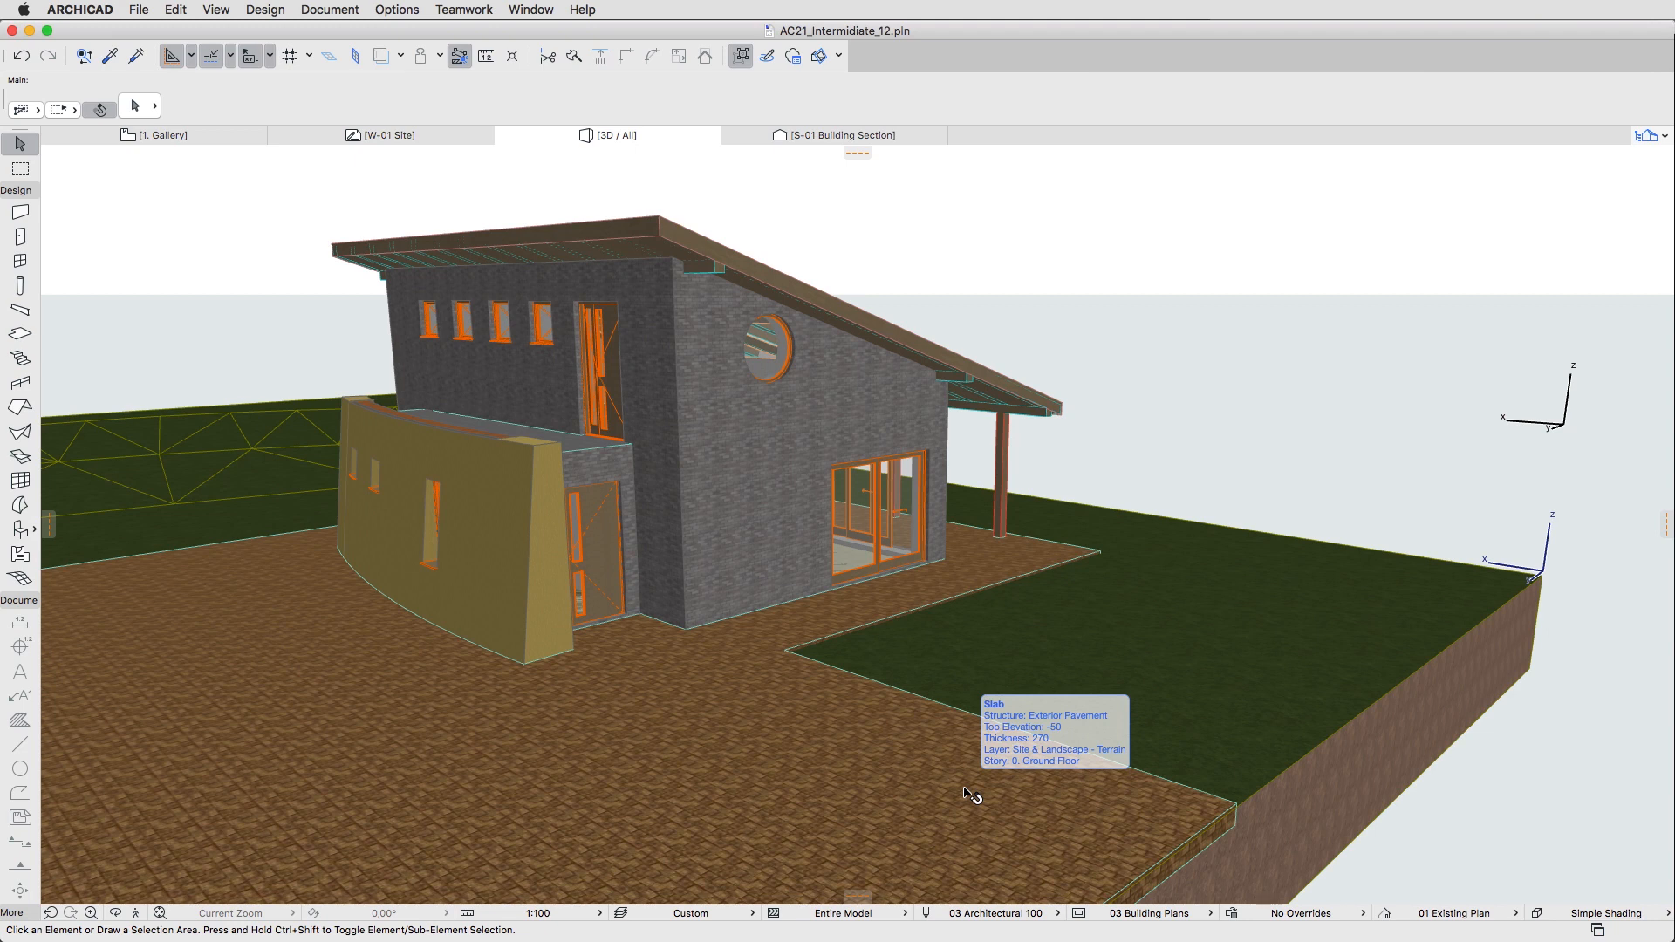
{"action": "left_click", "coordinate": [260, 11]}
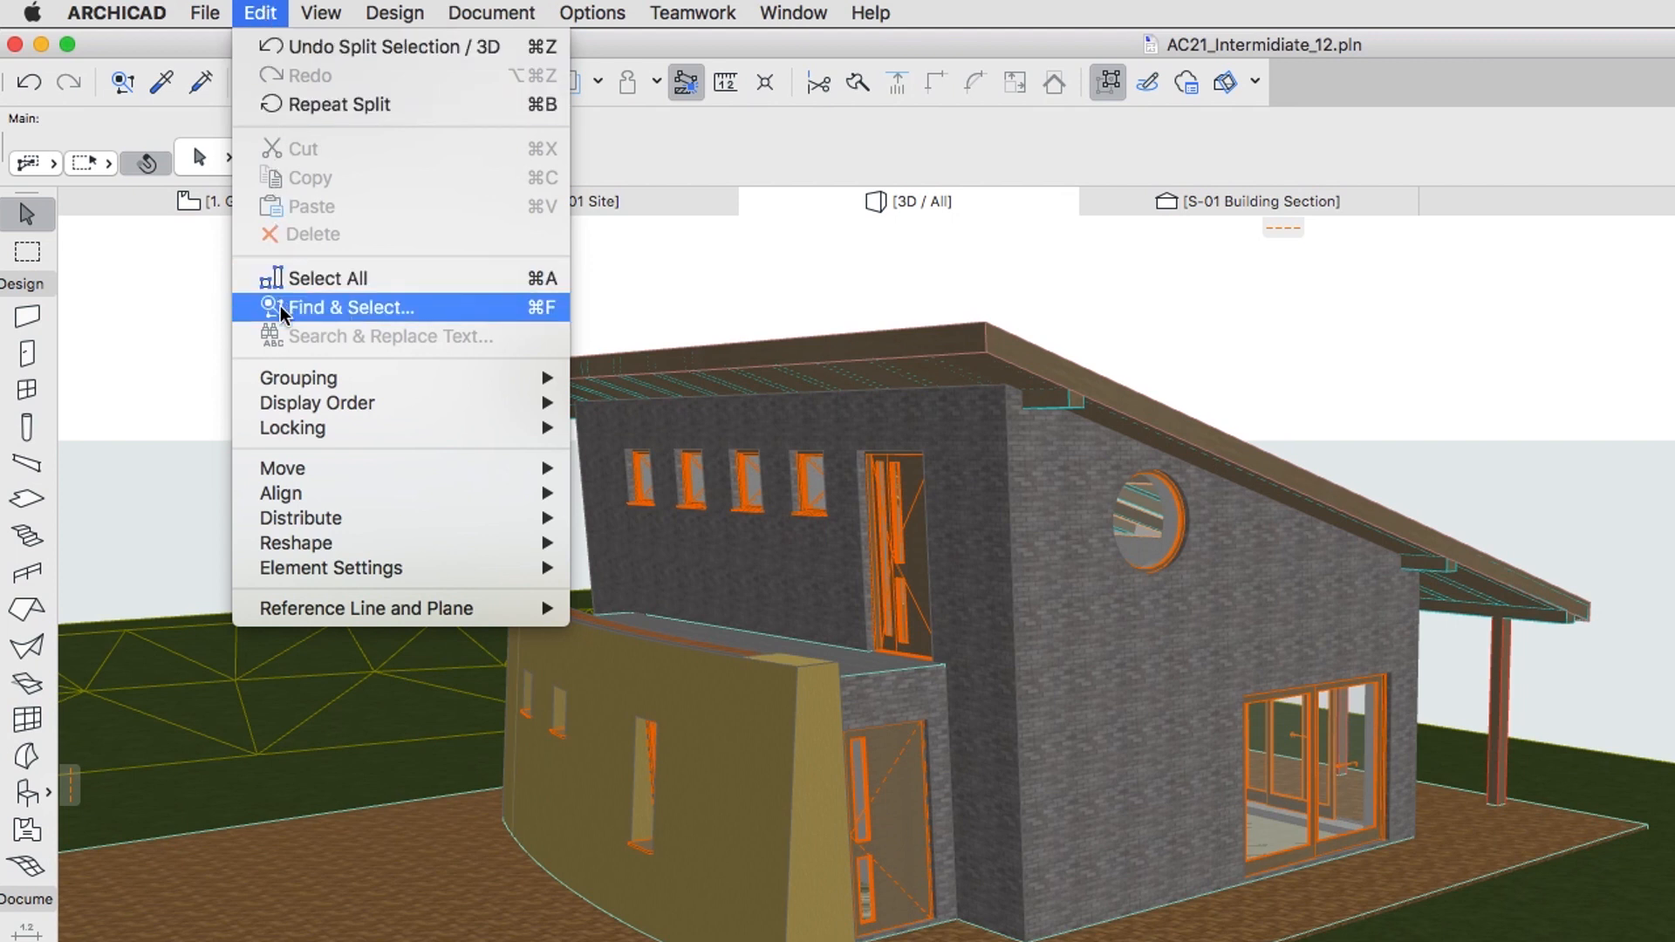
{"action": "mouse_move", "coordinate": [547, 325]}
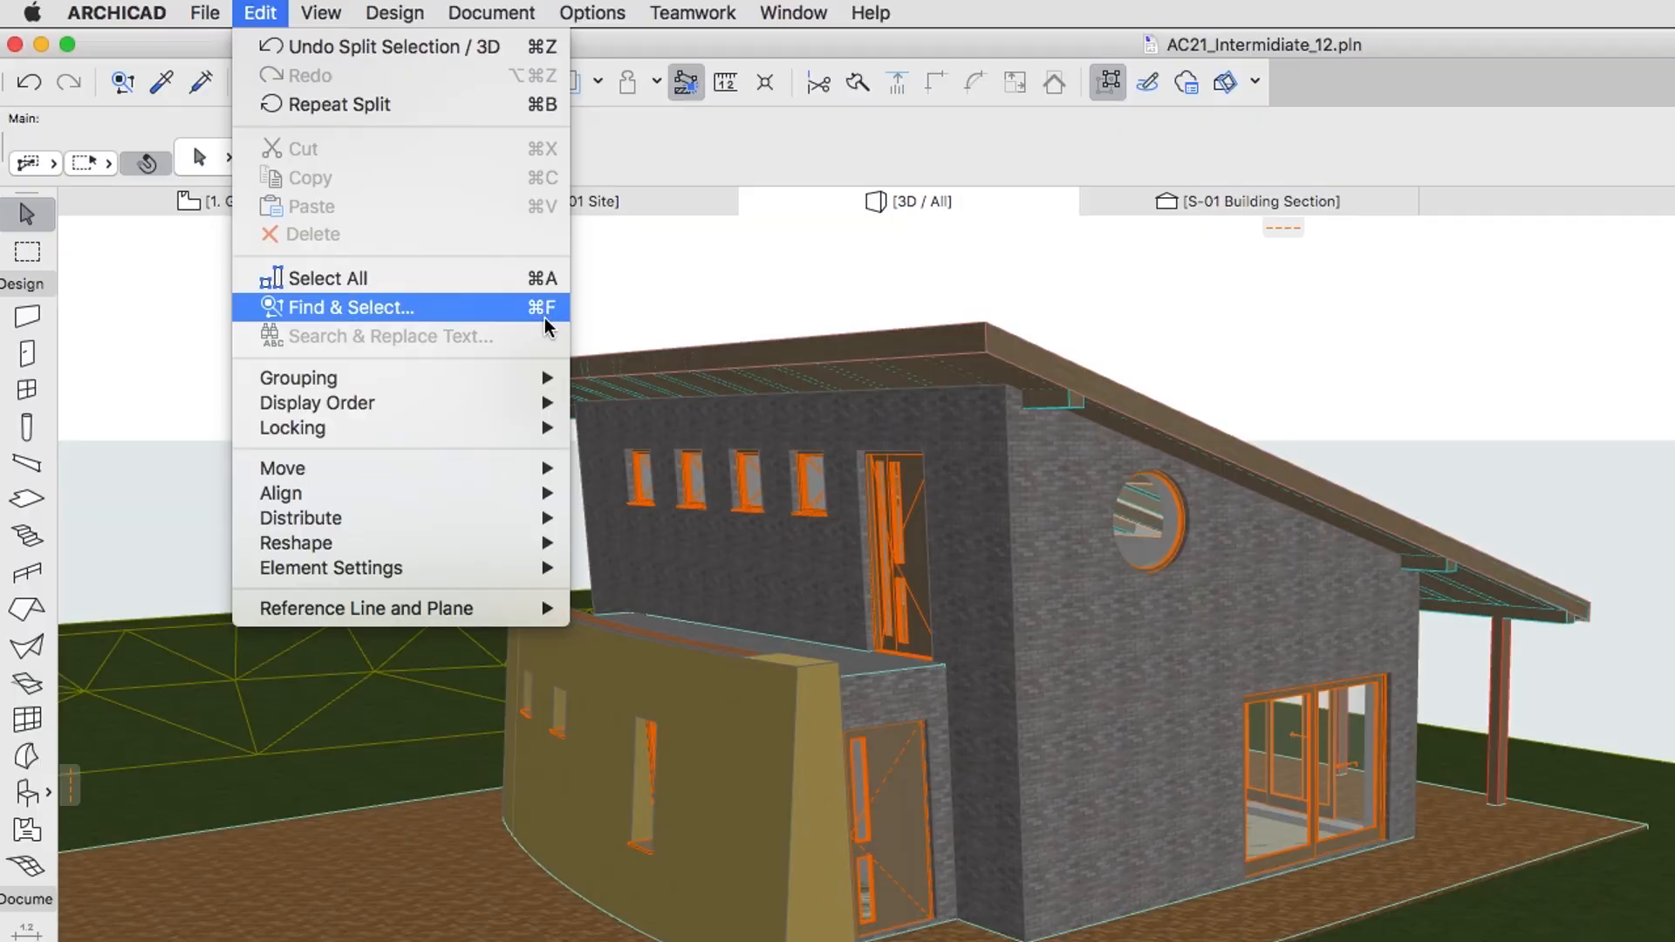
Set Find & Select to find walls whose Building Material is Reinforced Concrete.
{"action": "left_click", "coordinate": [348, 308]}
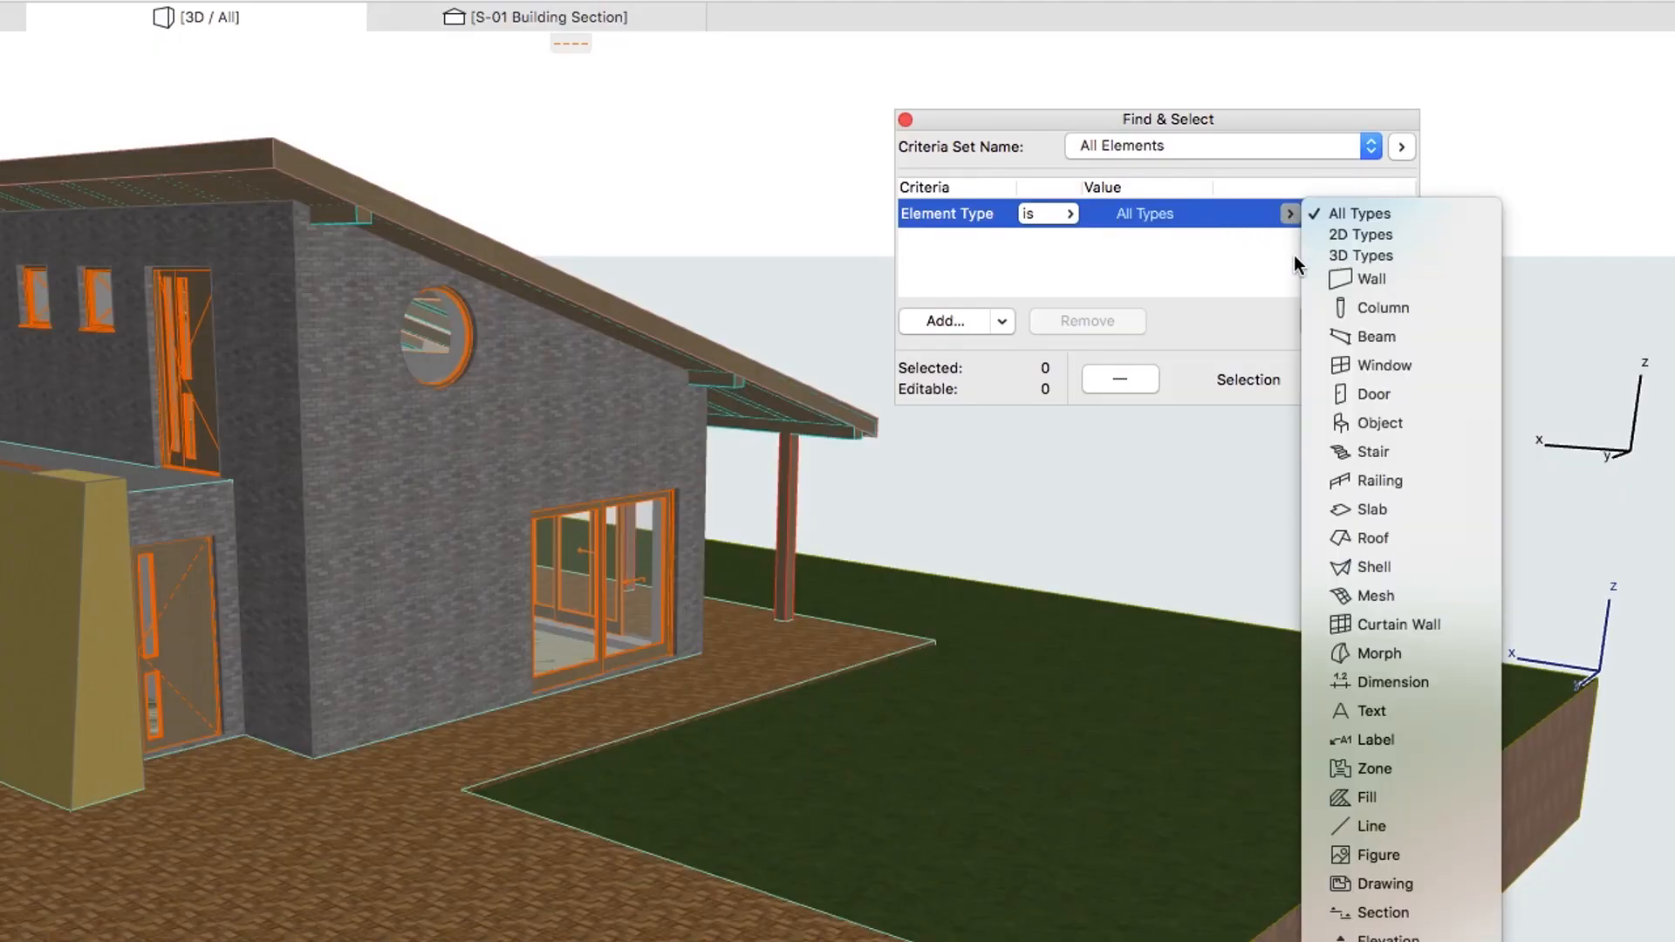
{"action": "mouse_move", "coordinate": [1317, 291]}
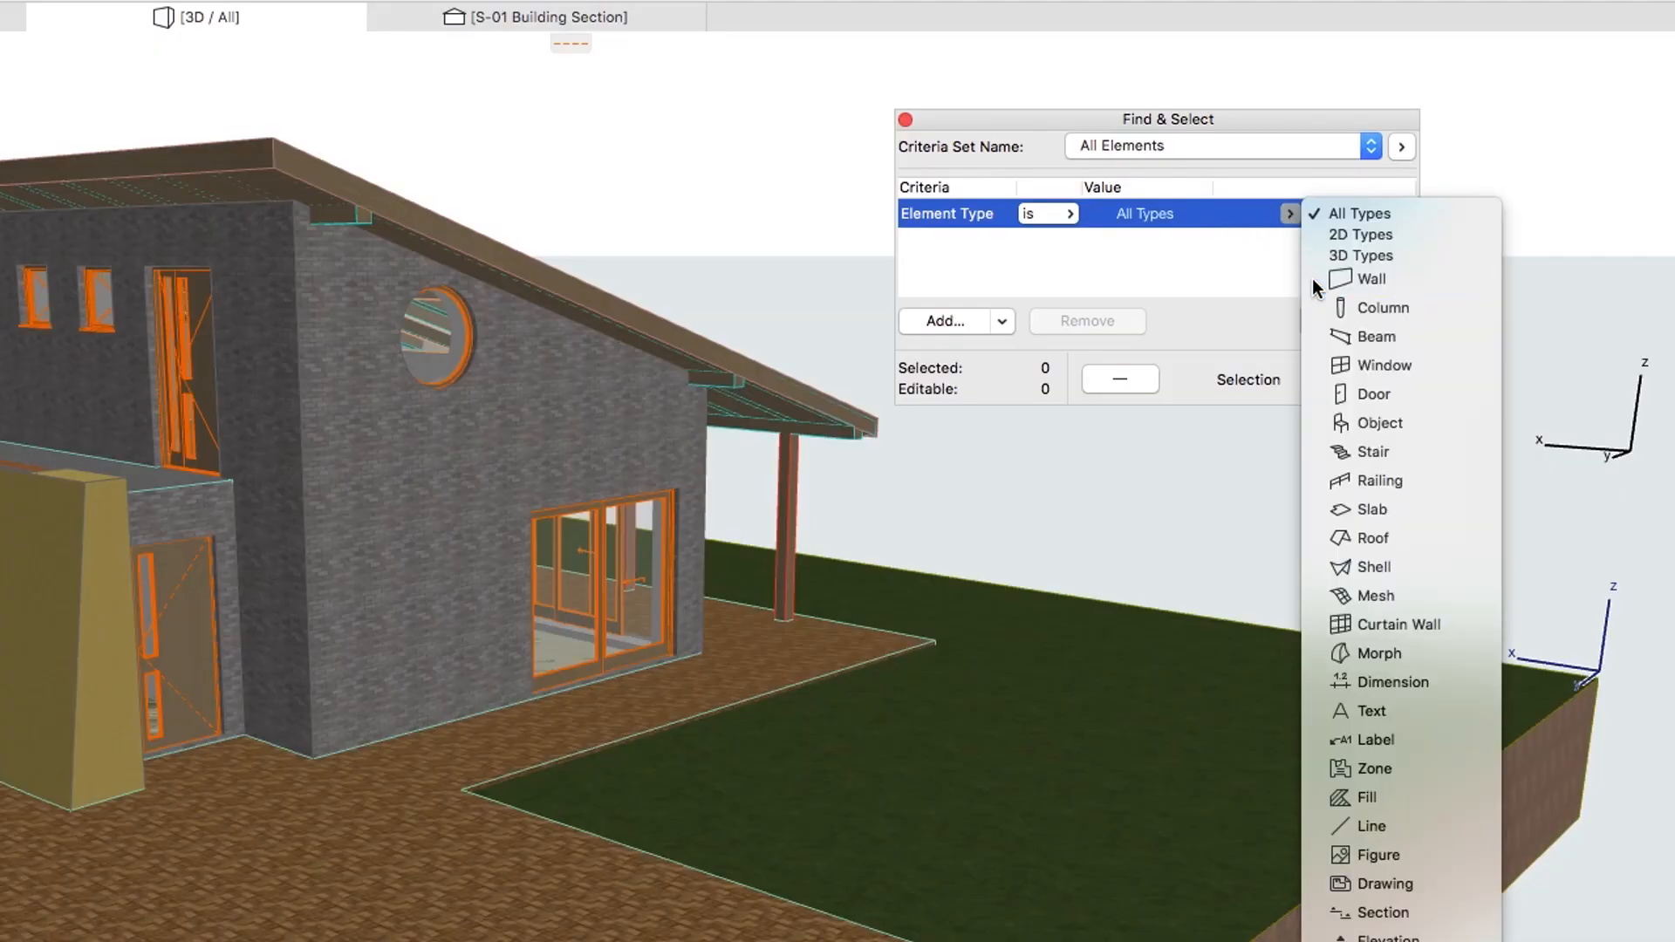
{"action": "left_click", "coordinate": [1370, 279]}
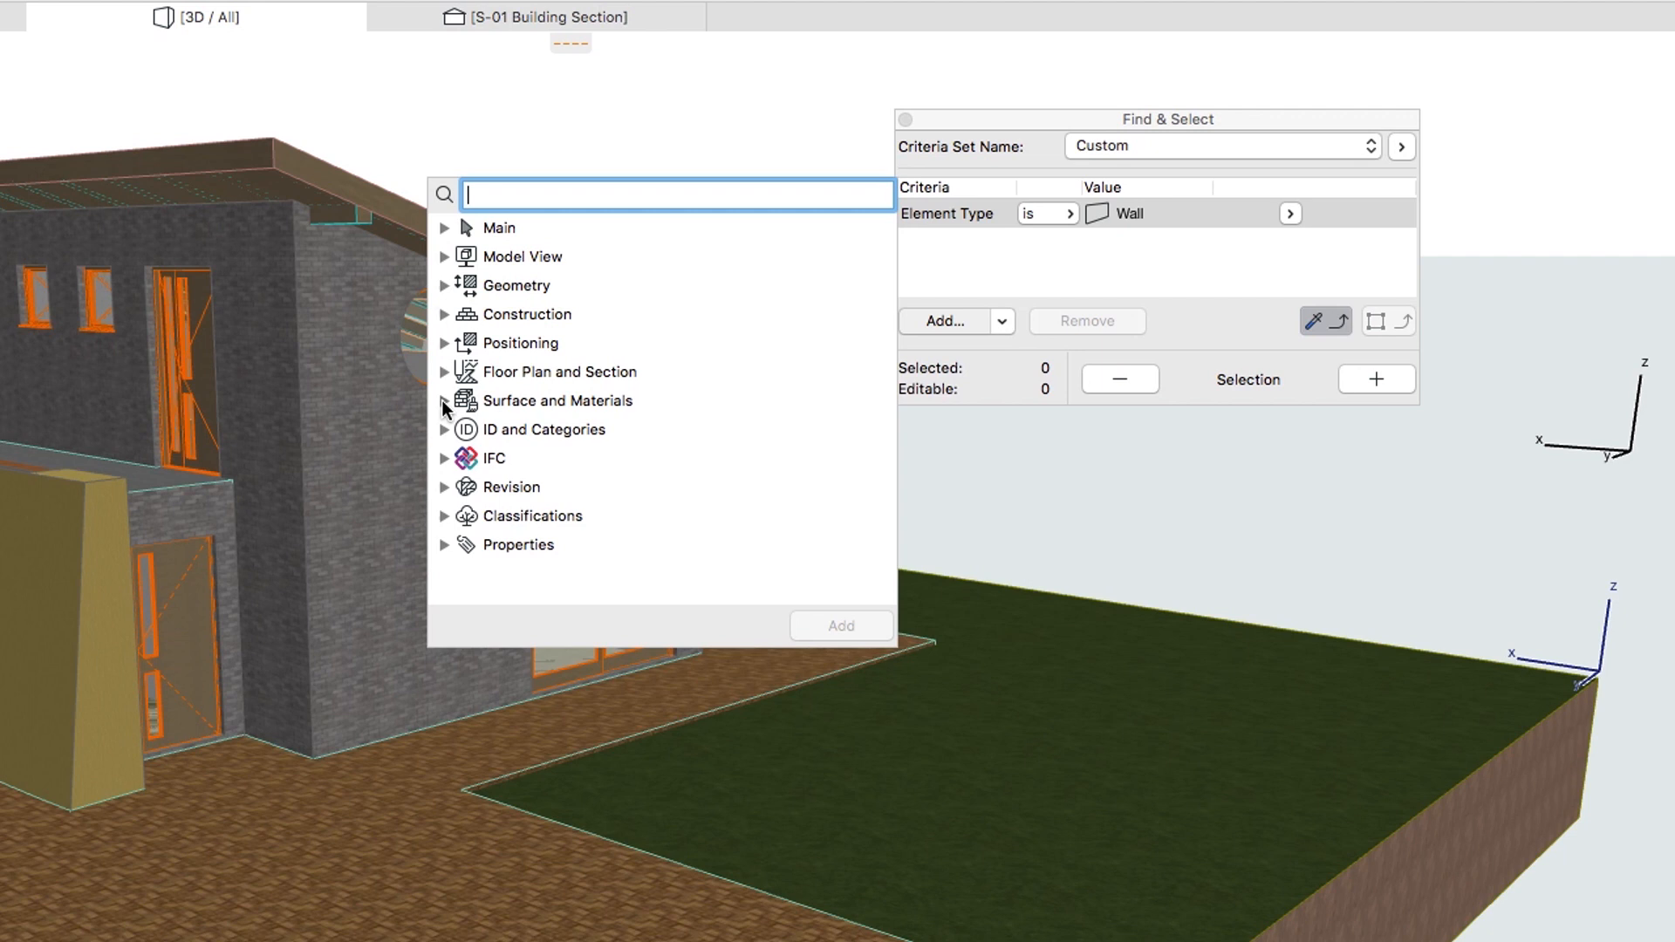
{"action": "left_click", "coordinate": [443, 400]}
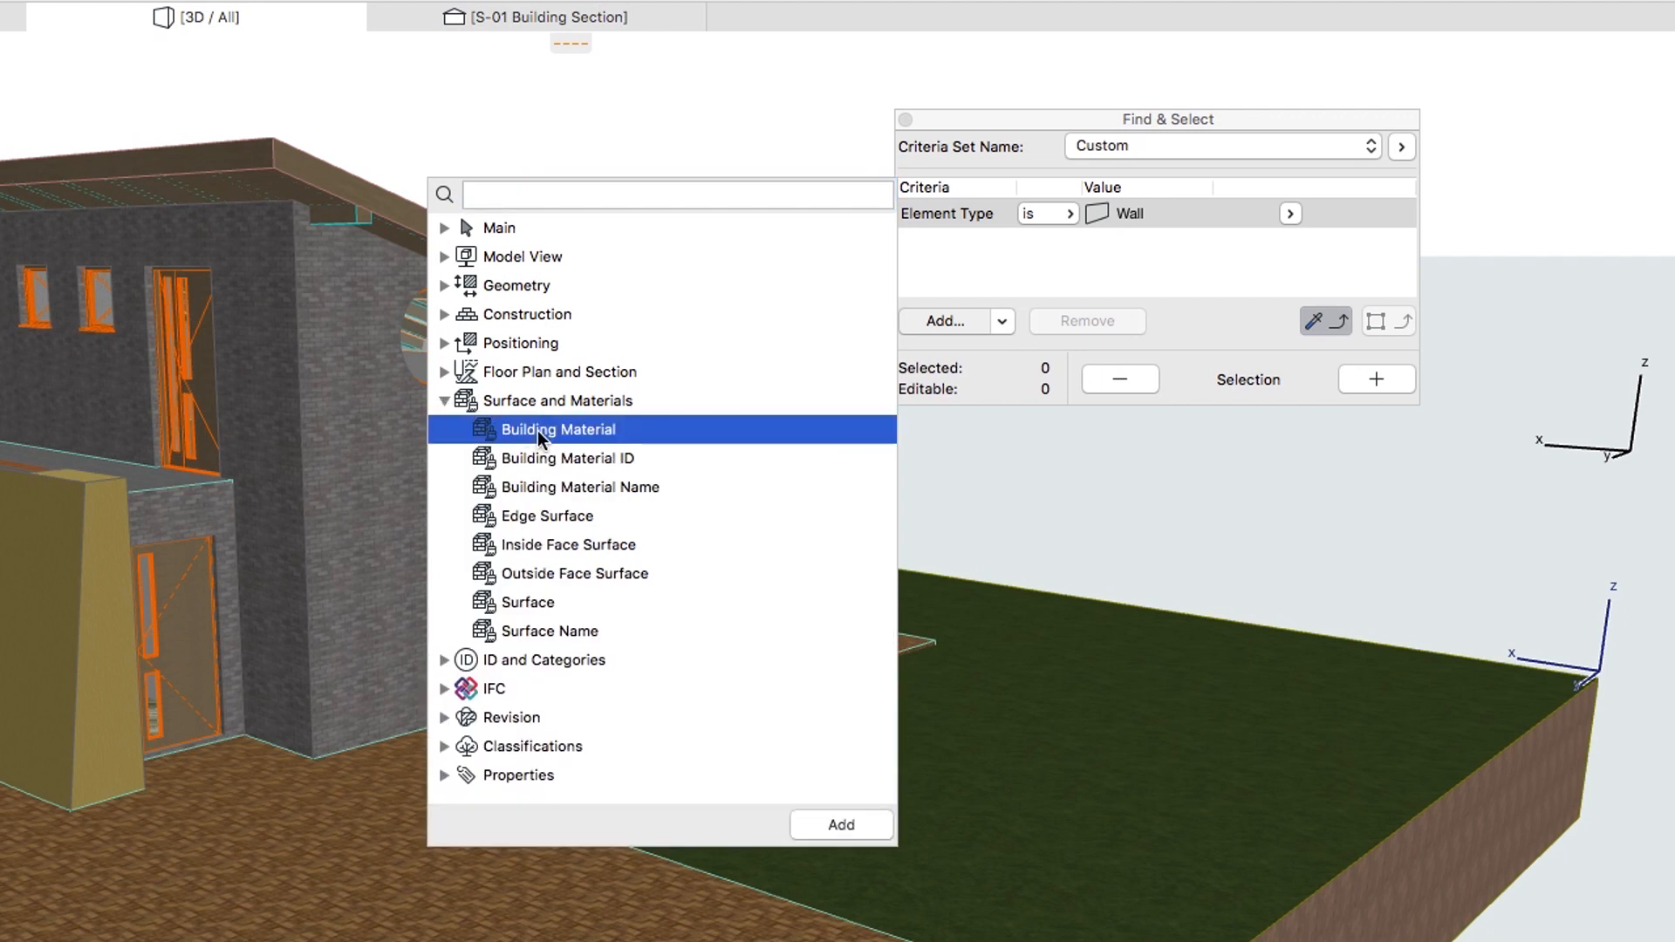
{"action": "mouse_move", "coordinate": [701, 627]}
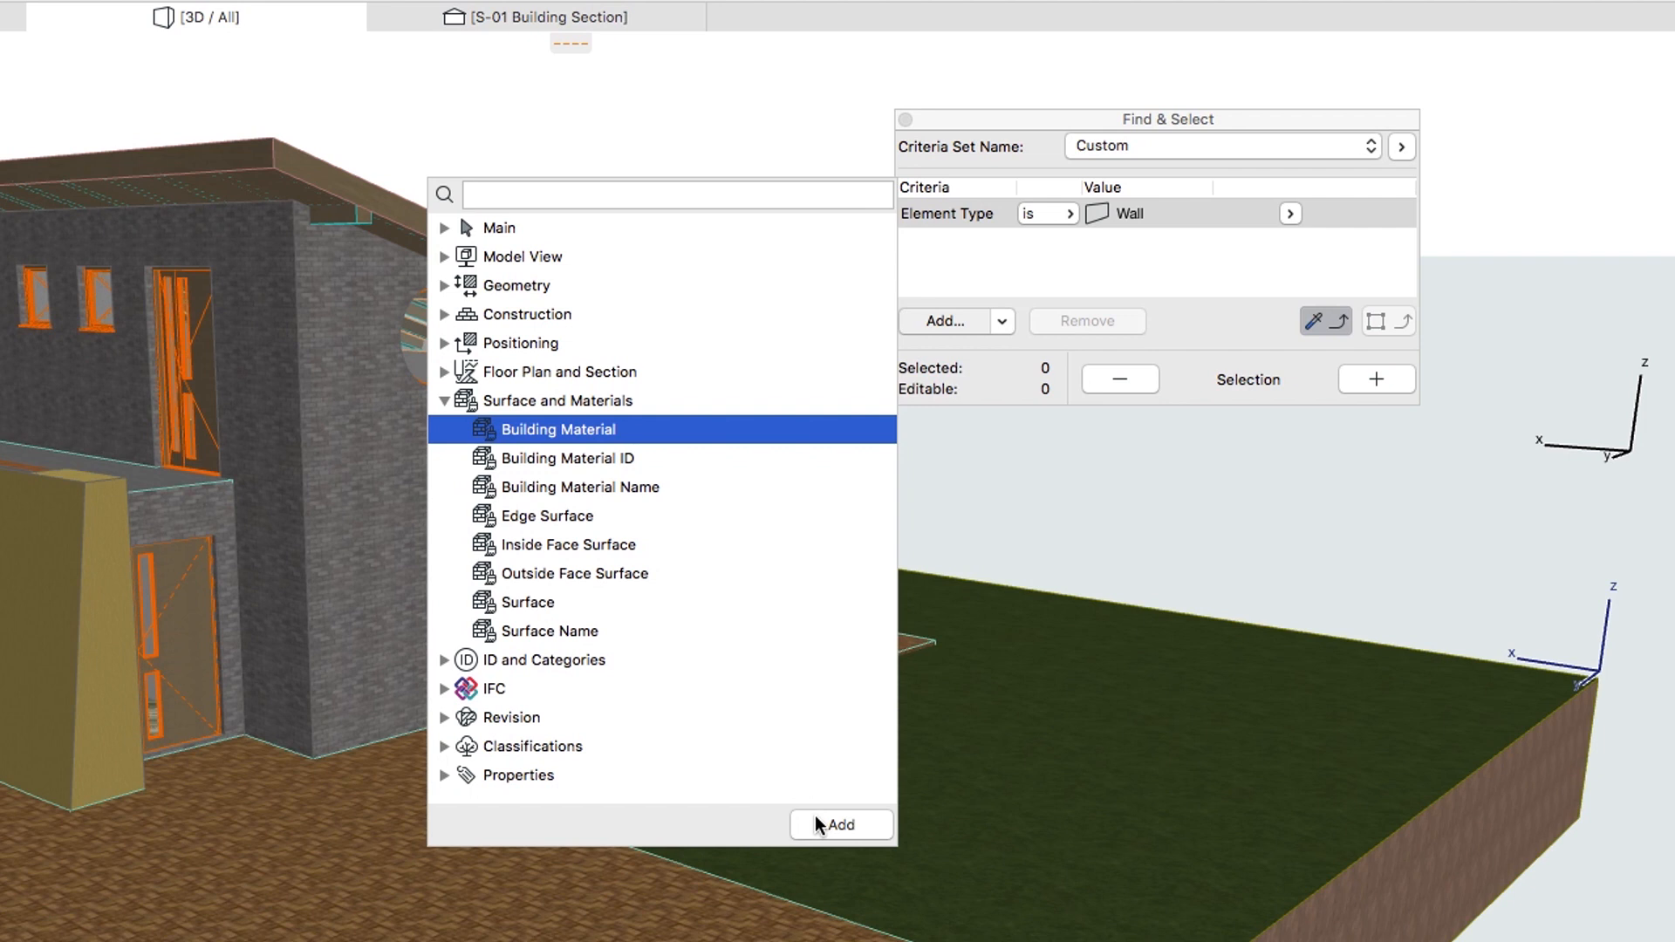
{"action": "mouse_move", "coordinate": [737, 451]}
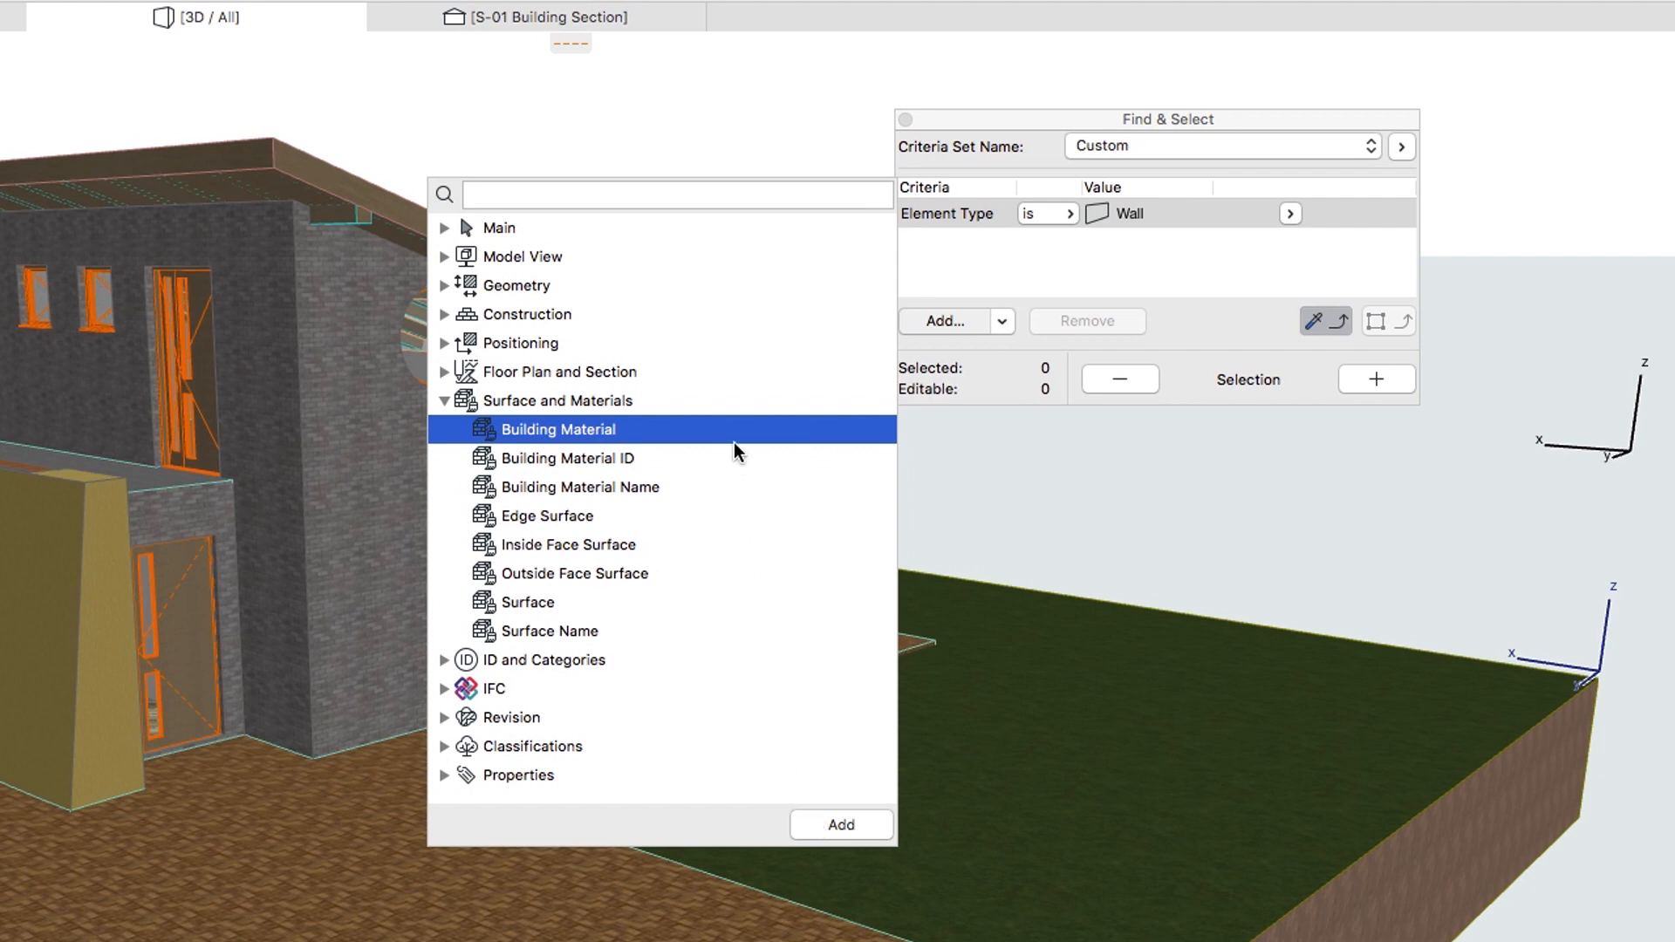
{"action": "left_click", "coordinate": [838, 824]}
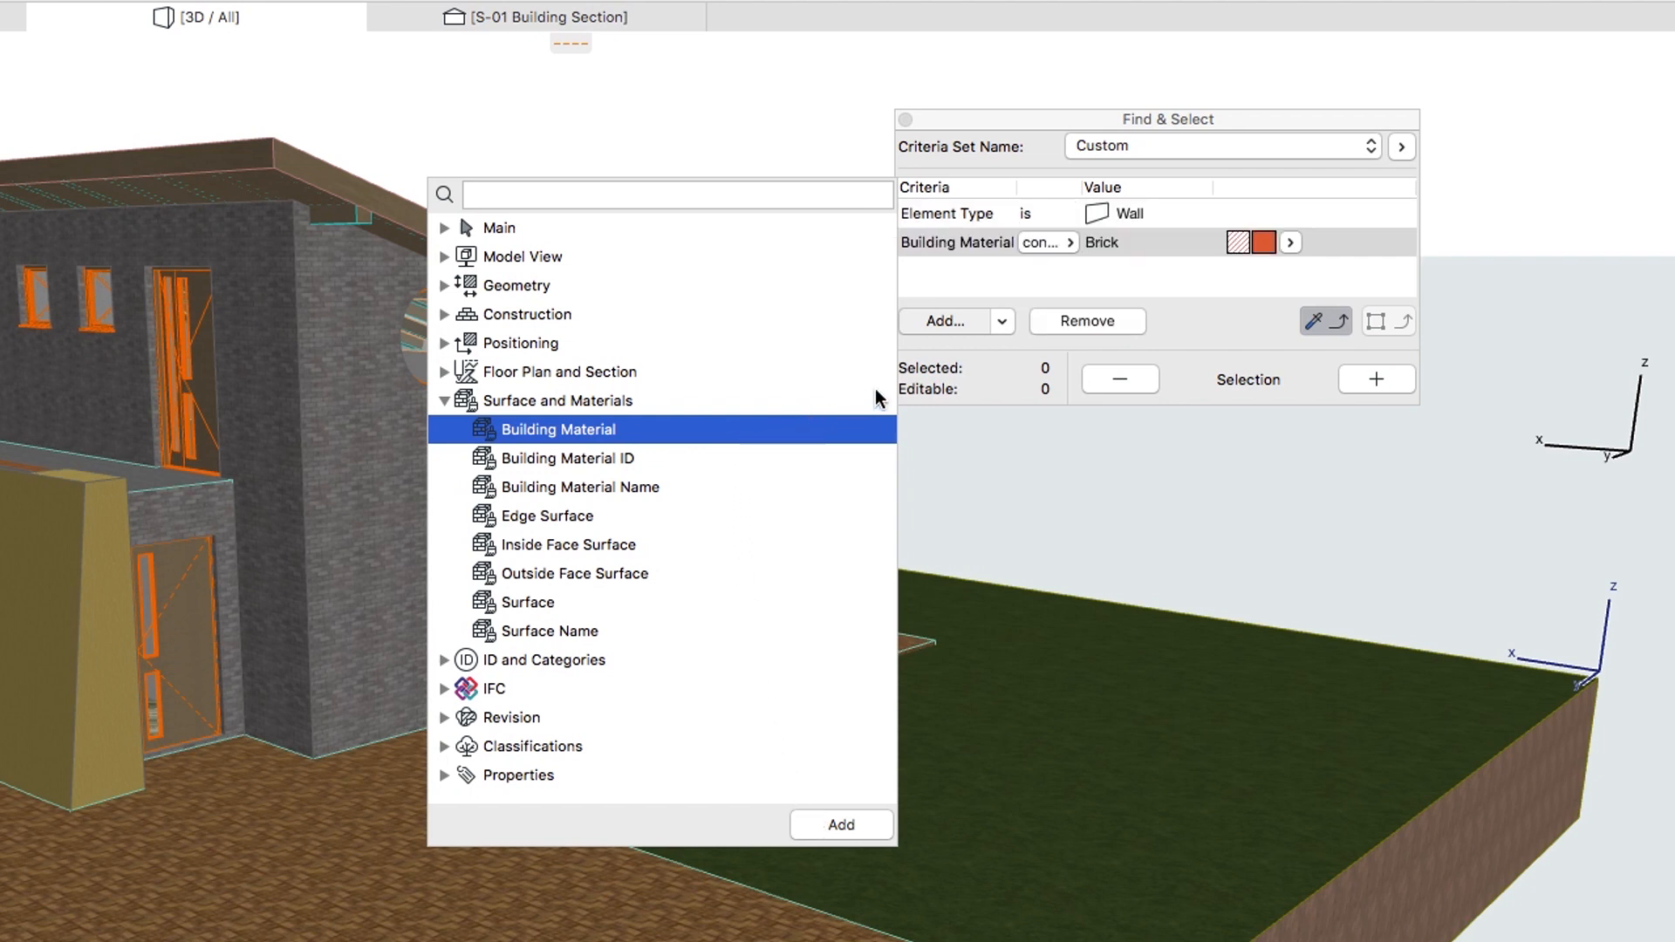
{"action": "left_click", "coordinate": [1289, 243]}
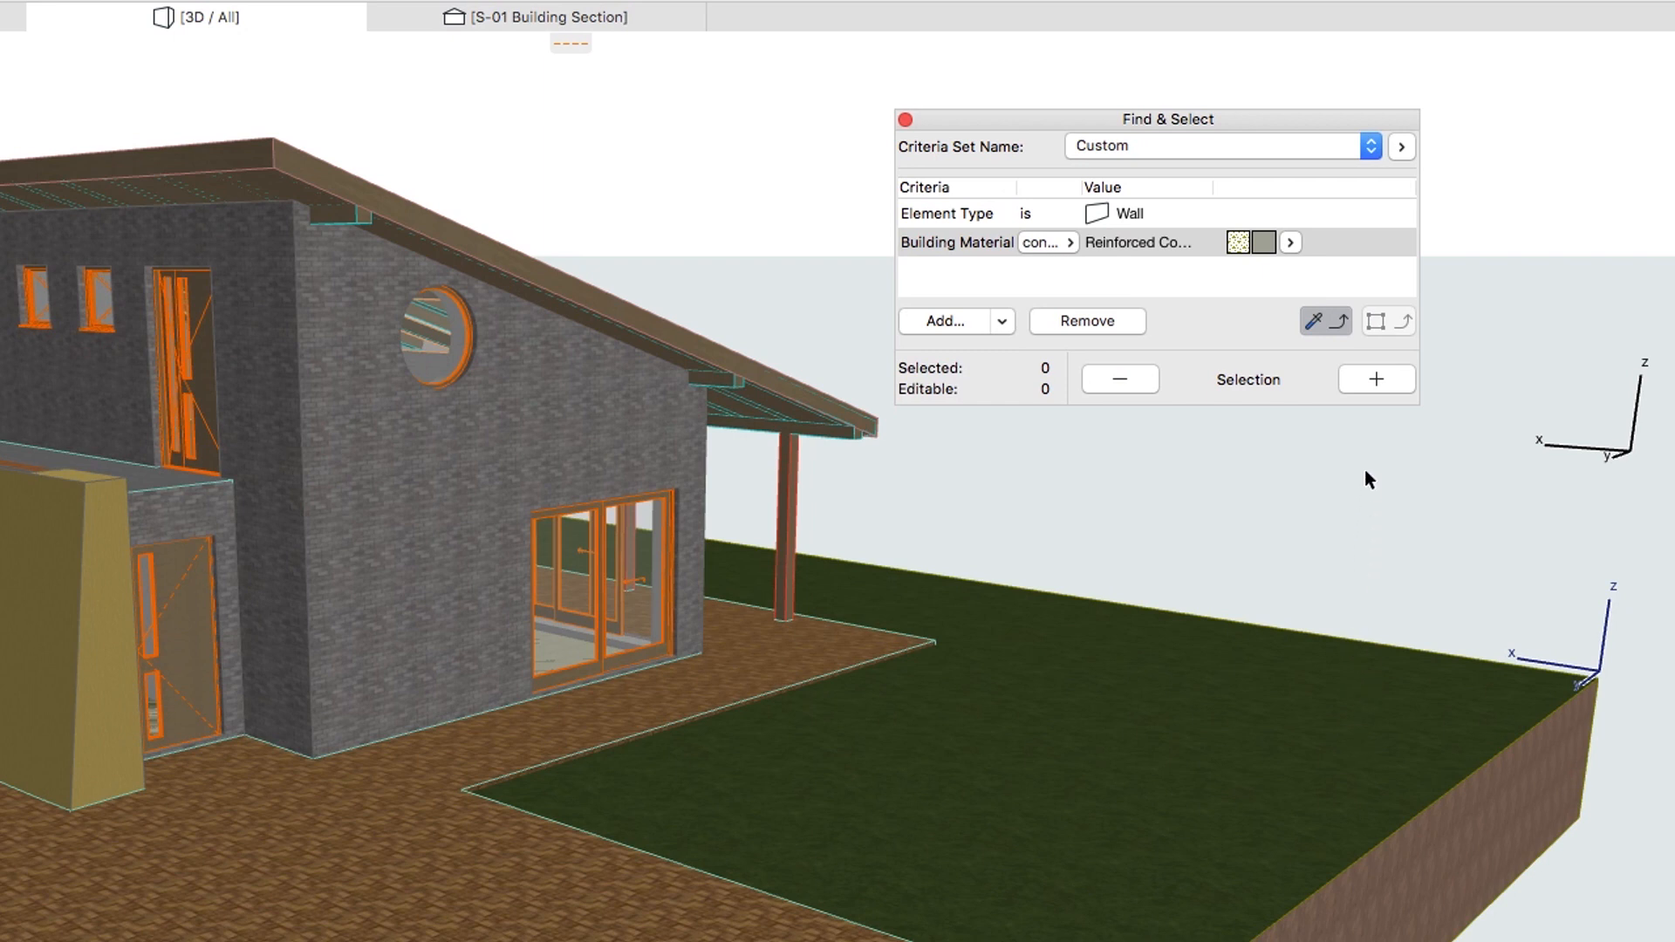
Add the seven matching reinforced-concrete walls to the selection.
{"action": "left_click", "coordinate": [1375, 380]}
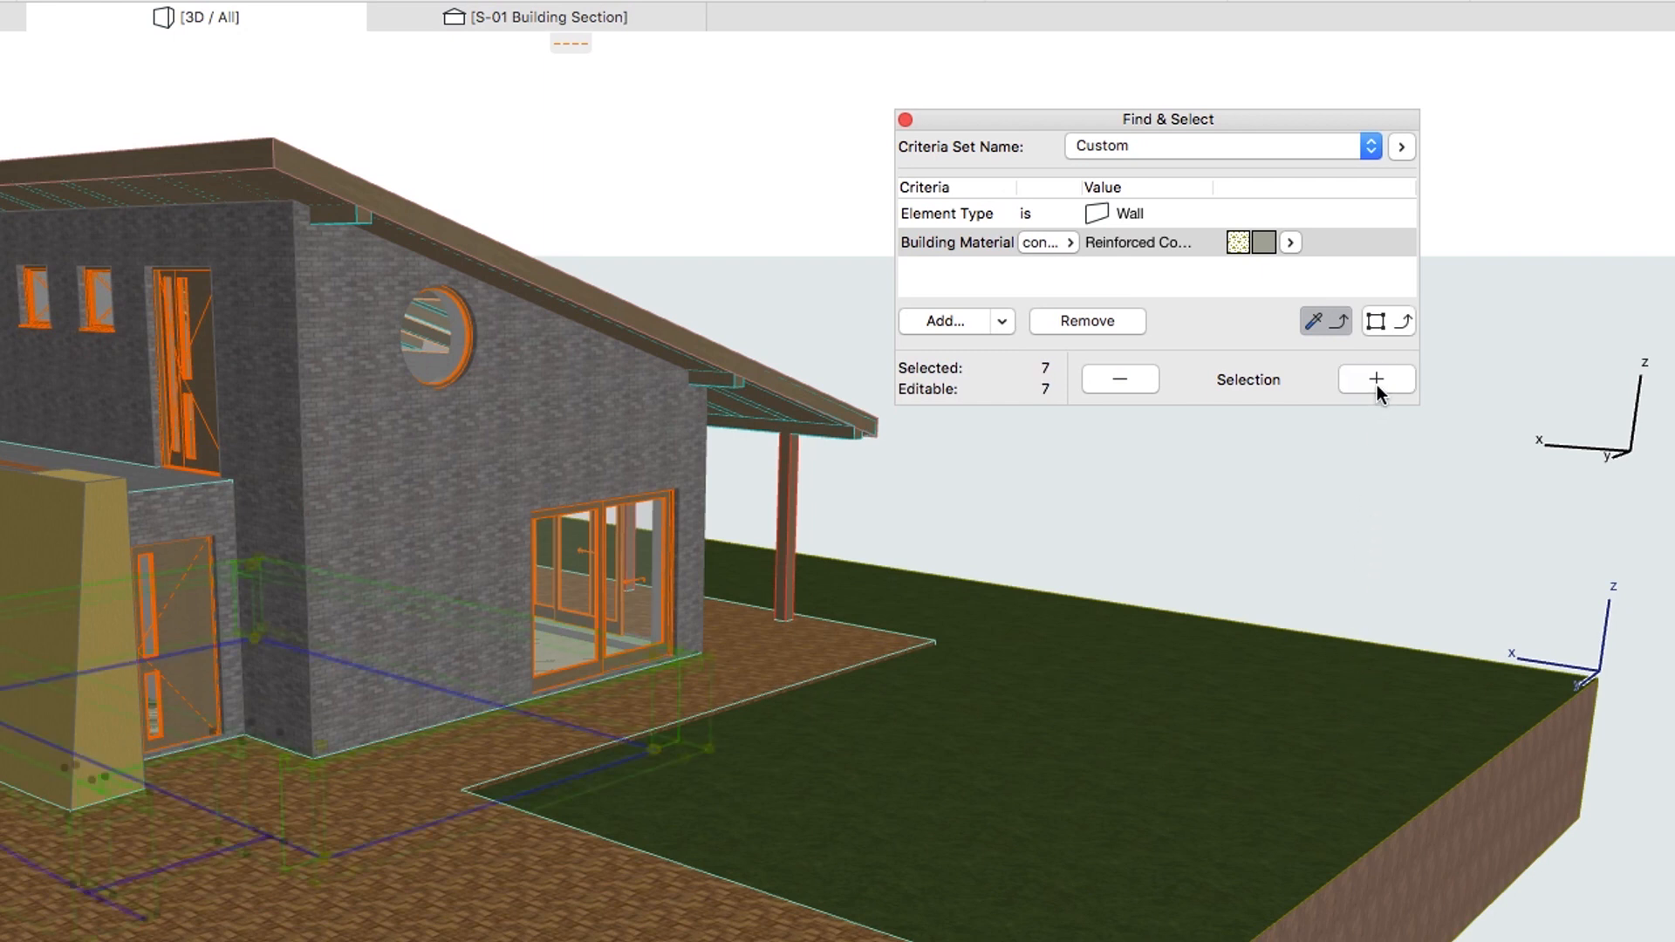
{"action": "mouse_move", "coordinate": [1200, 389]}
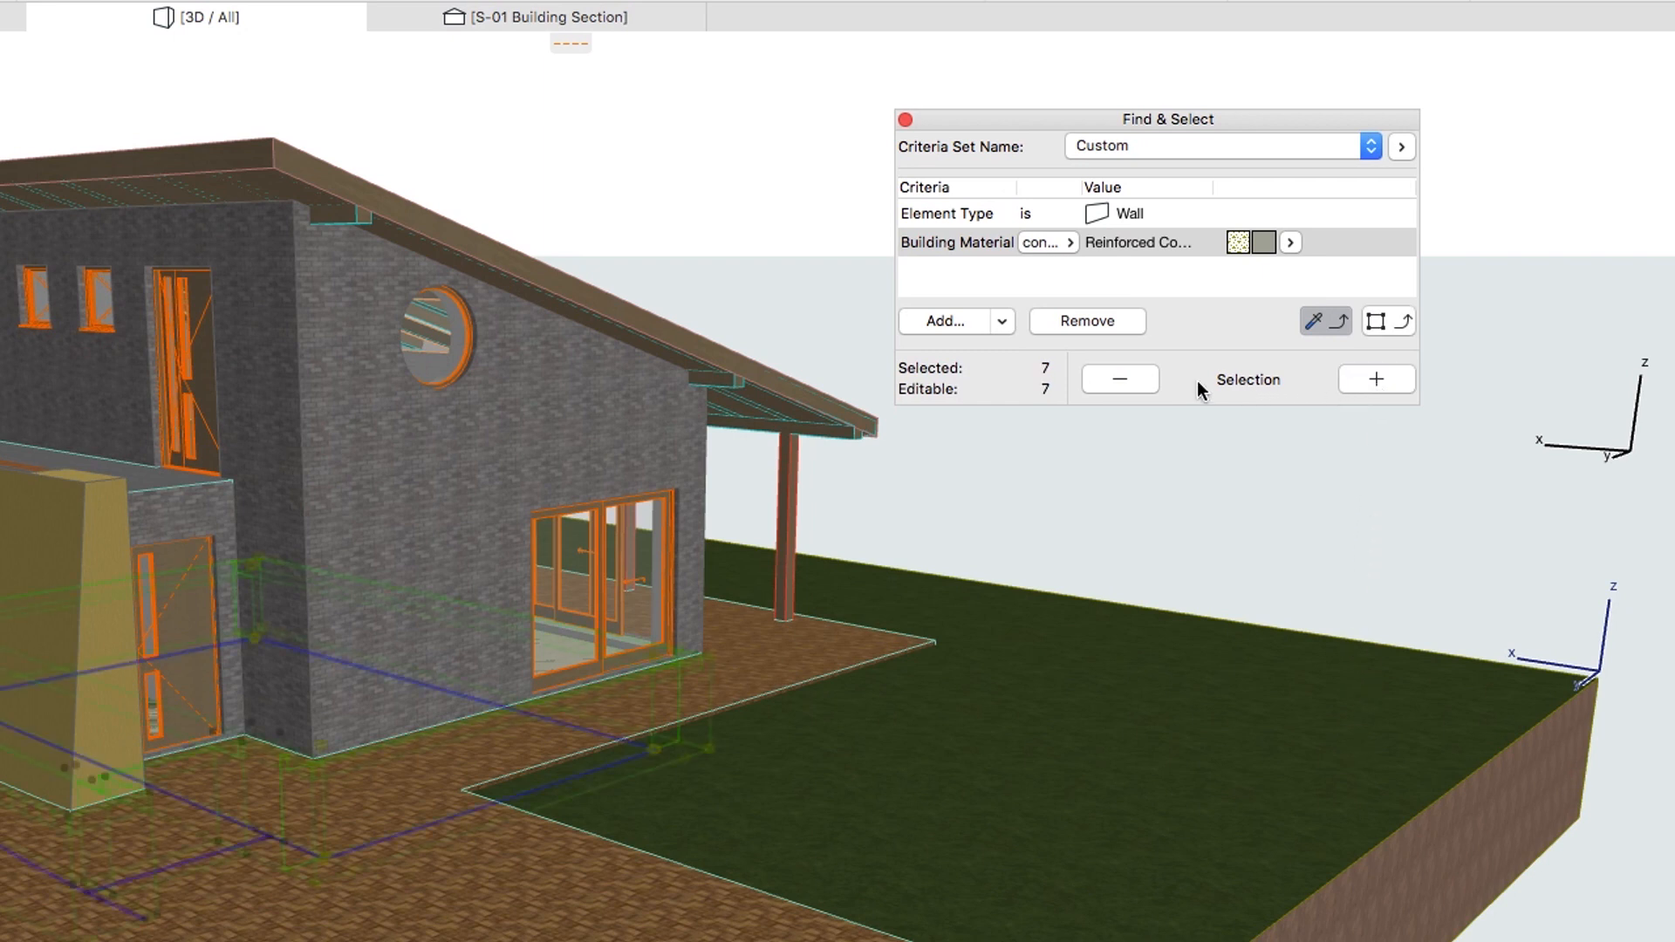
{"action": "mouse_move", "coordinate": [1057, 385]}
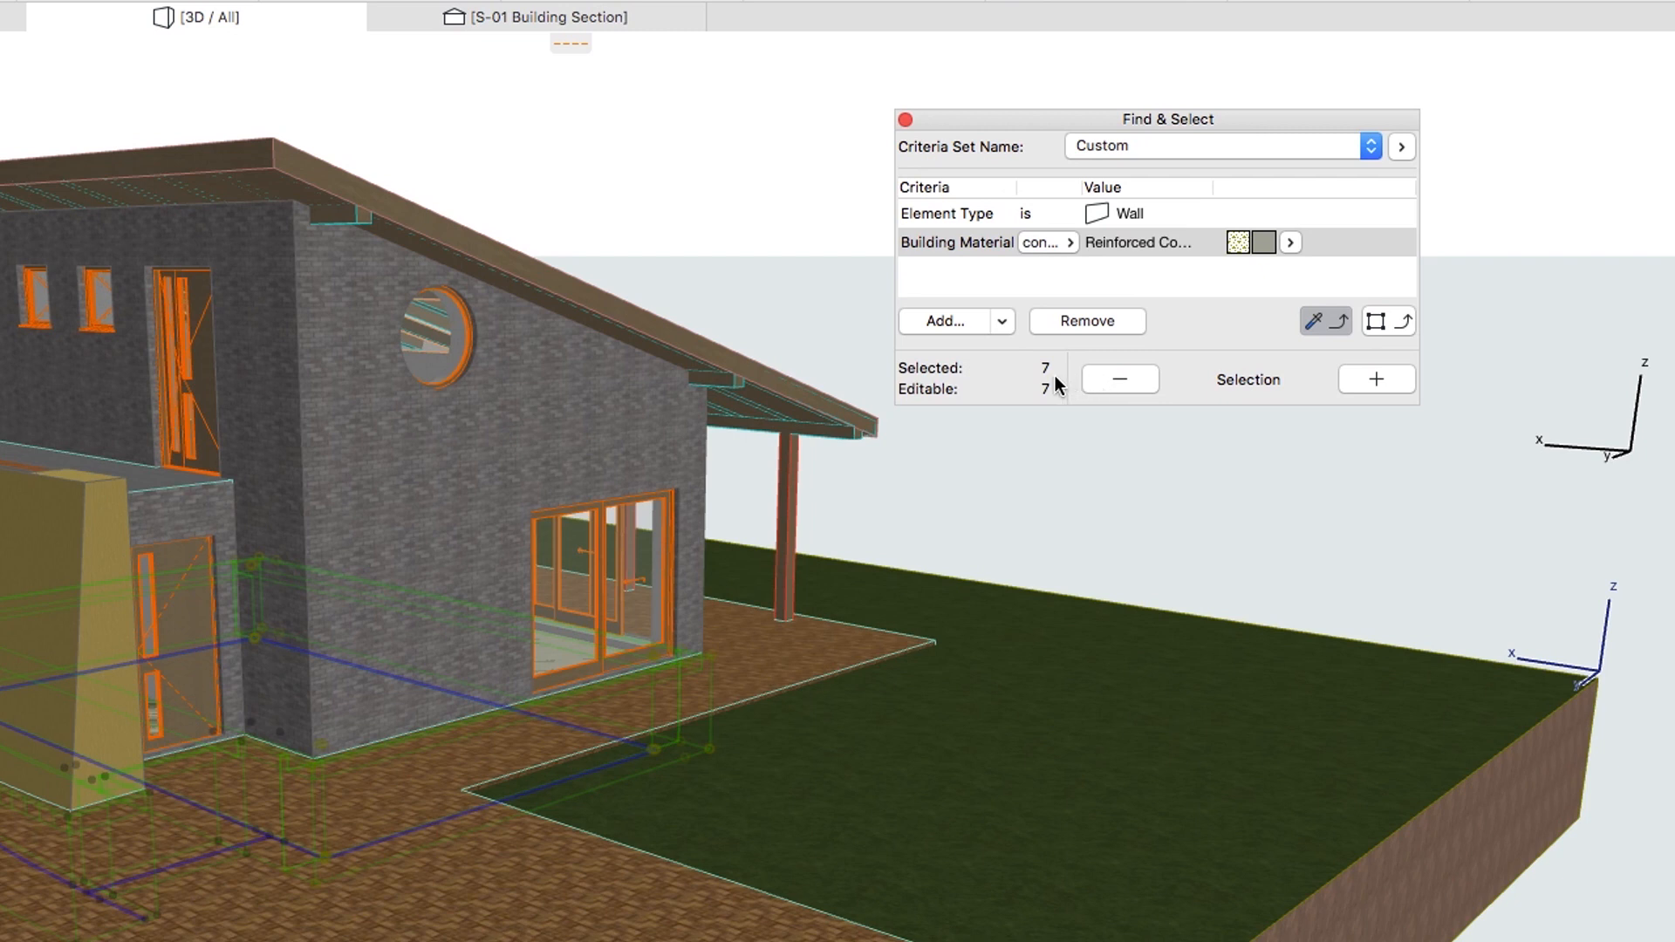
{"action": "mouse_move", "coordinate": [1337, 224]}
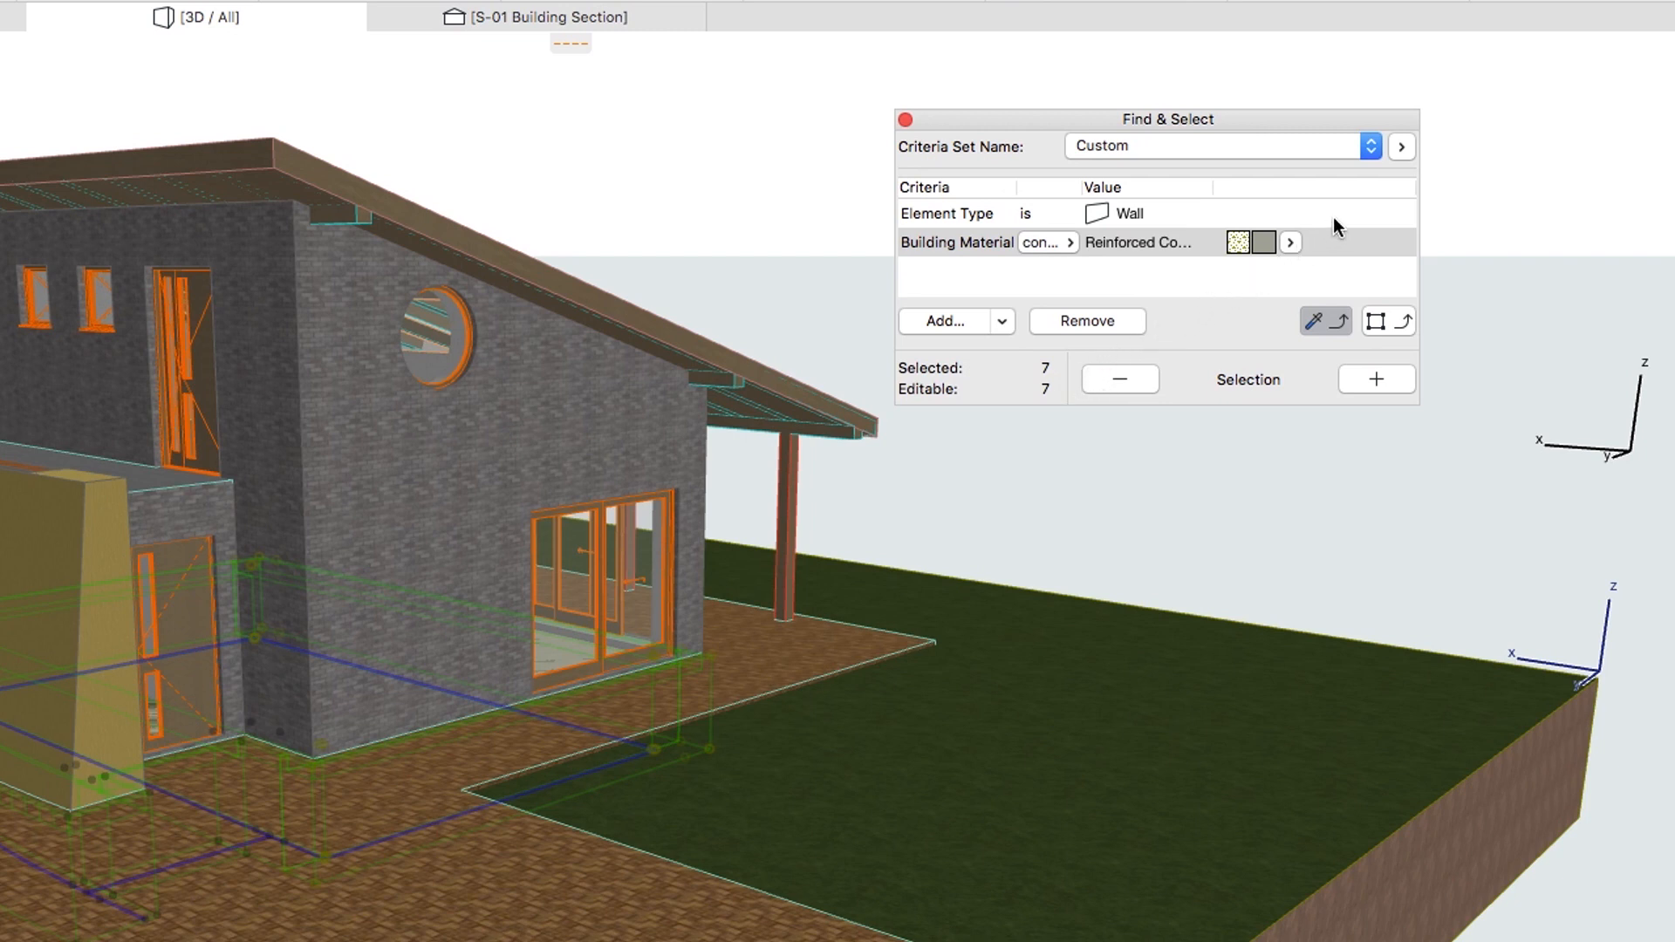
Switch the search to columns, adding reinforced-concrete columns for eleven selected elements.
{"action": "left_click", "coordinate": [1289, 212]}
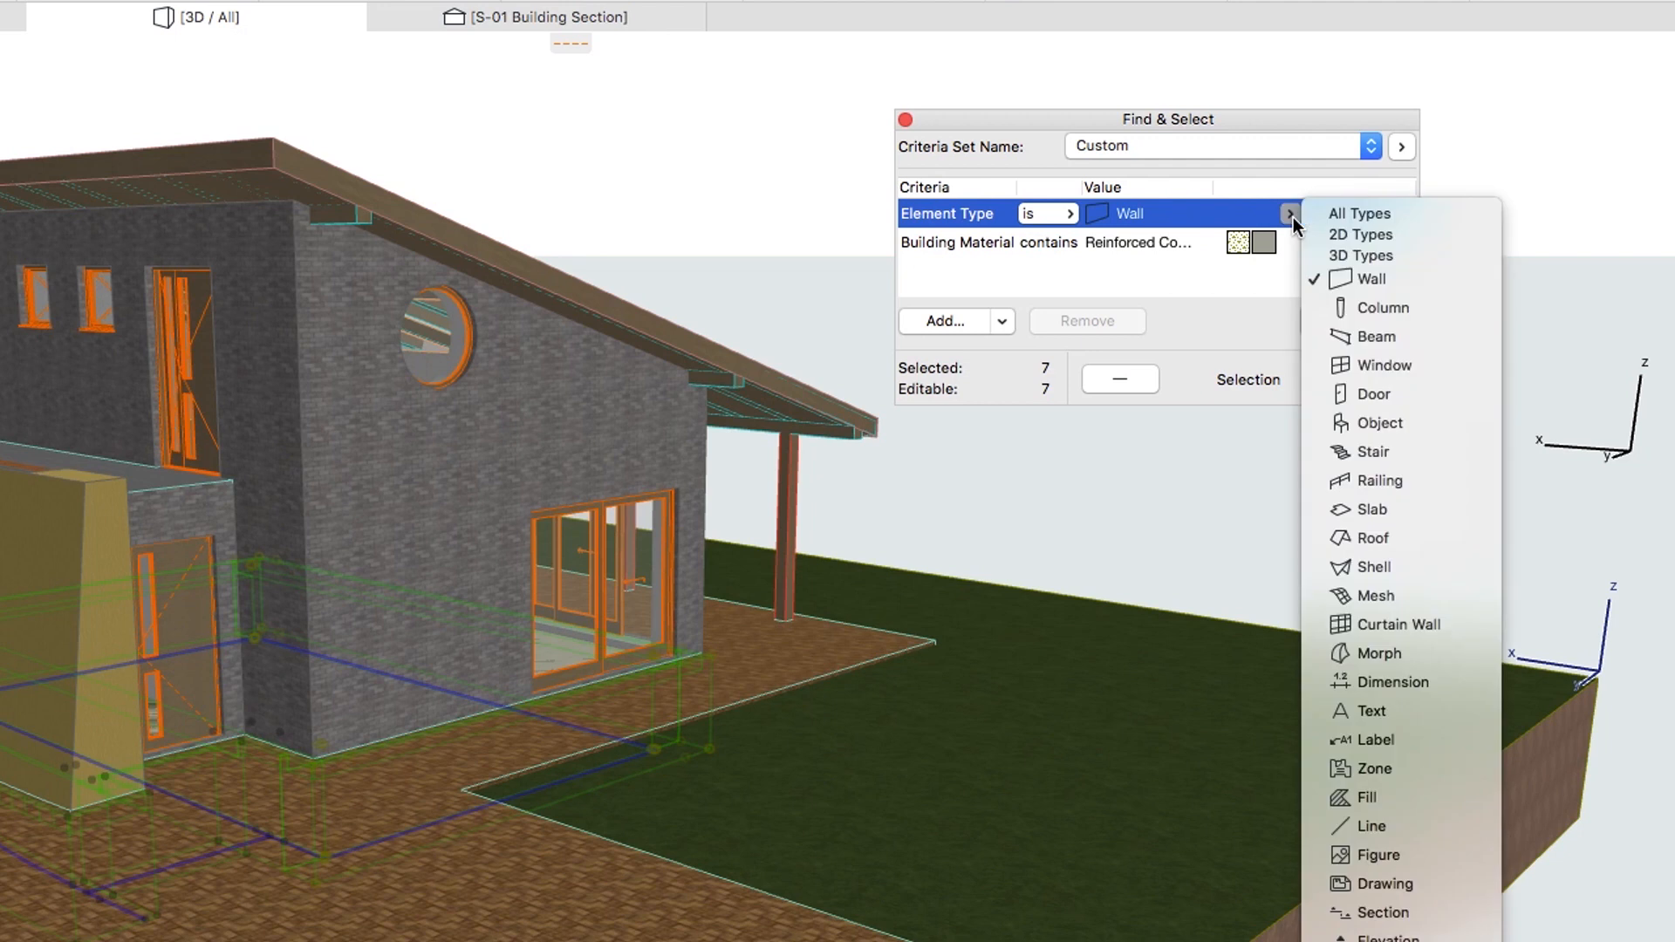
{"action": "mouse_move", "coordinate": [1380, 309]}
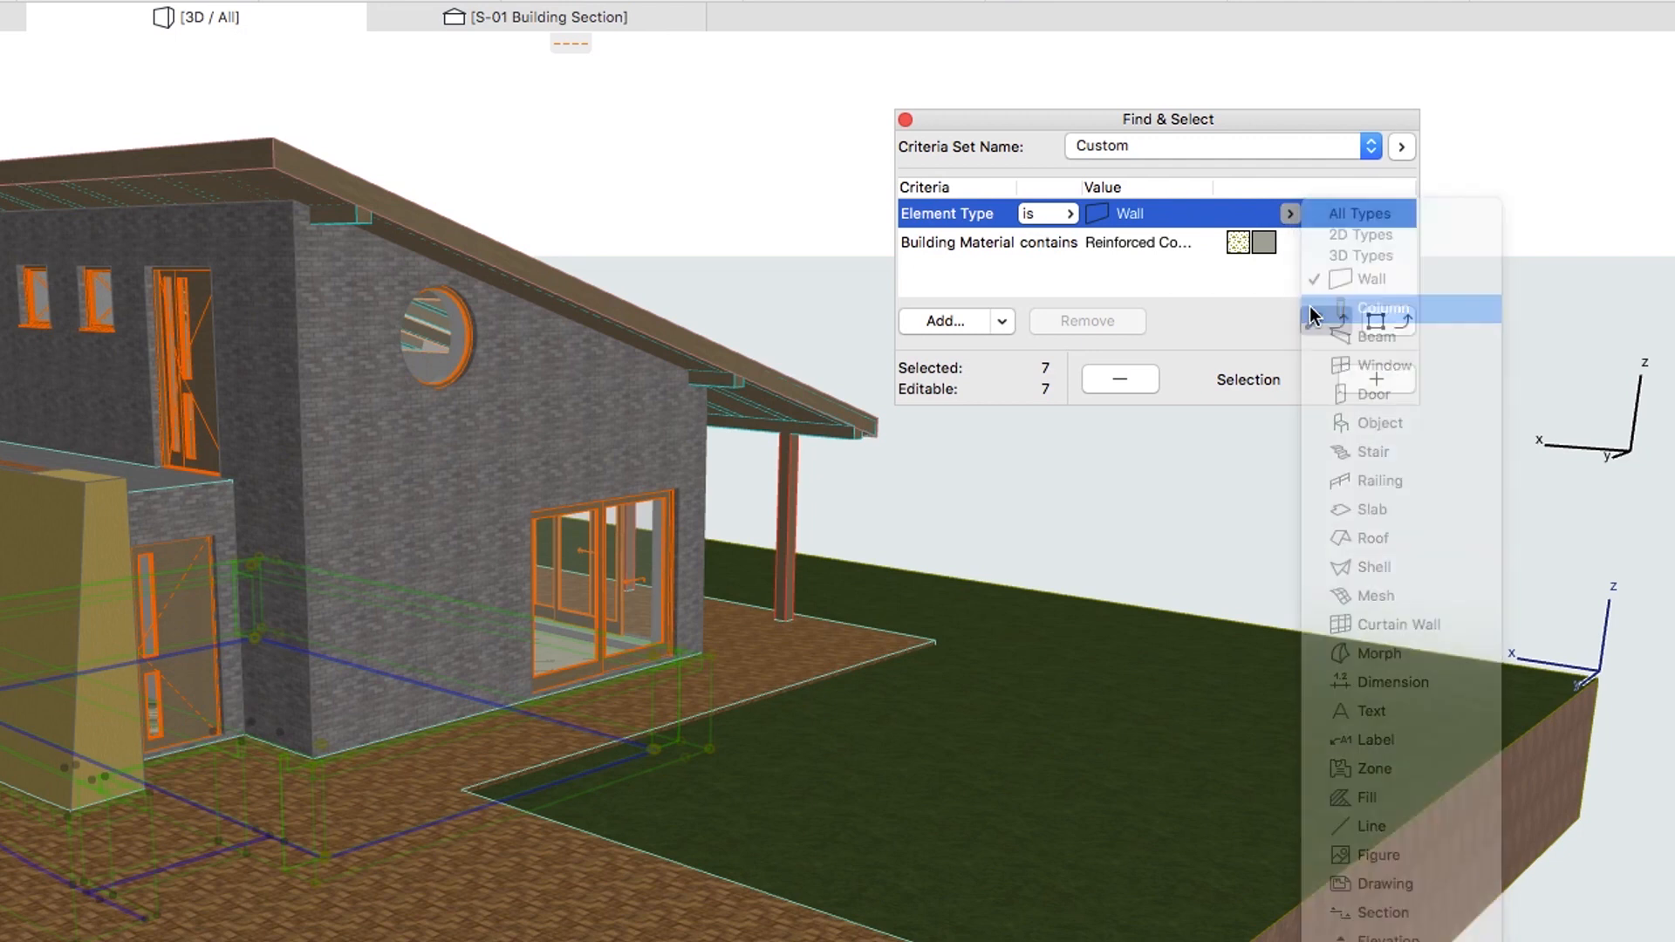
{"action": "left_click", "coordinate": [1378, 309]}
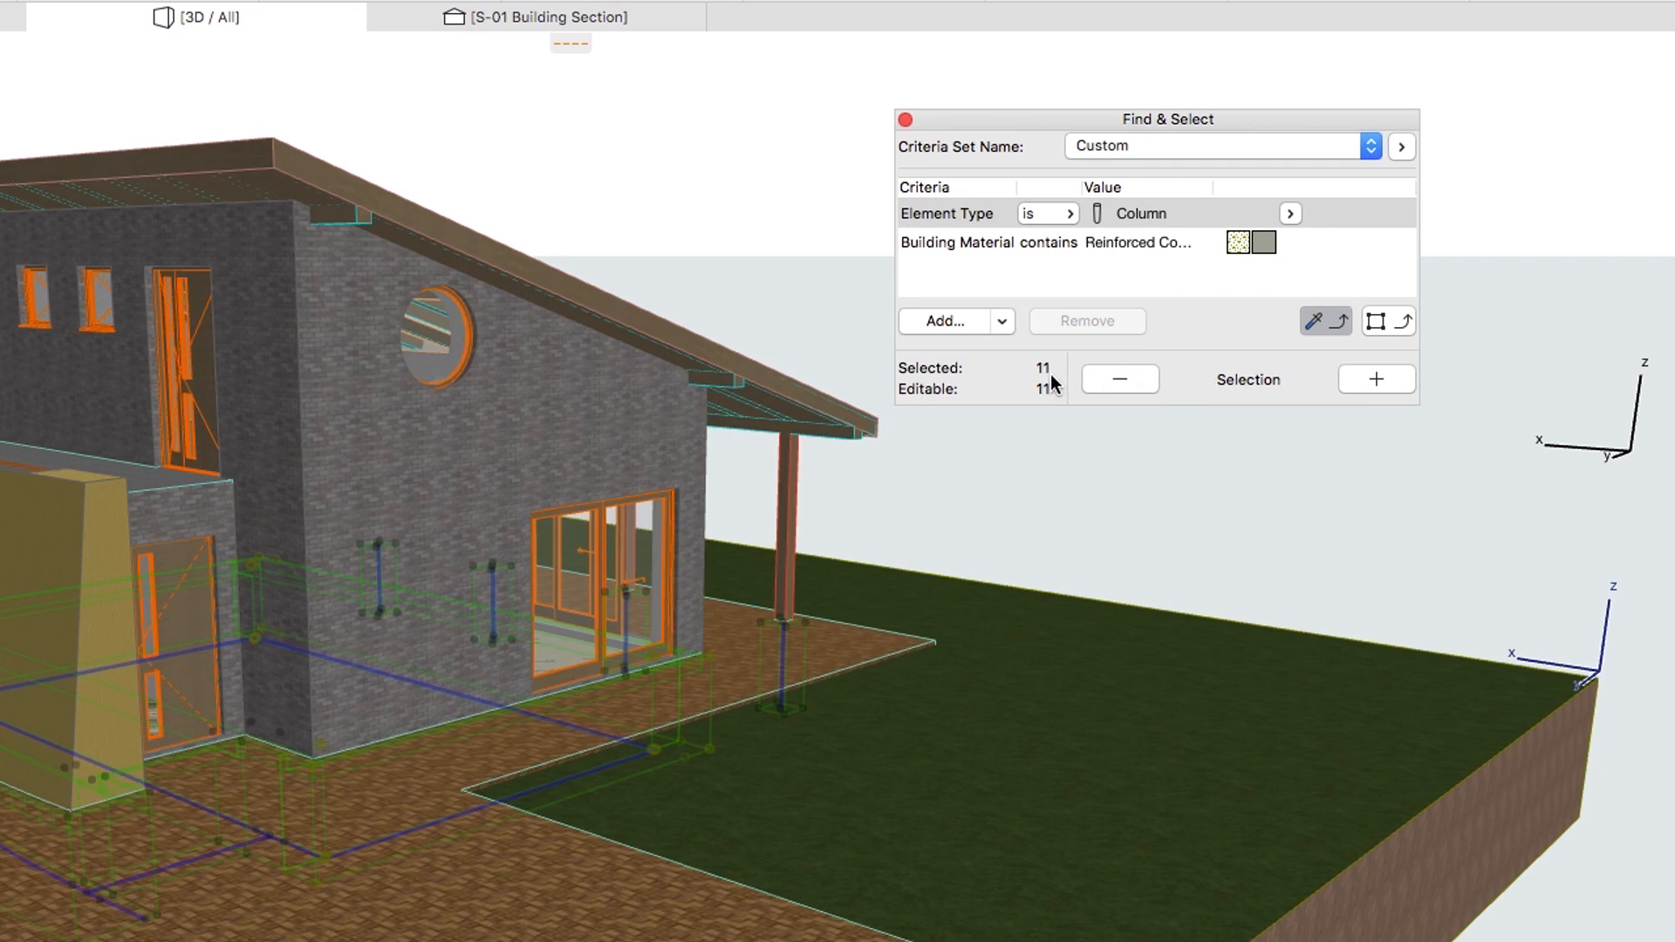
{"action": "mouse_move", "coordinate": [1131, 351]}
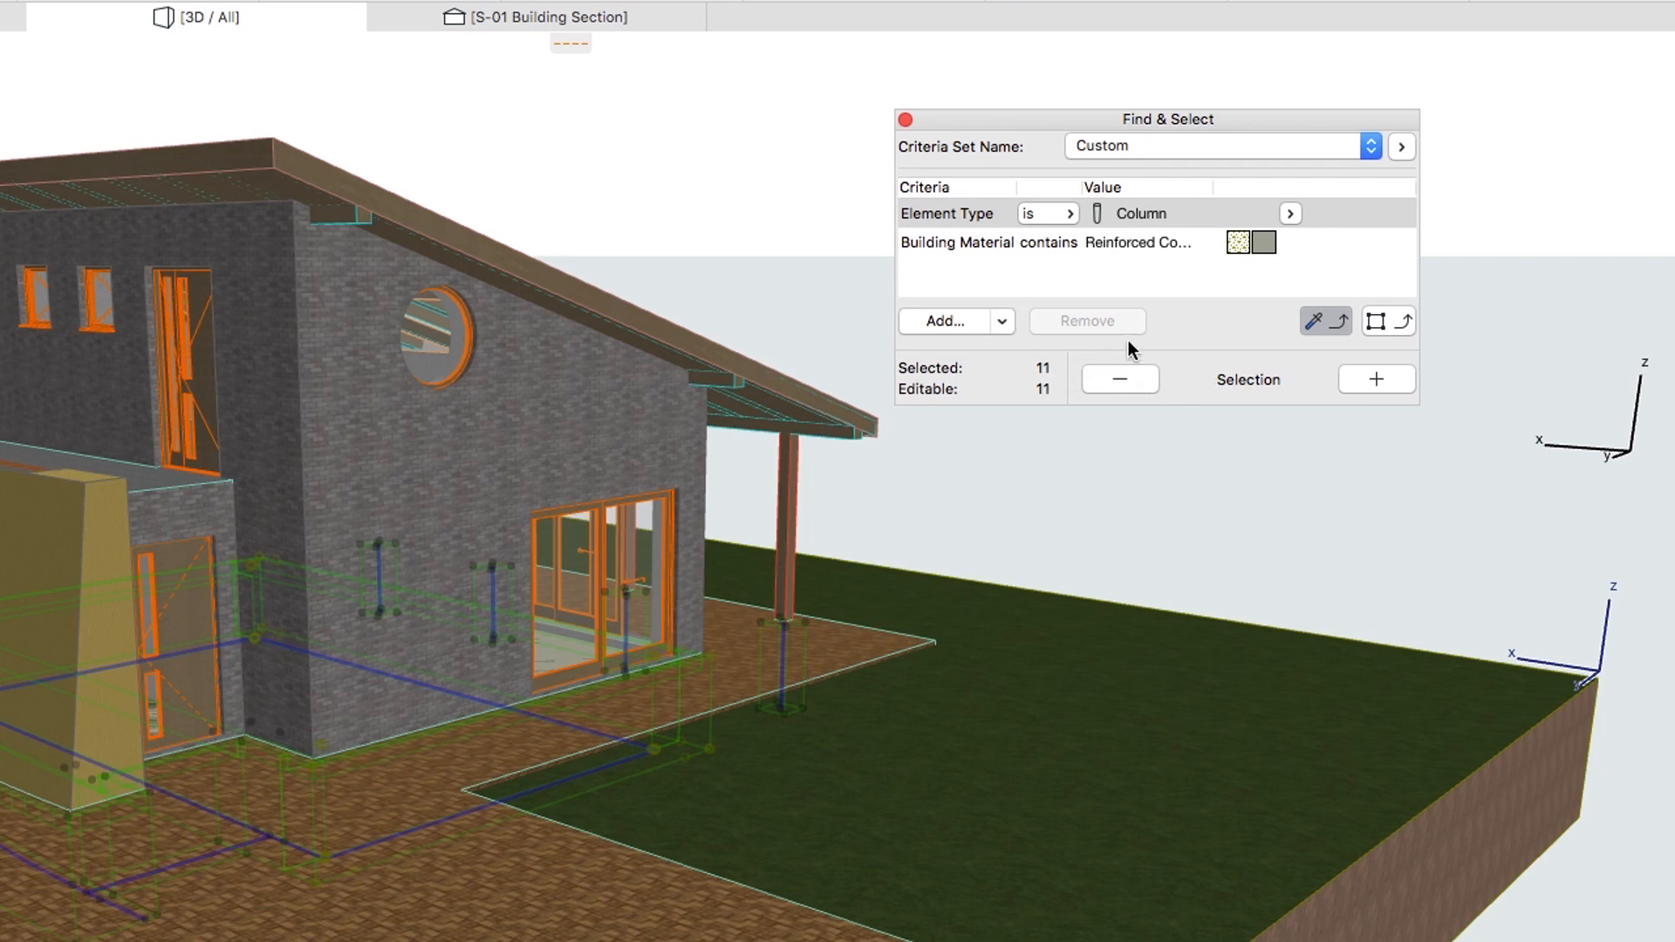
Target slabs on Home Story 0. Ground Floor, dropping the Building Material criterion.
{"action": "left_click", "coordinate": [1289, 213]}
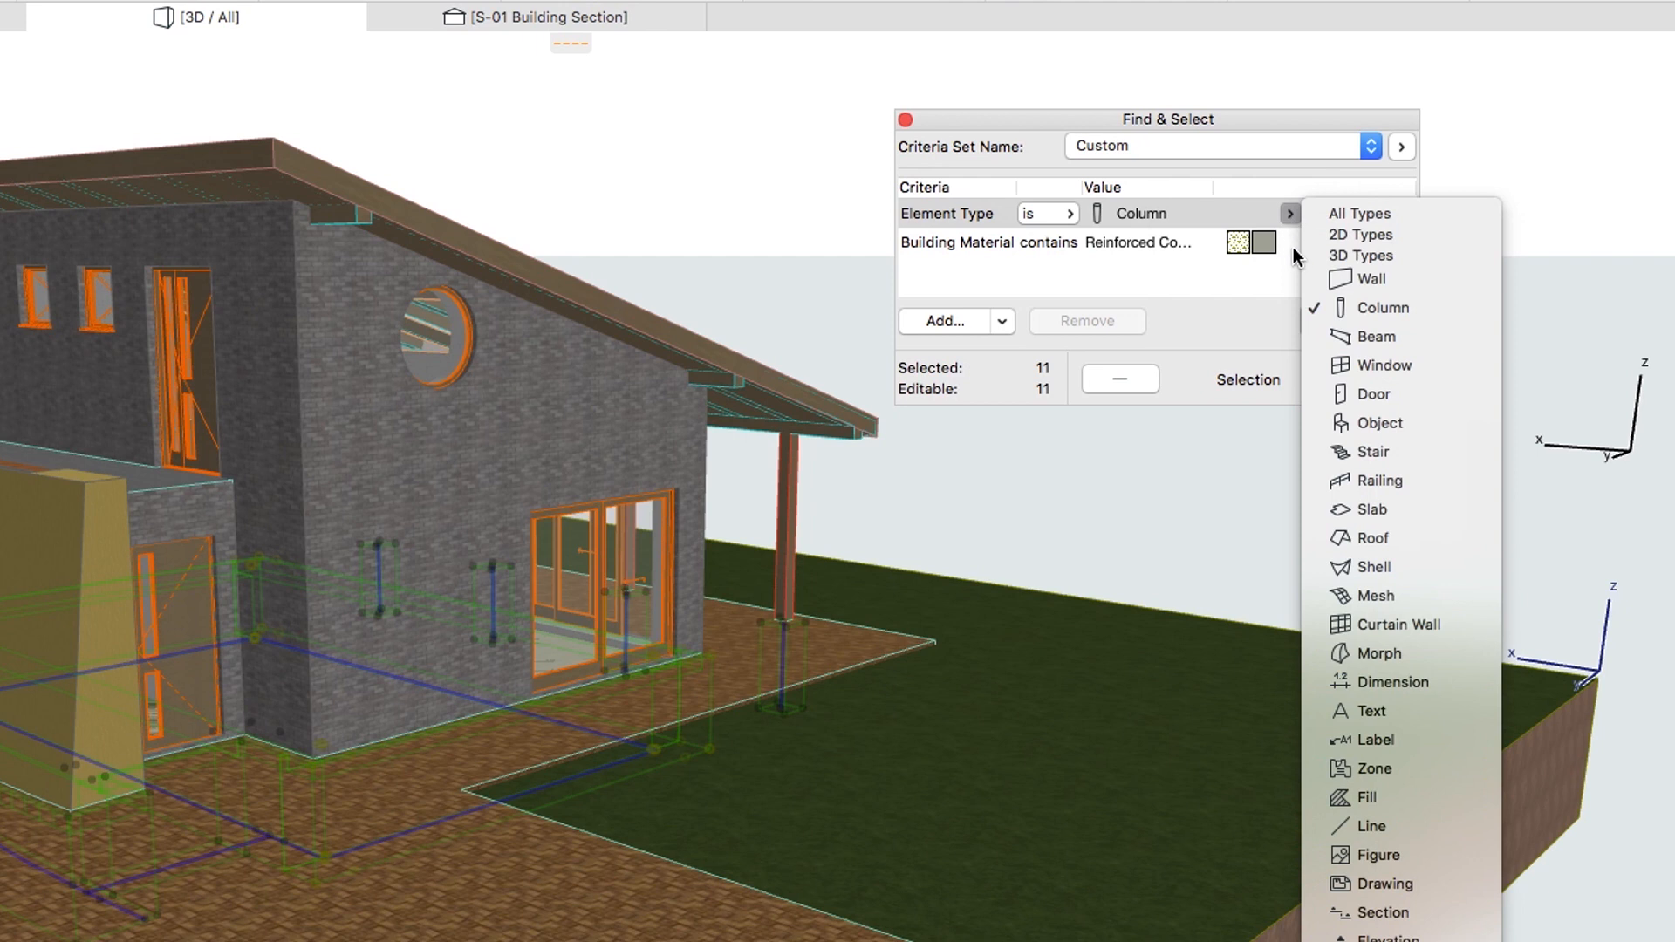
{"action": "mouse_move", "coordinate": [1370, 509]}
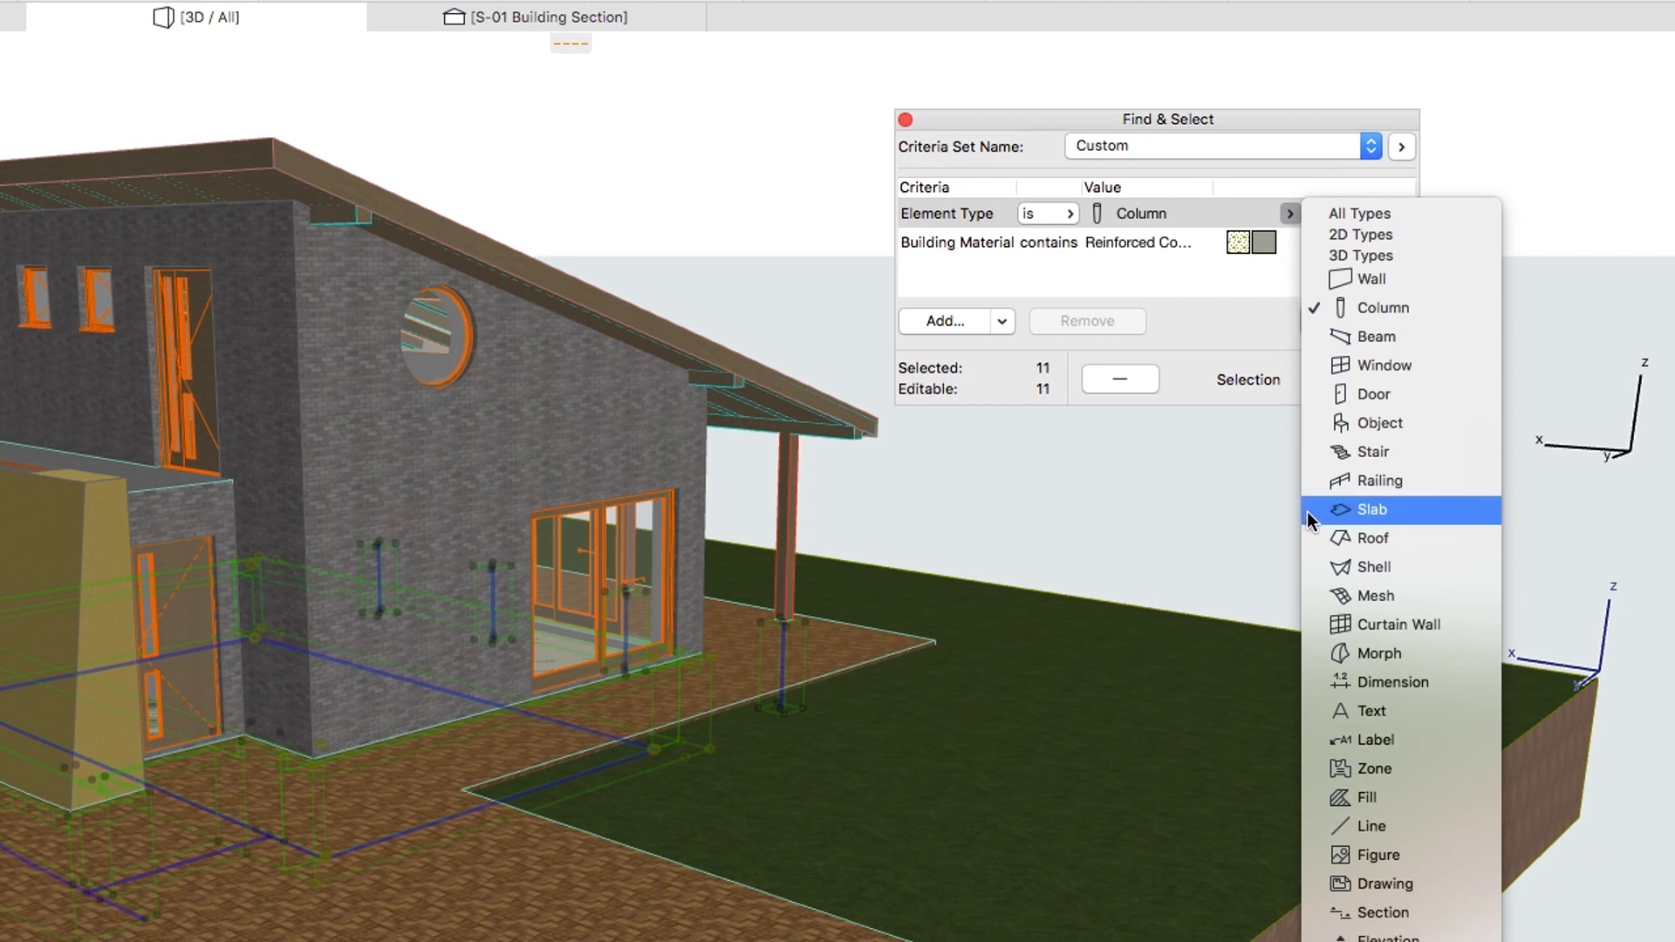
{"action": "left_click", "coordinate": [1371, 509]}
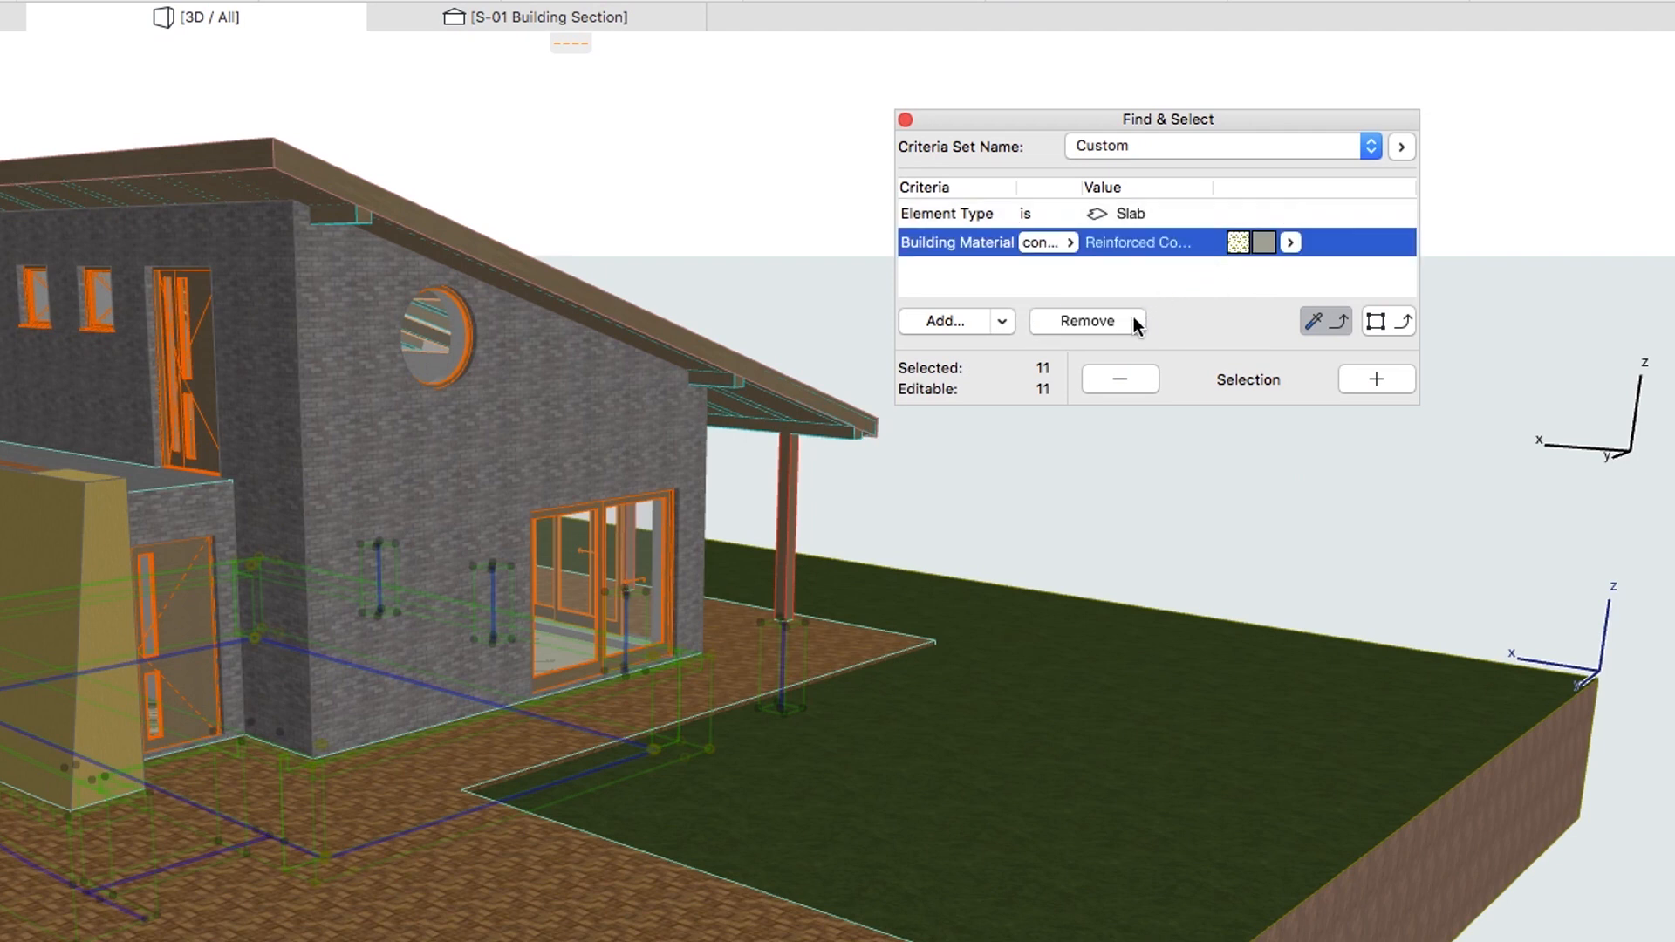
{"action": "left_click", "coordinate": [1085, 322]}
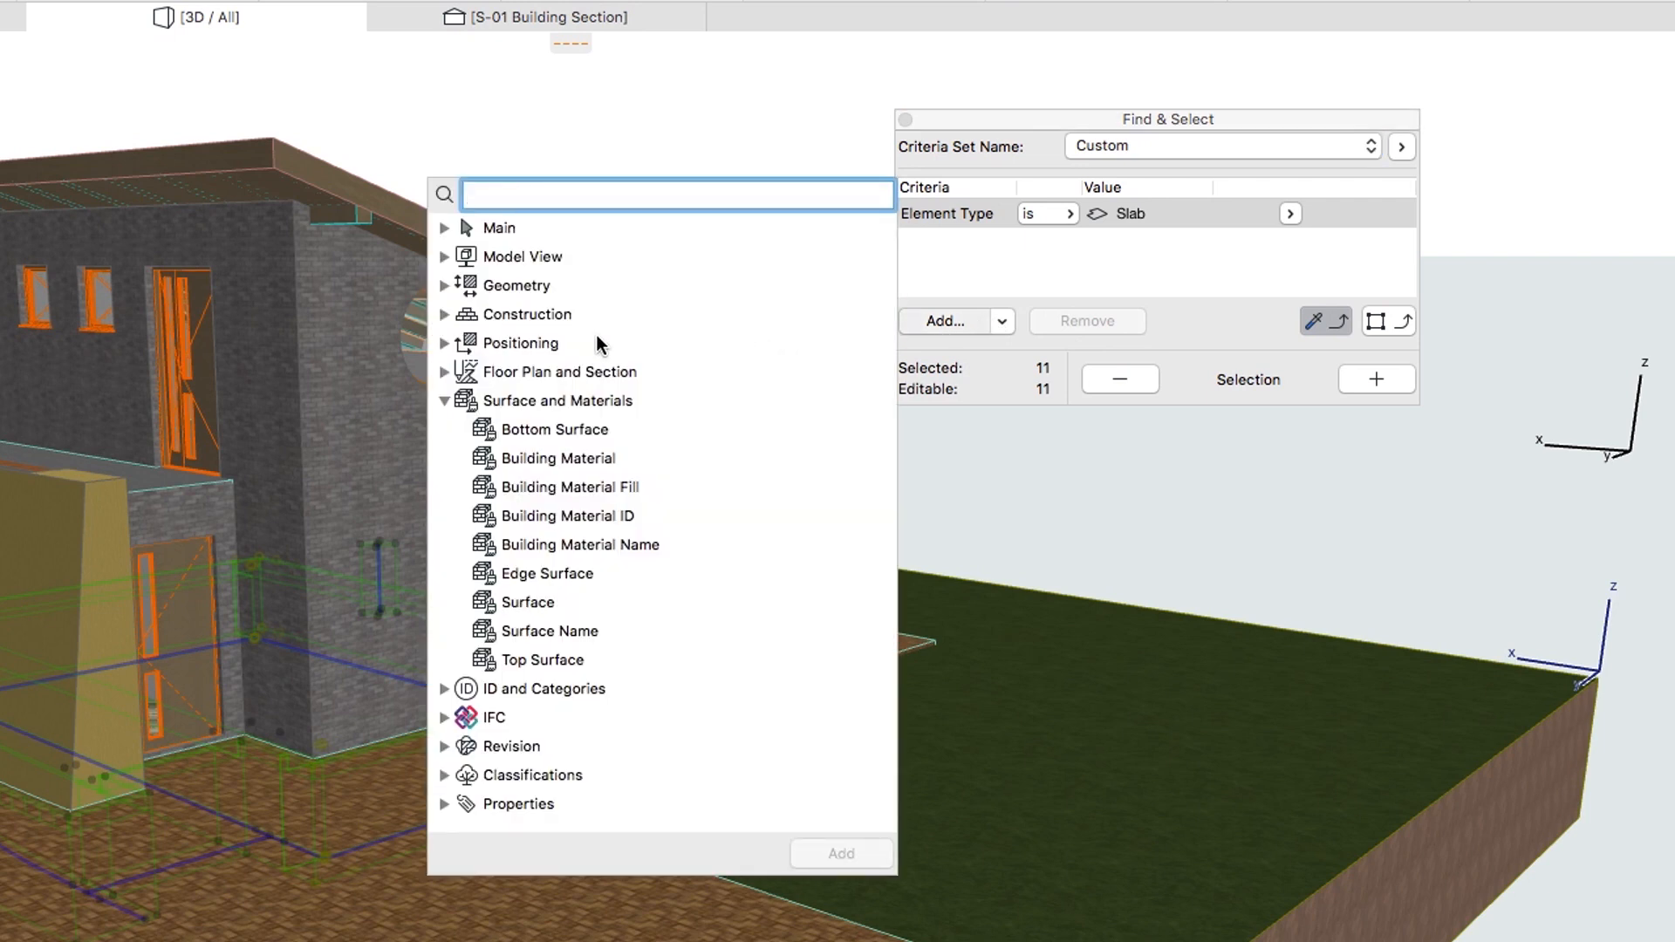
{"action": "left_click", "coordinate": [443, 343]}
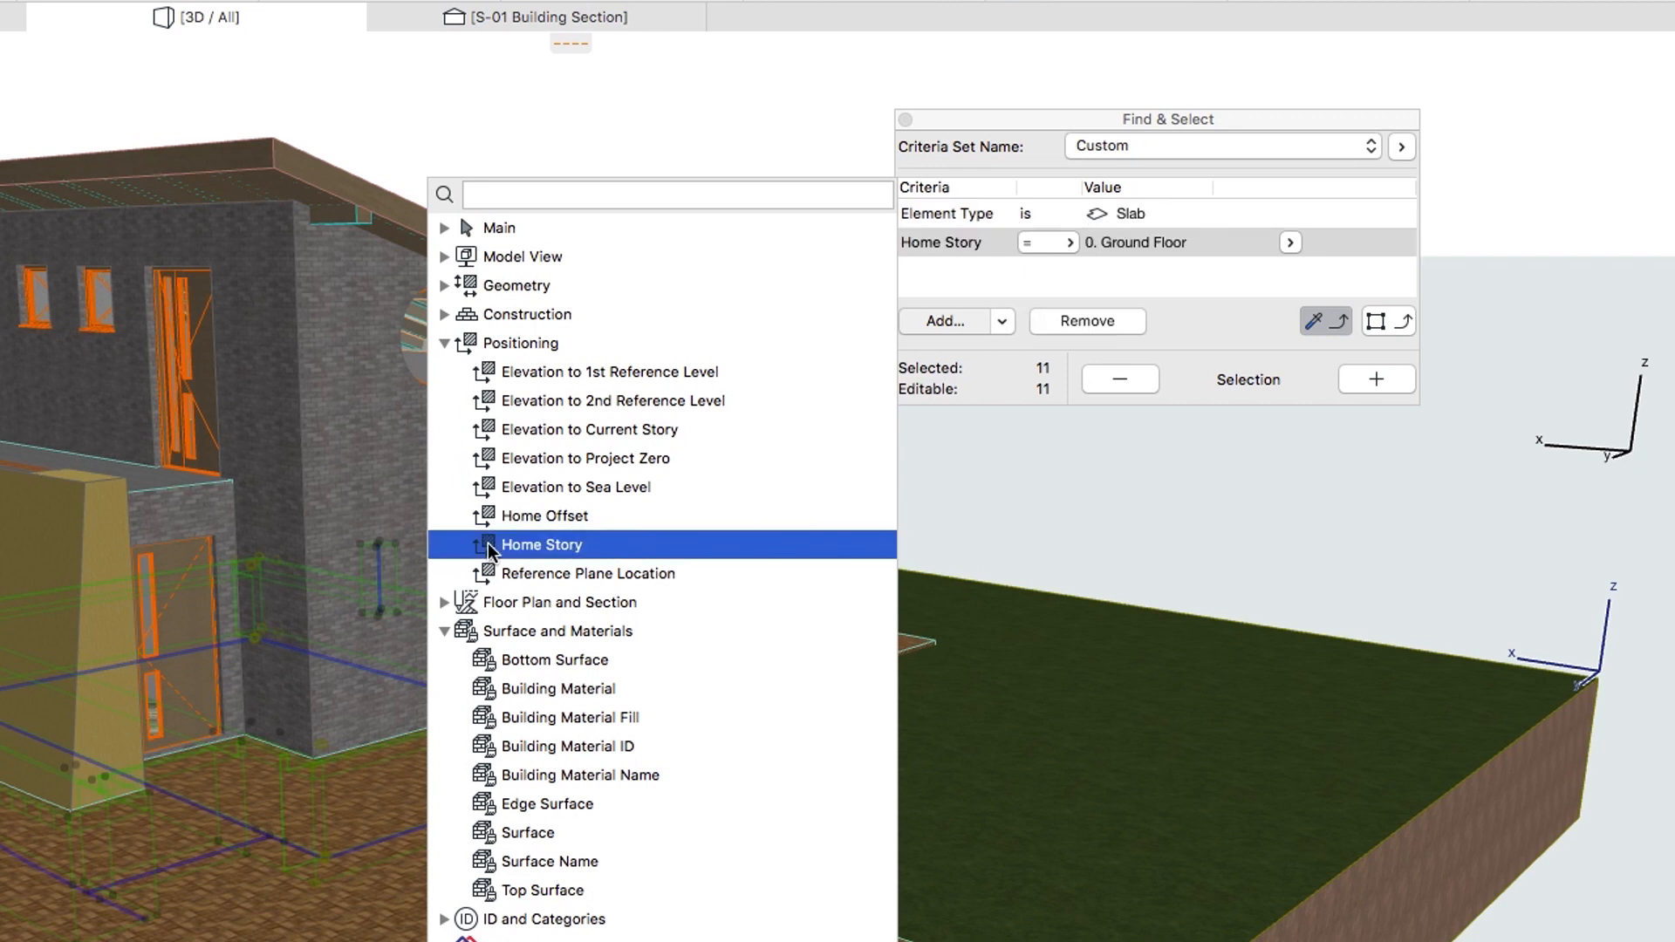
{"action": "mouse_move", "coordinate": [1114, 302]}
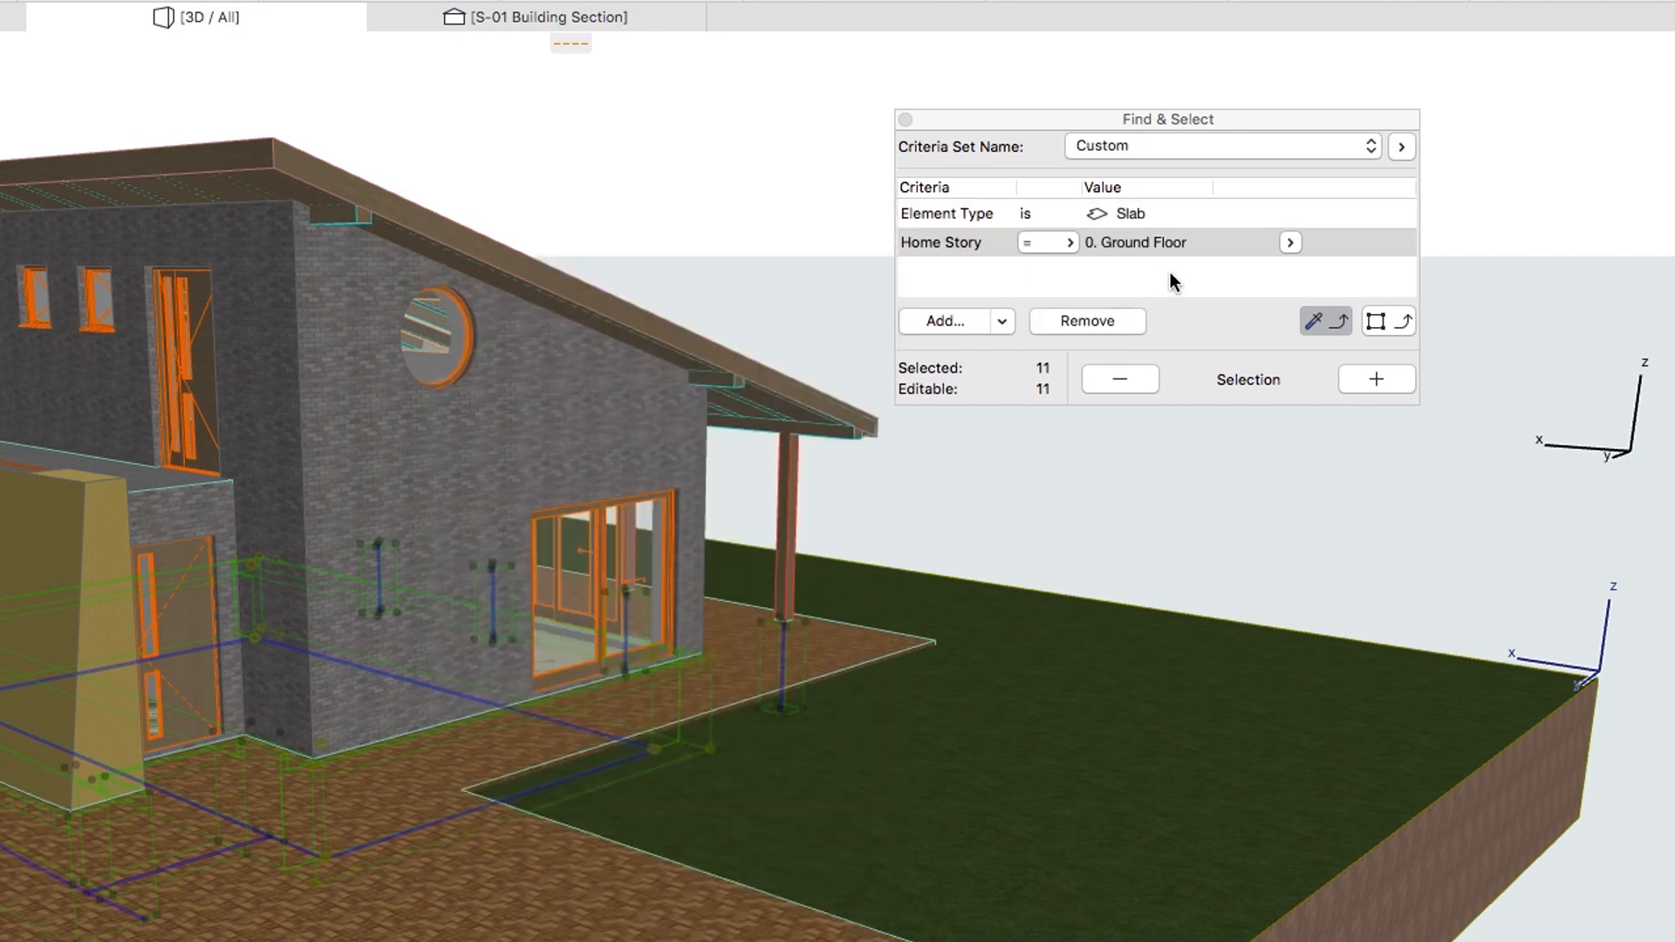
Add the ground-floor slabs and show only the fourteen selected elements in 3D.
{"action": "left_click", "coordinate": [1374, 378]}
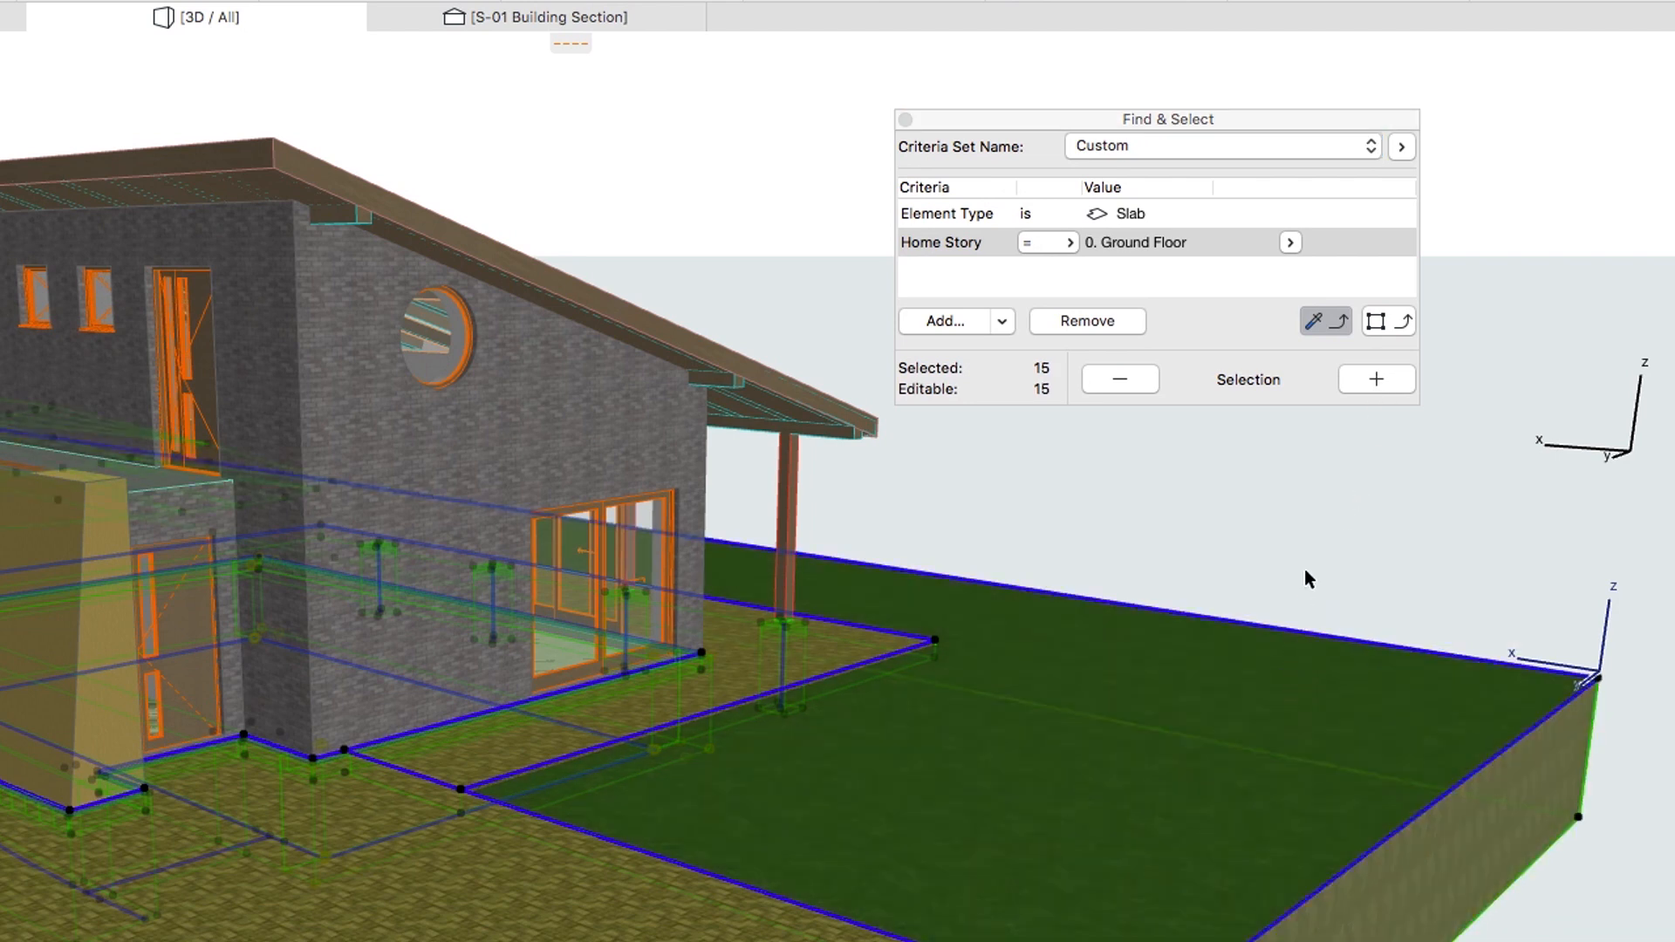
{"action": "right_click", "coordinate": [1294, 625]}
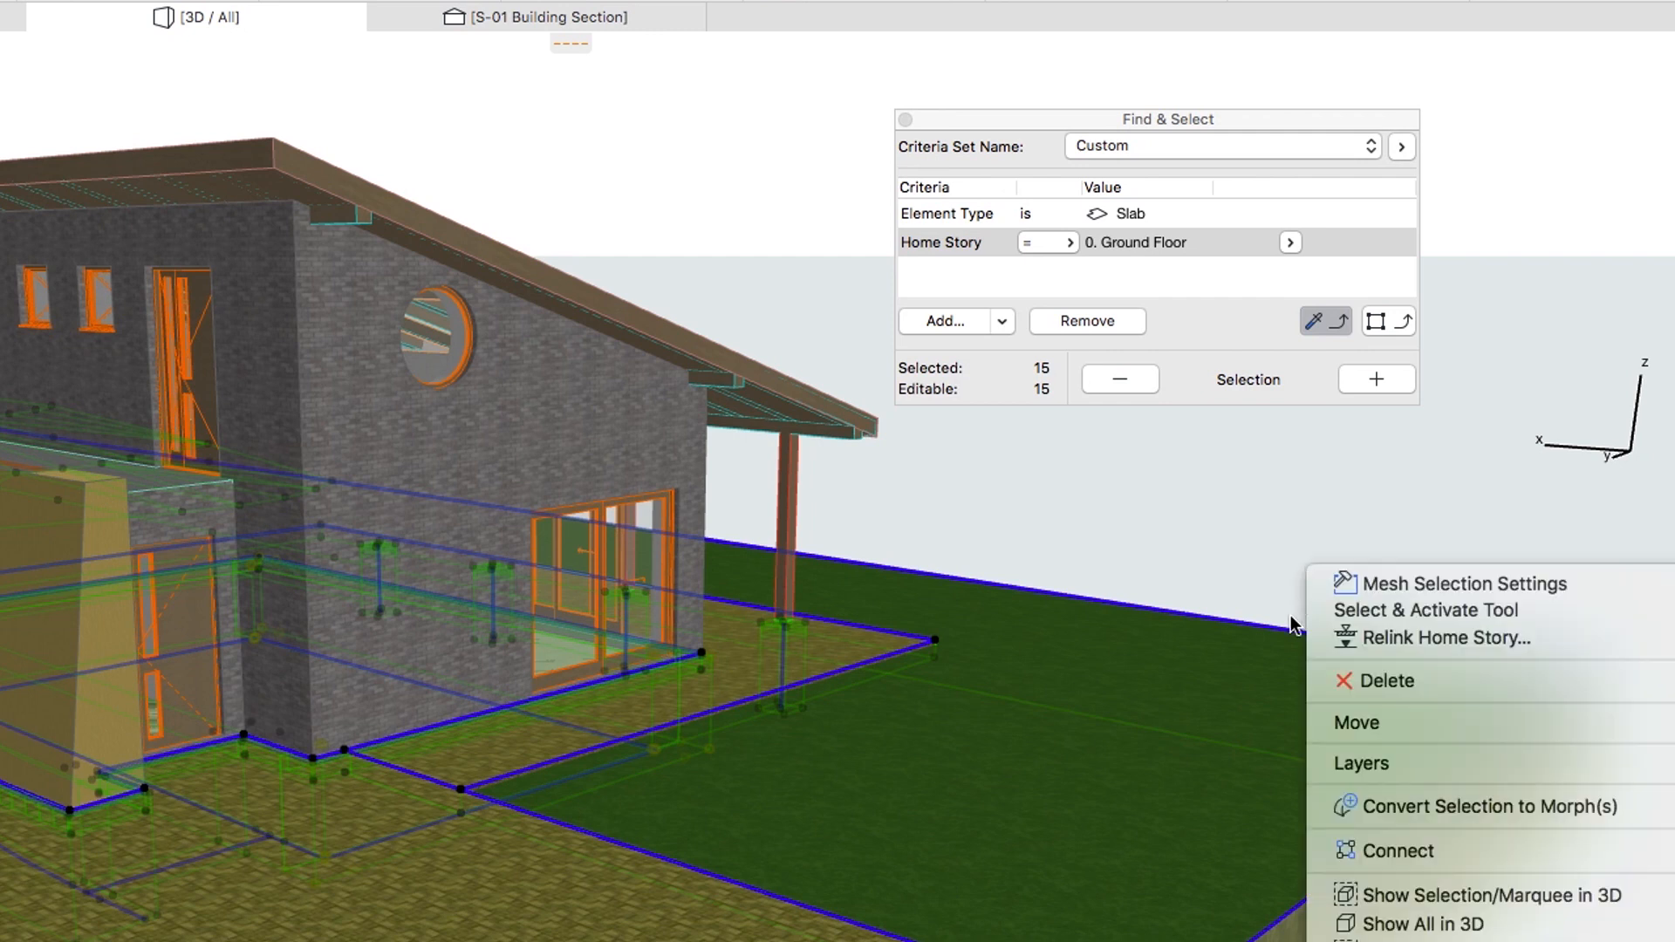
{"action": "mouse_move", "coordinate": [1324, 895]}
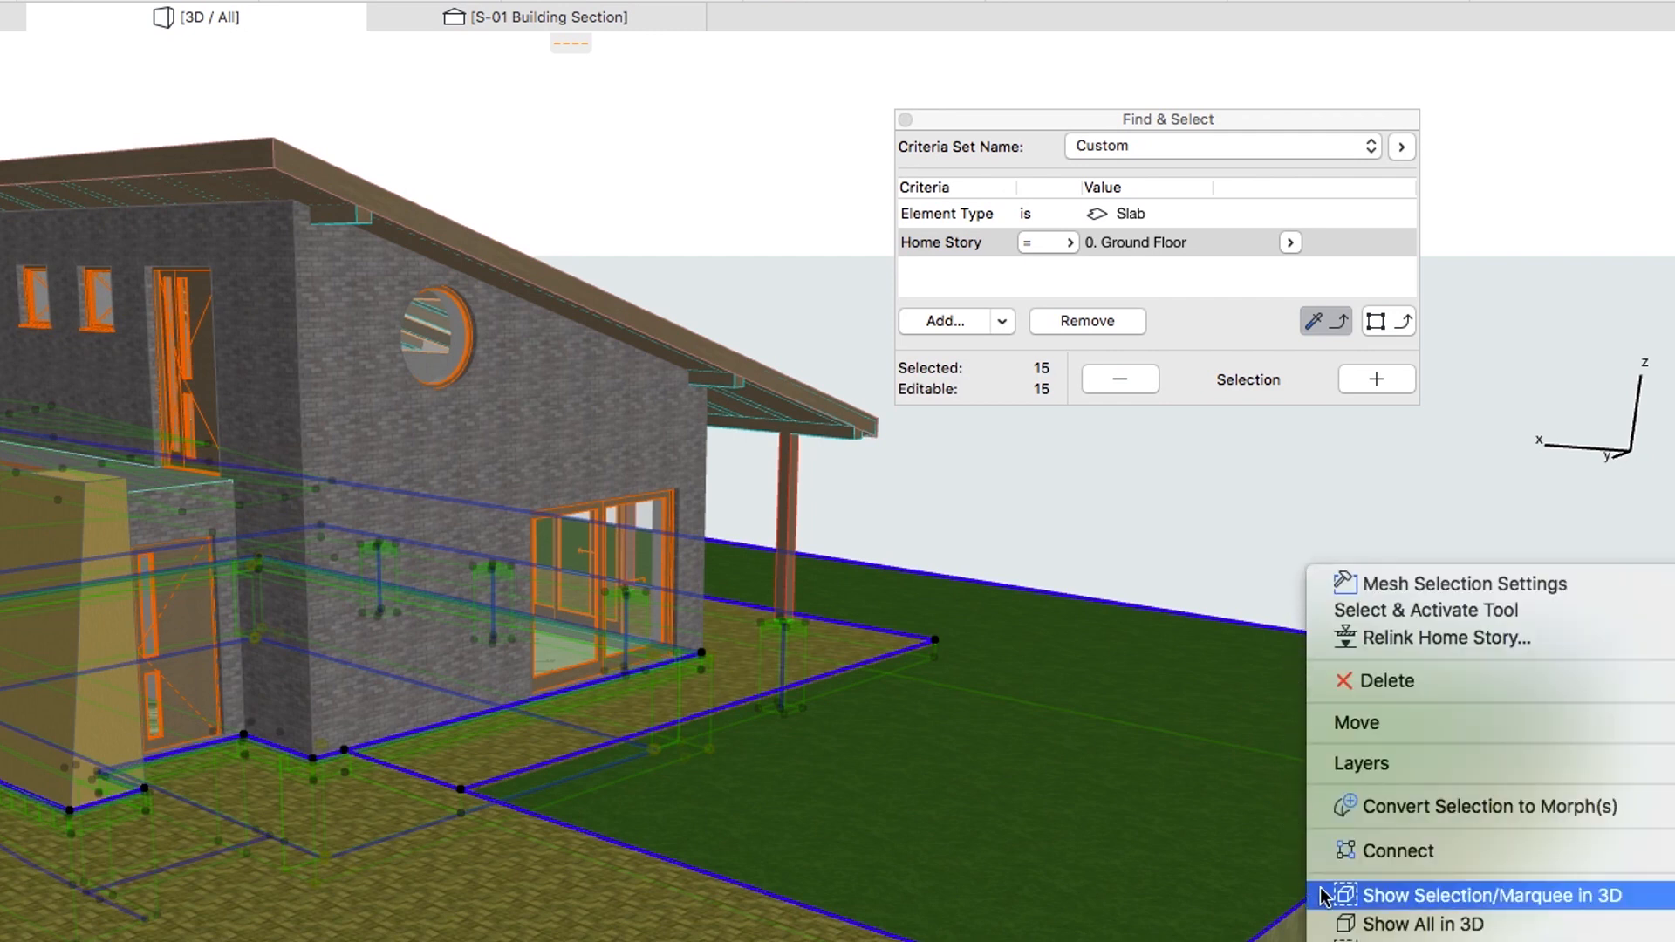
{"action": "left_click", "coordinate": [1480, 894]}
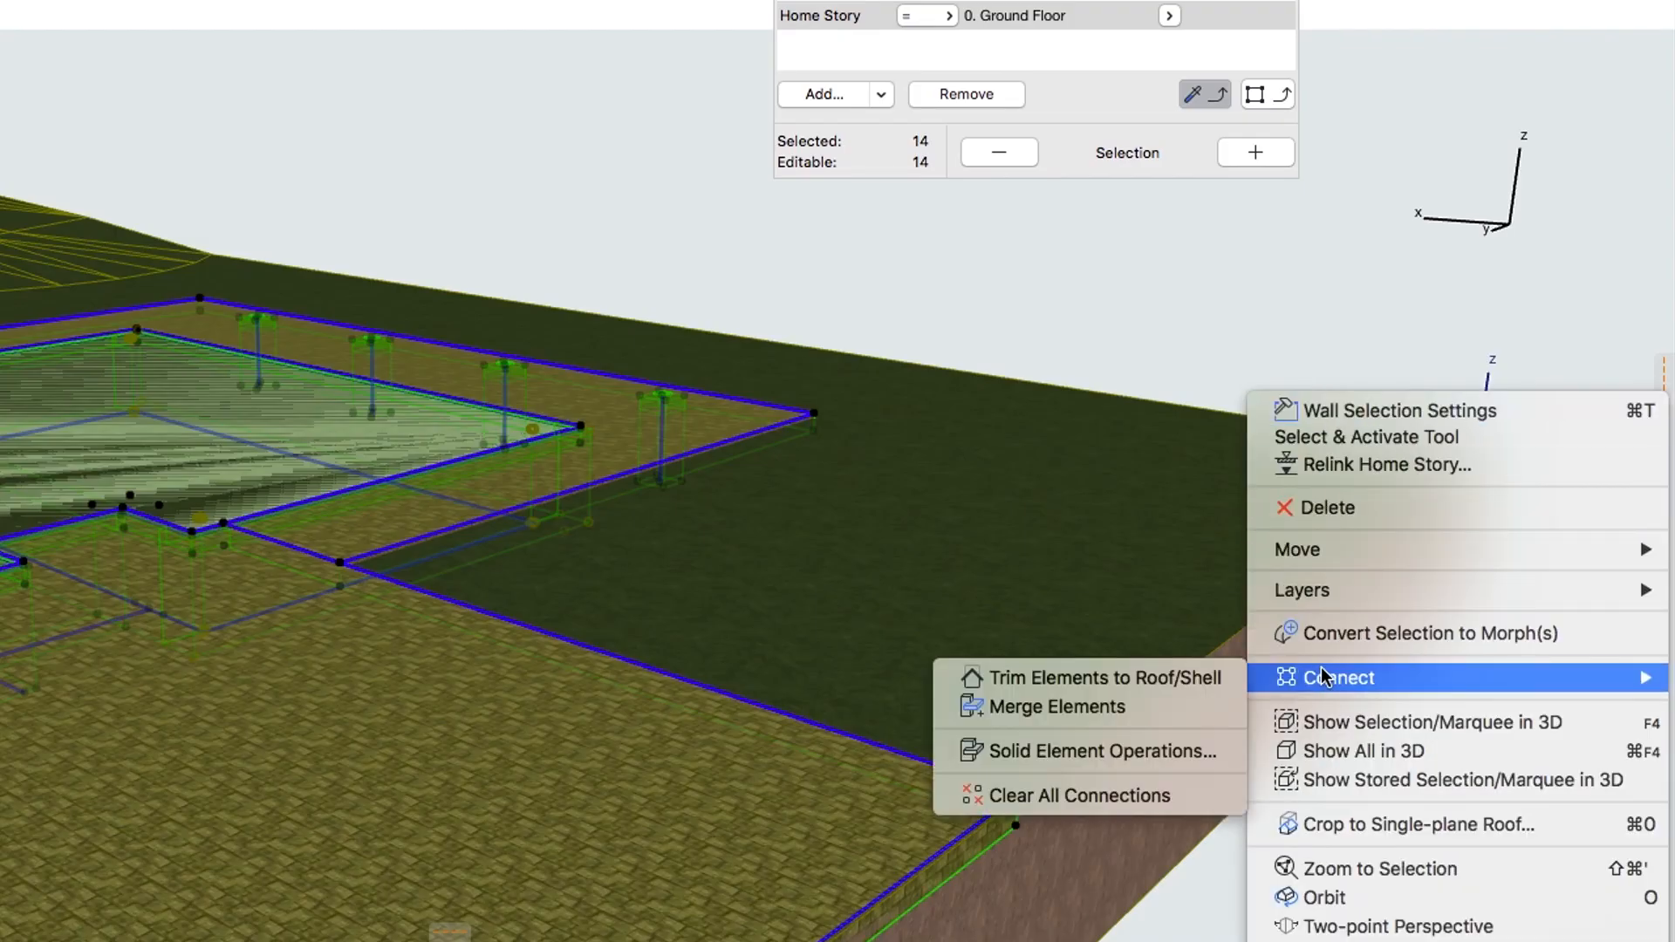
{"action": "mouse_move", "coordinate": [1085, 751]}
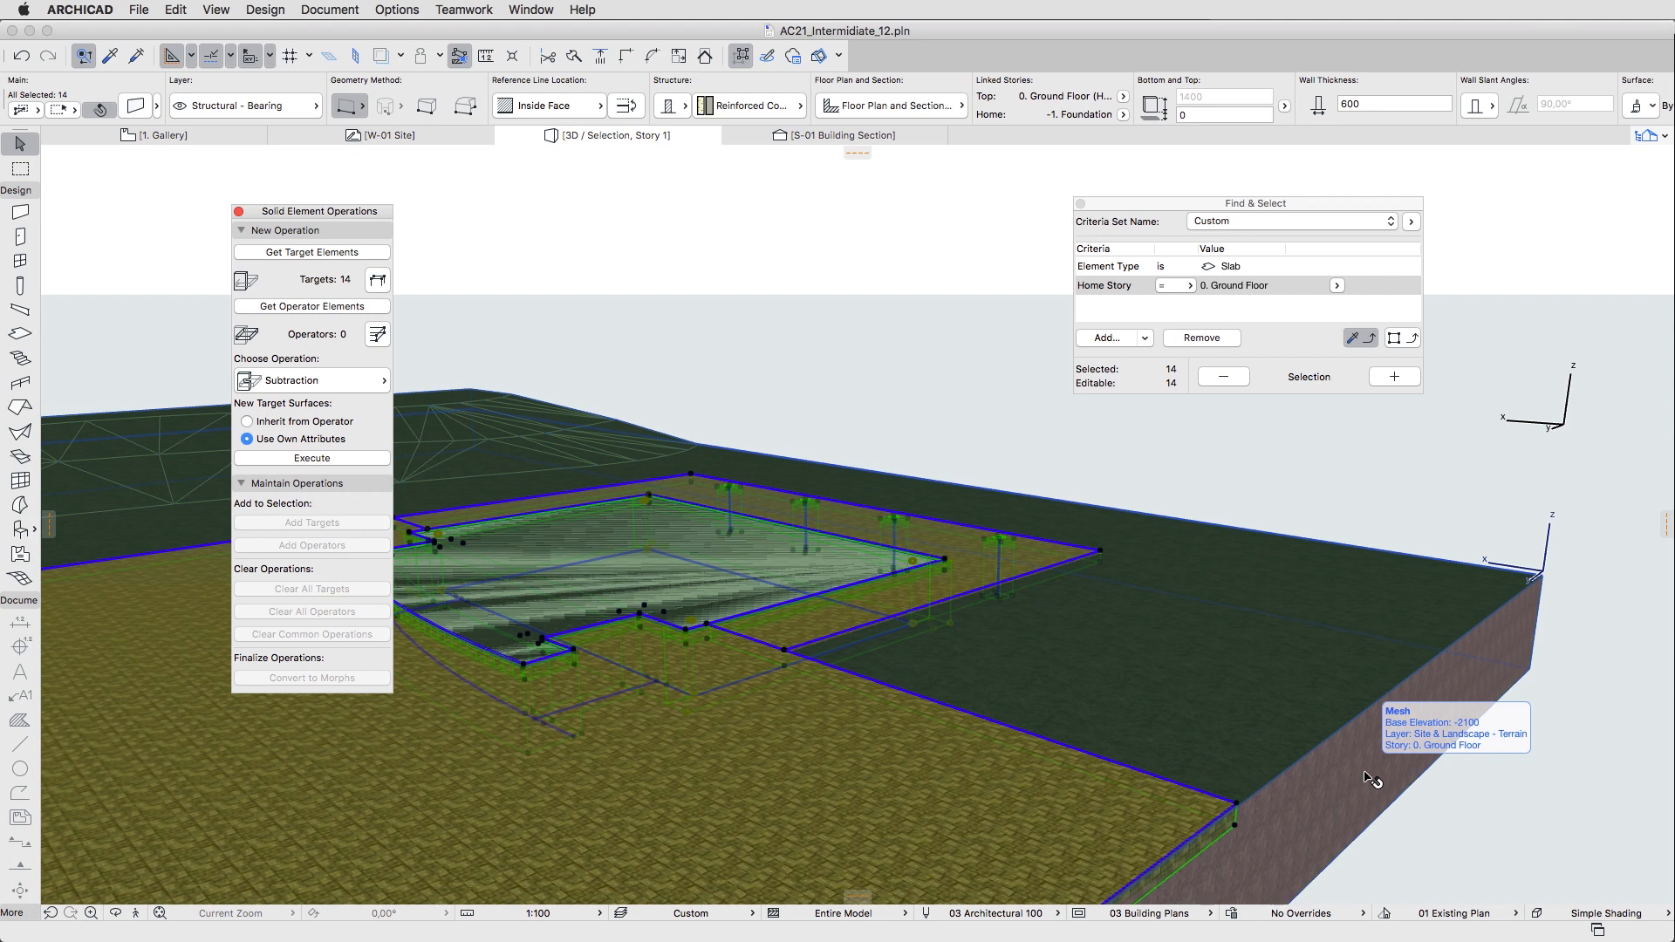
{"action": "mouse_move", "coordinate": [885, 589]}
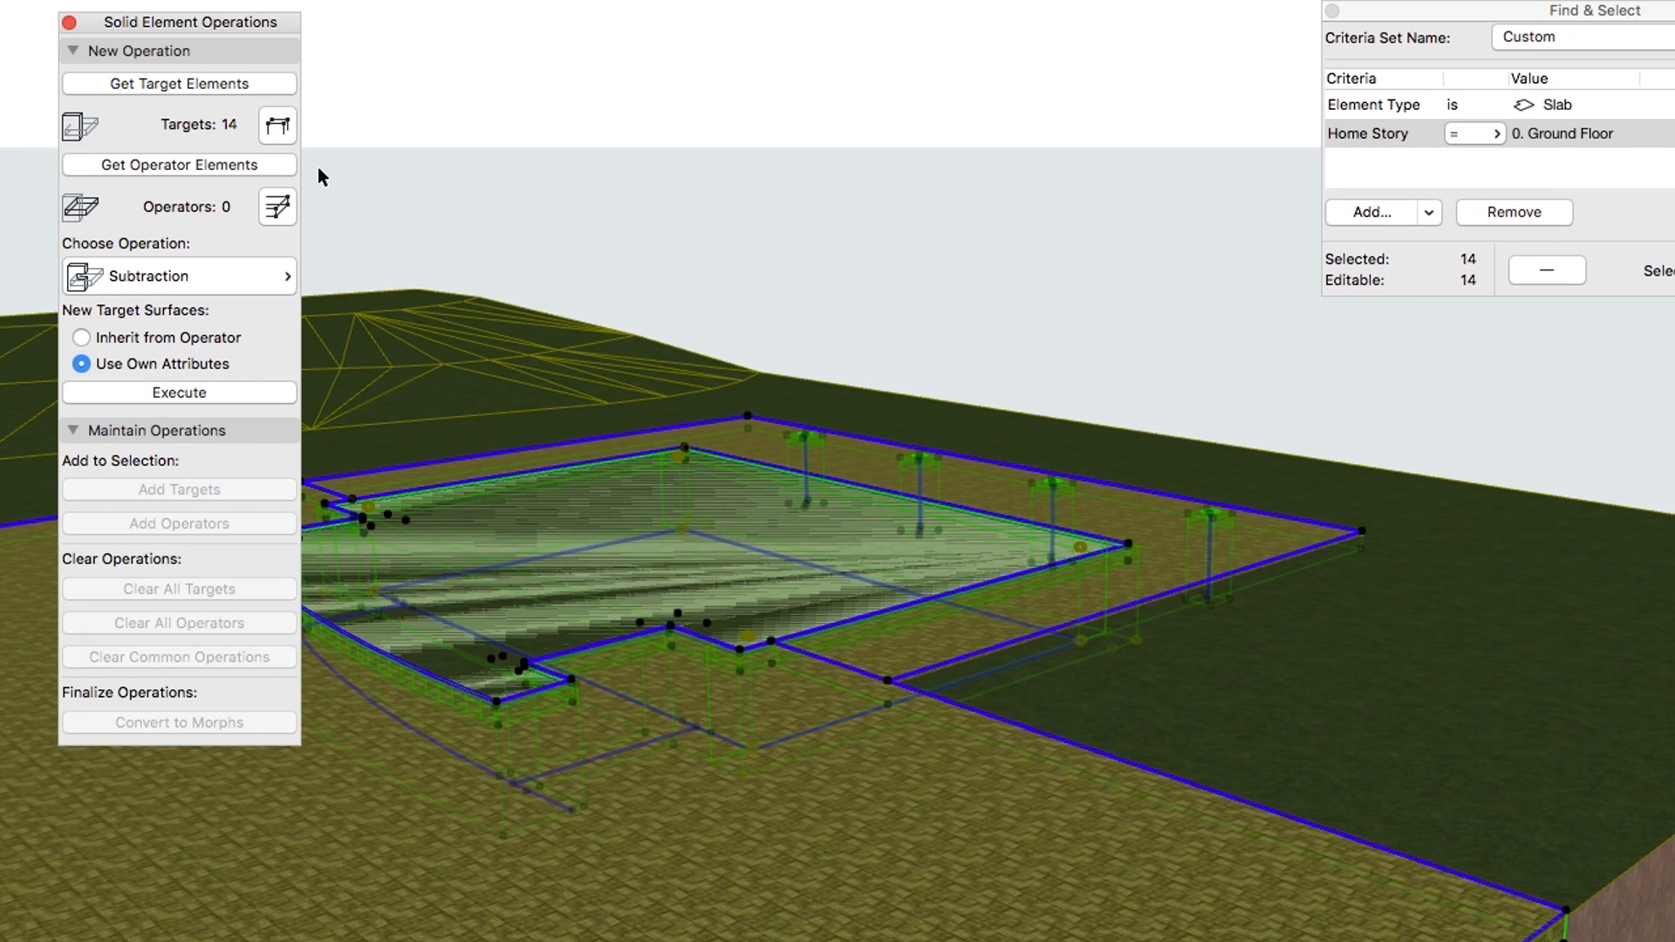
Load the fourteen selected elements as operators in Solid Element Operations.
{"action": "left_click", "coordinate": [178, 164]}
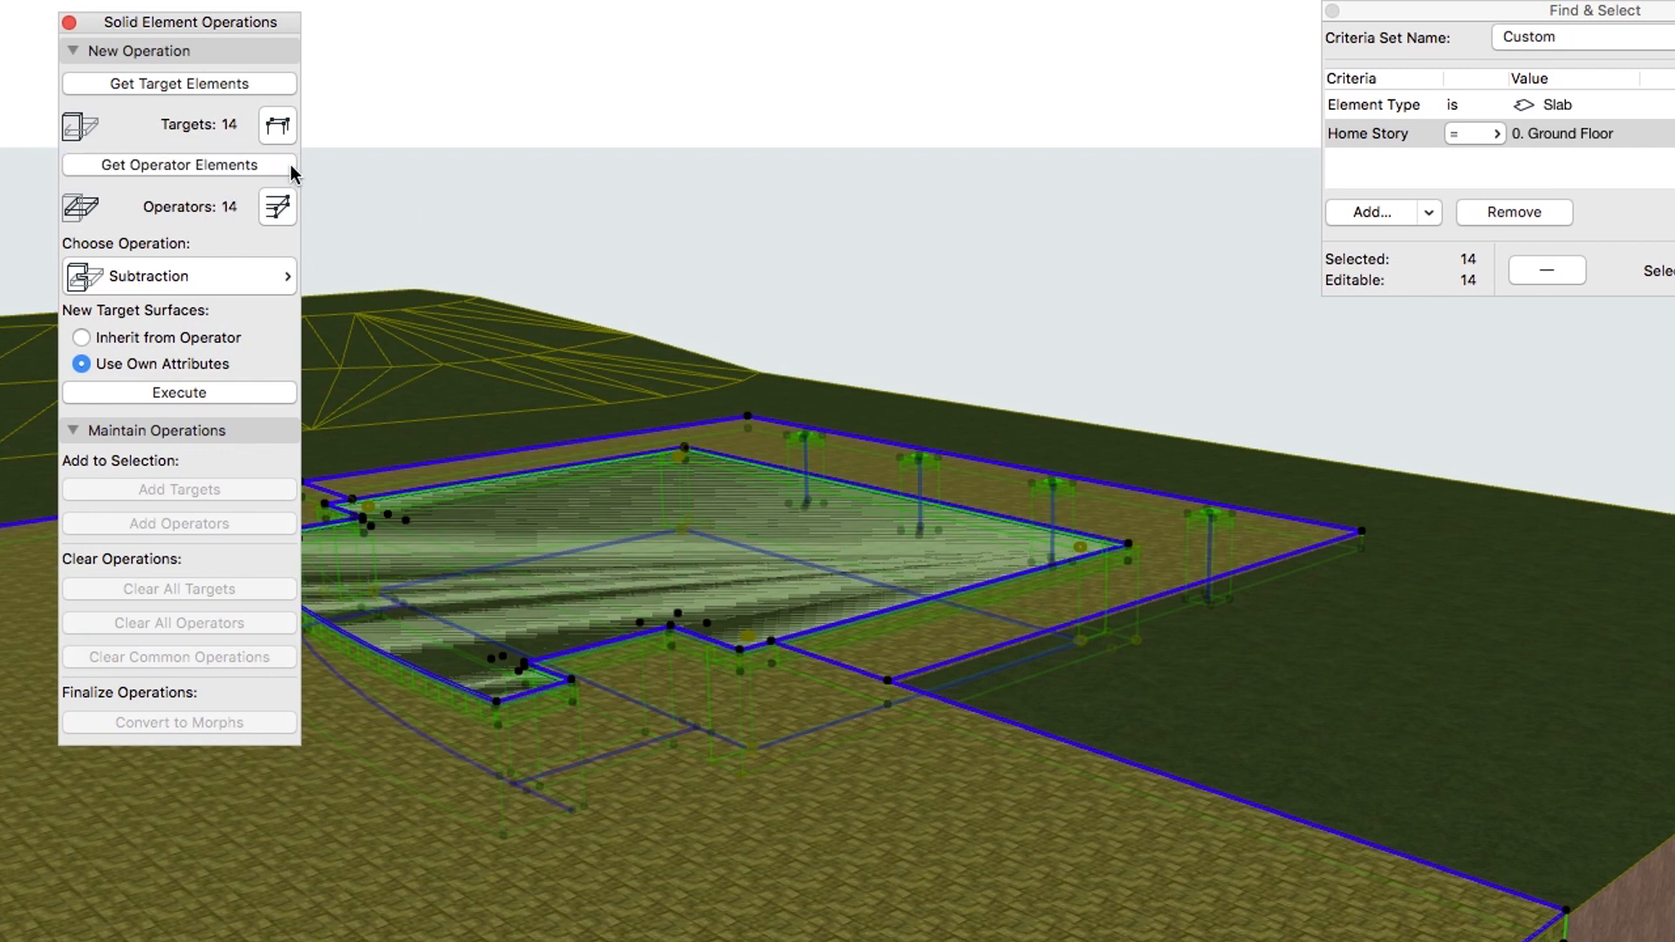
{"action": "mouse_move", "coordinate": [310, 198]}
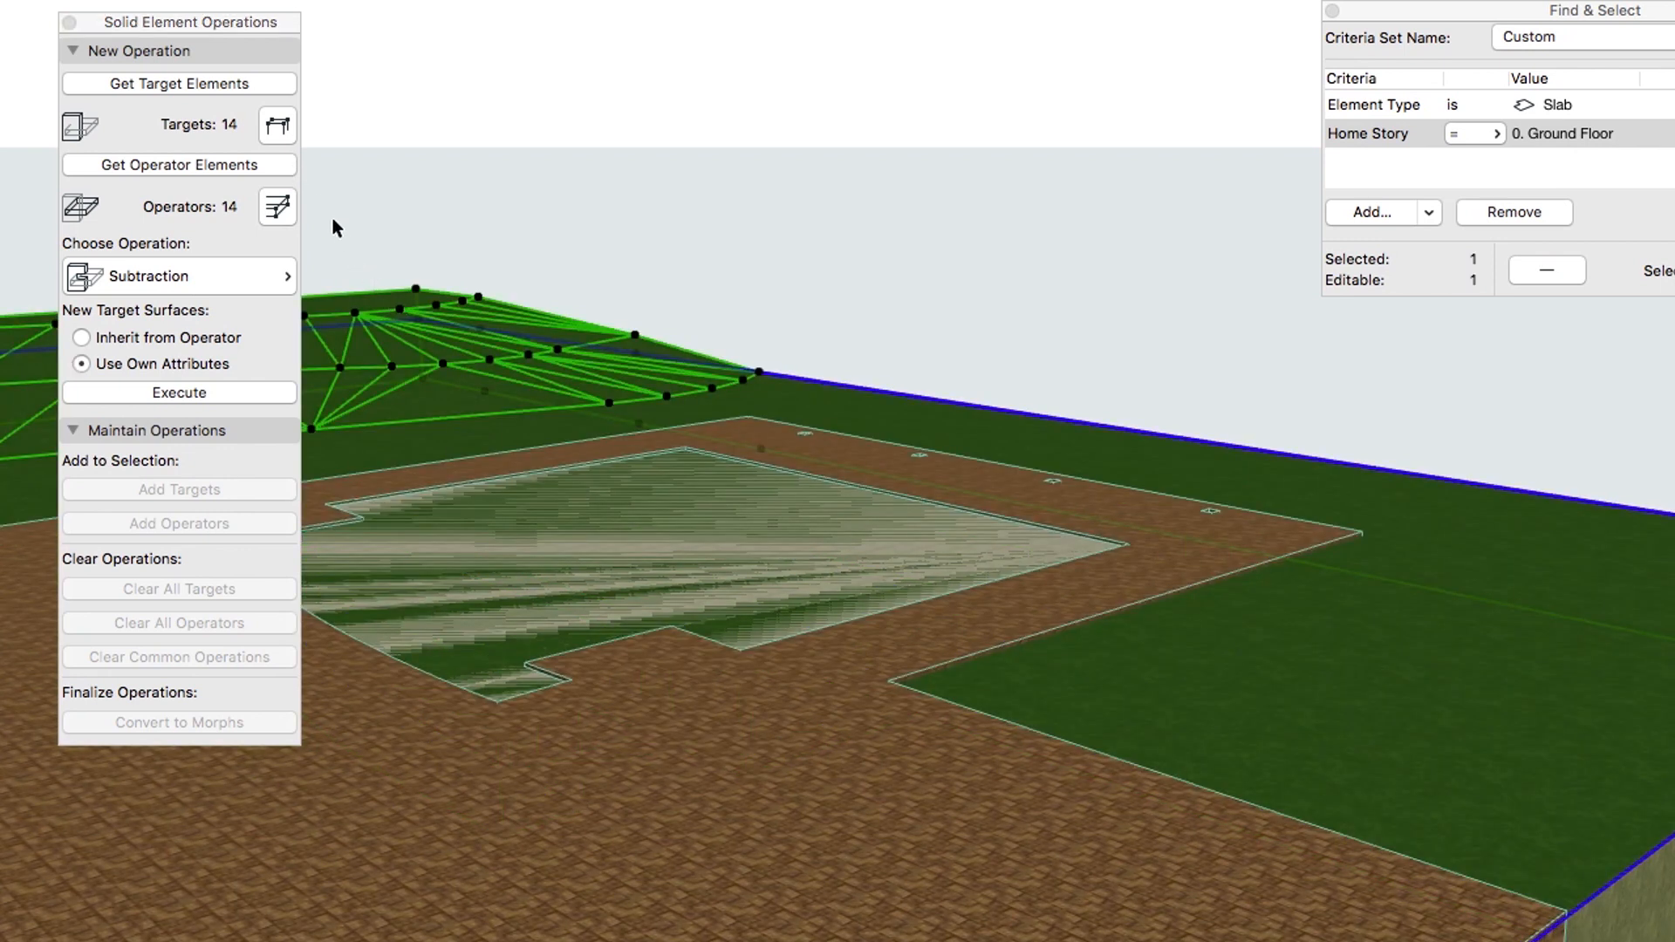
Subtract the fourteen operators from the terrain mesh target using upward extrusion.
{"action": "left_click", "coordinate": [178, 84]}
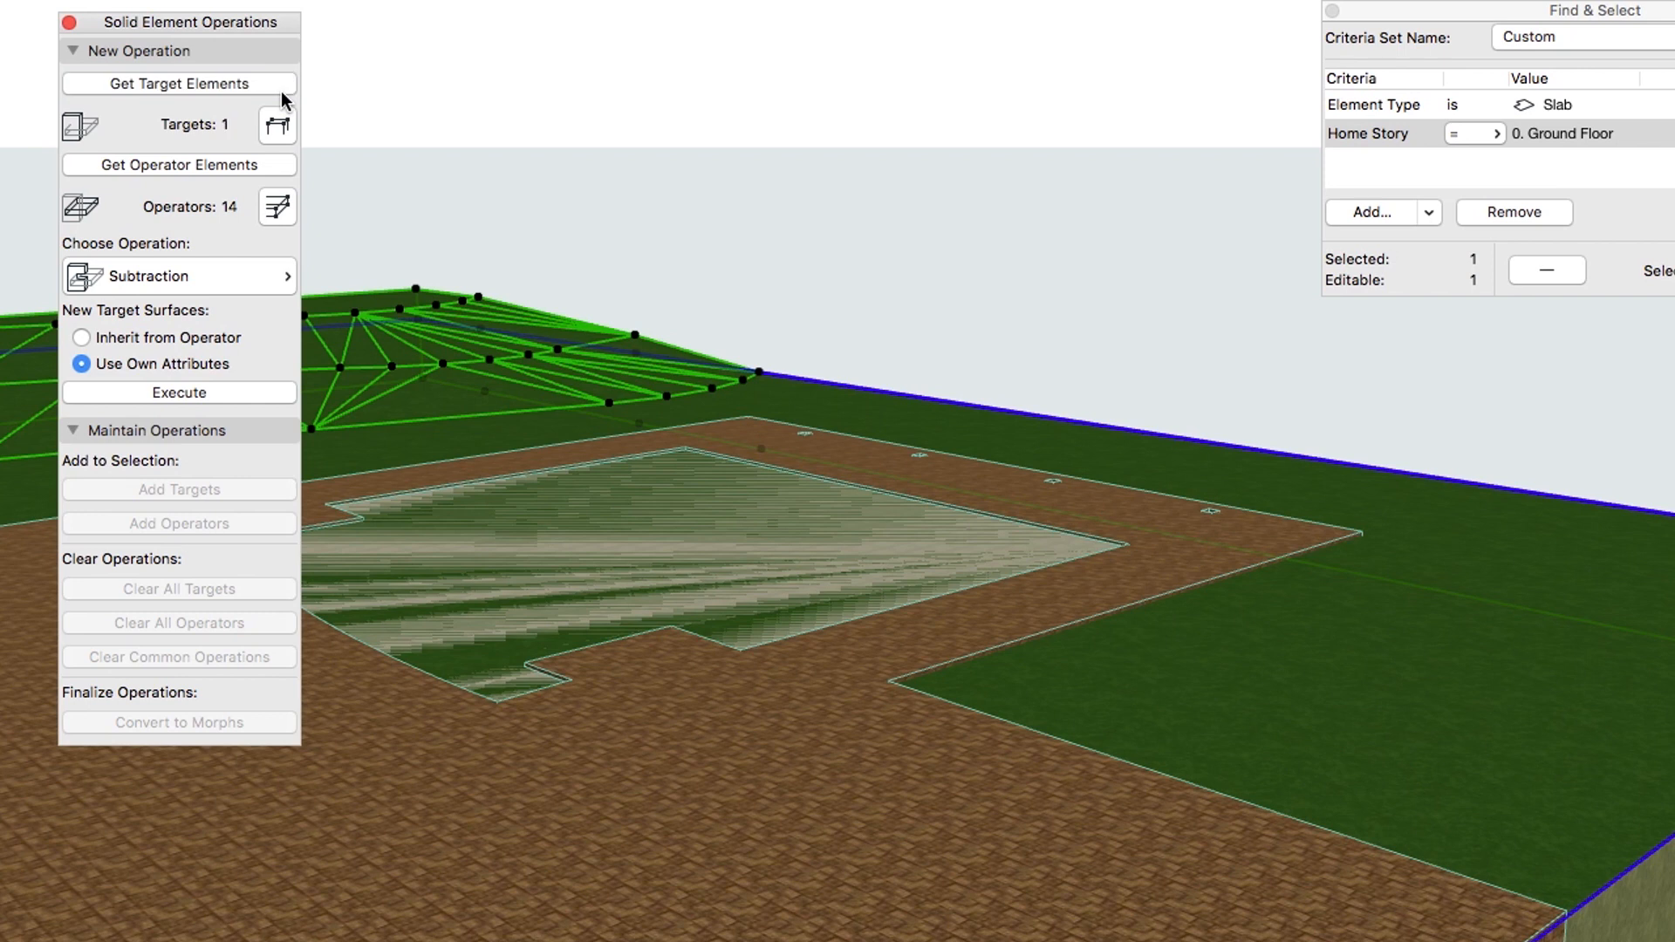
{"action": "mouse_move", "coordinate": [237, 184]}
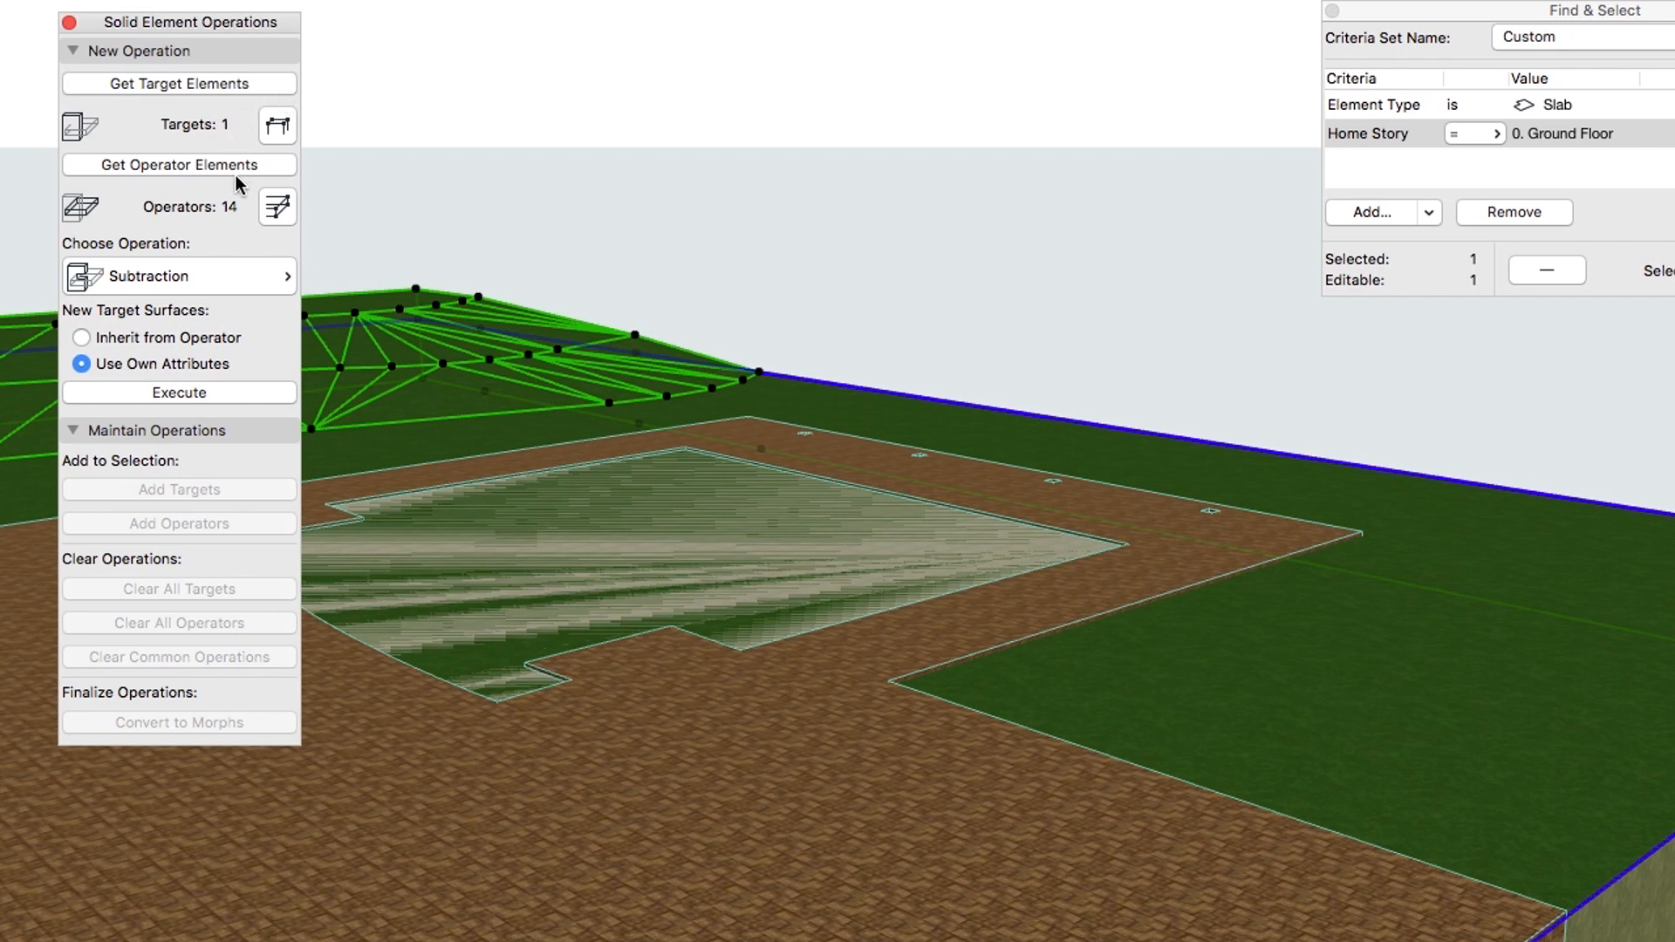
{"action": "mouse_move", "coordinate": [237, 229]}
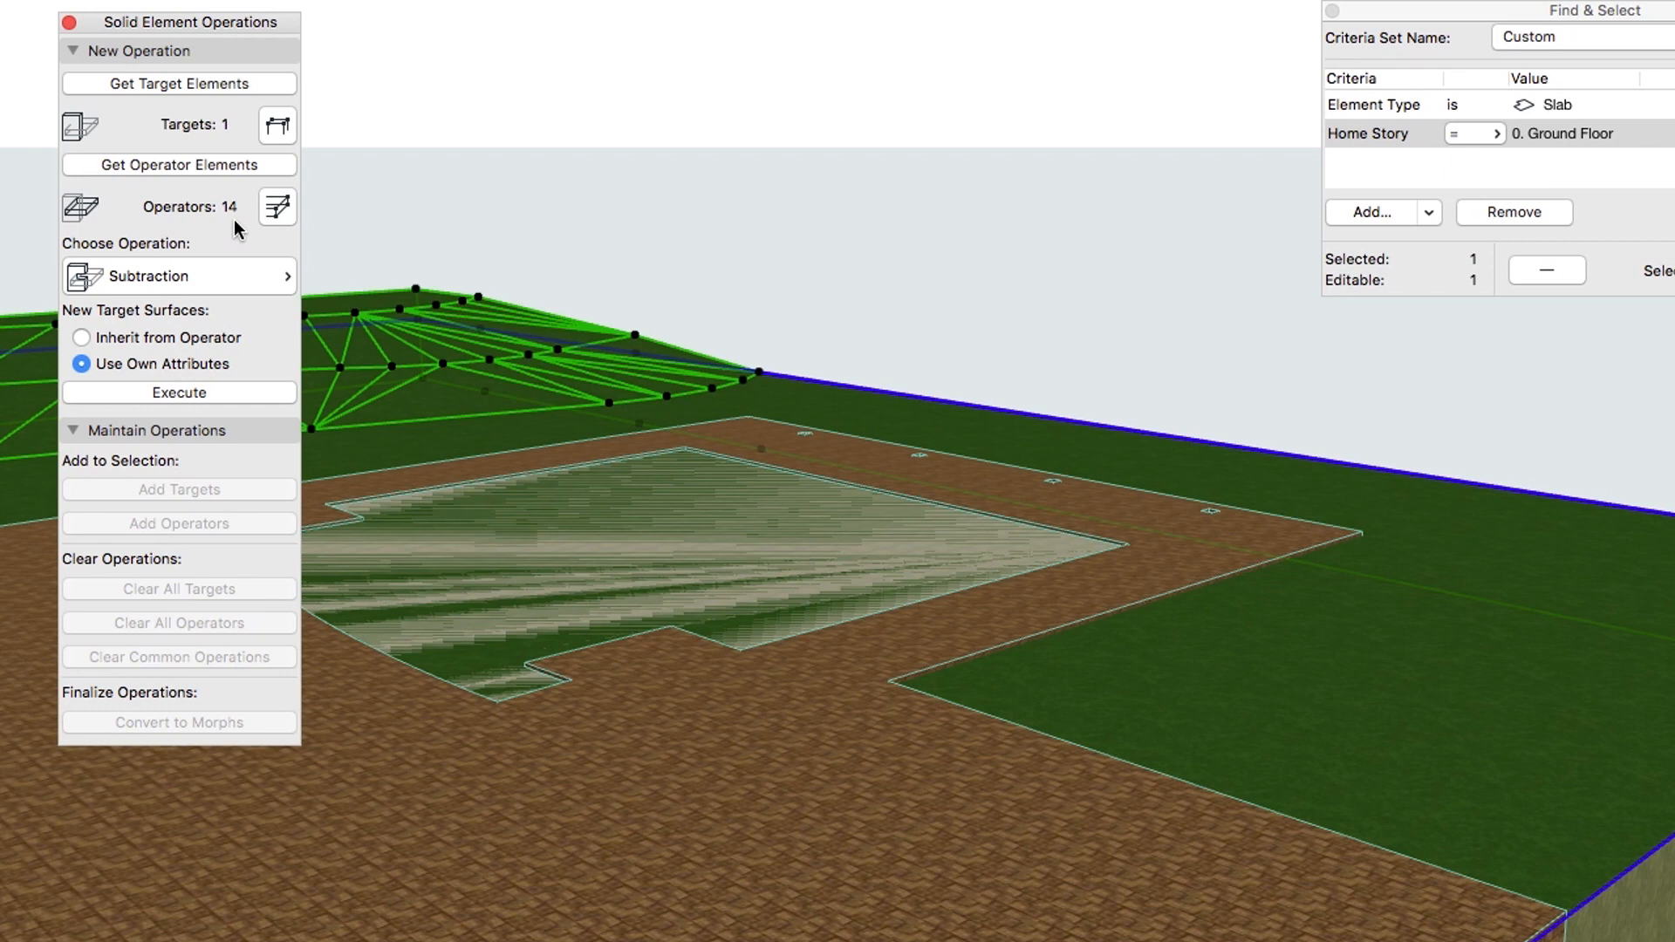
{"action": "mouse_move", "coordinate": [223, 275]}
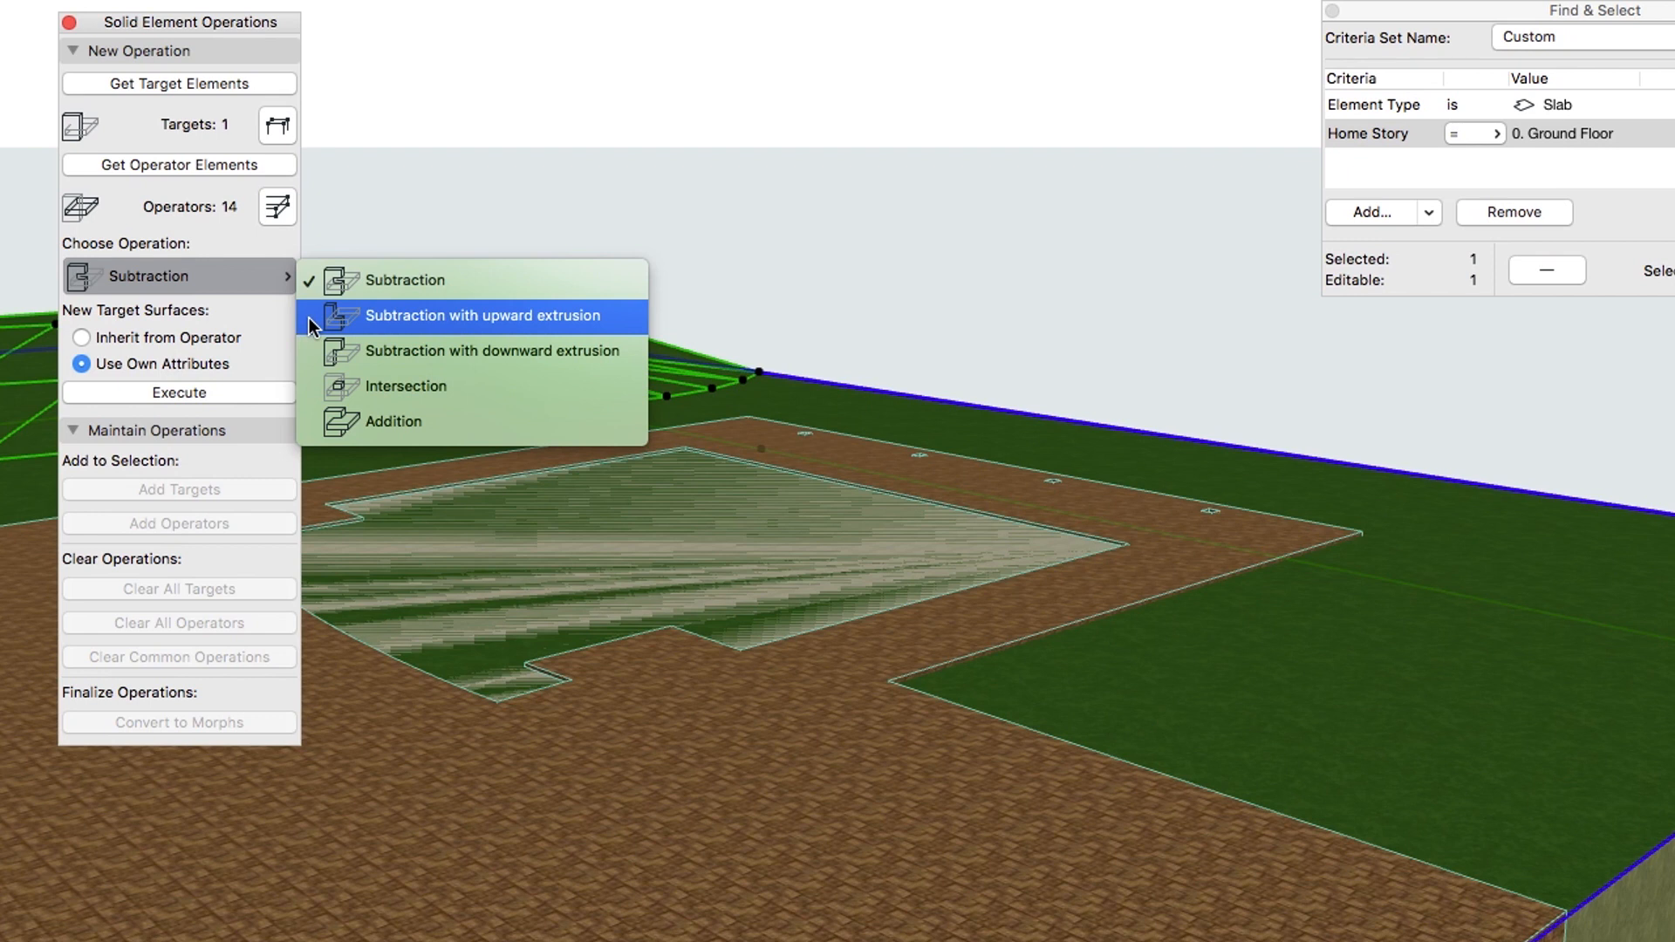
{"action": "left_click", "coordinate": [482, 315]}
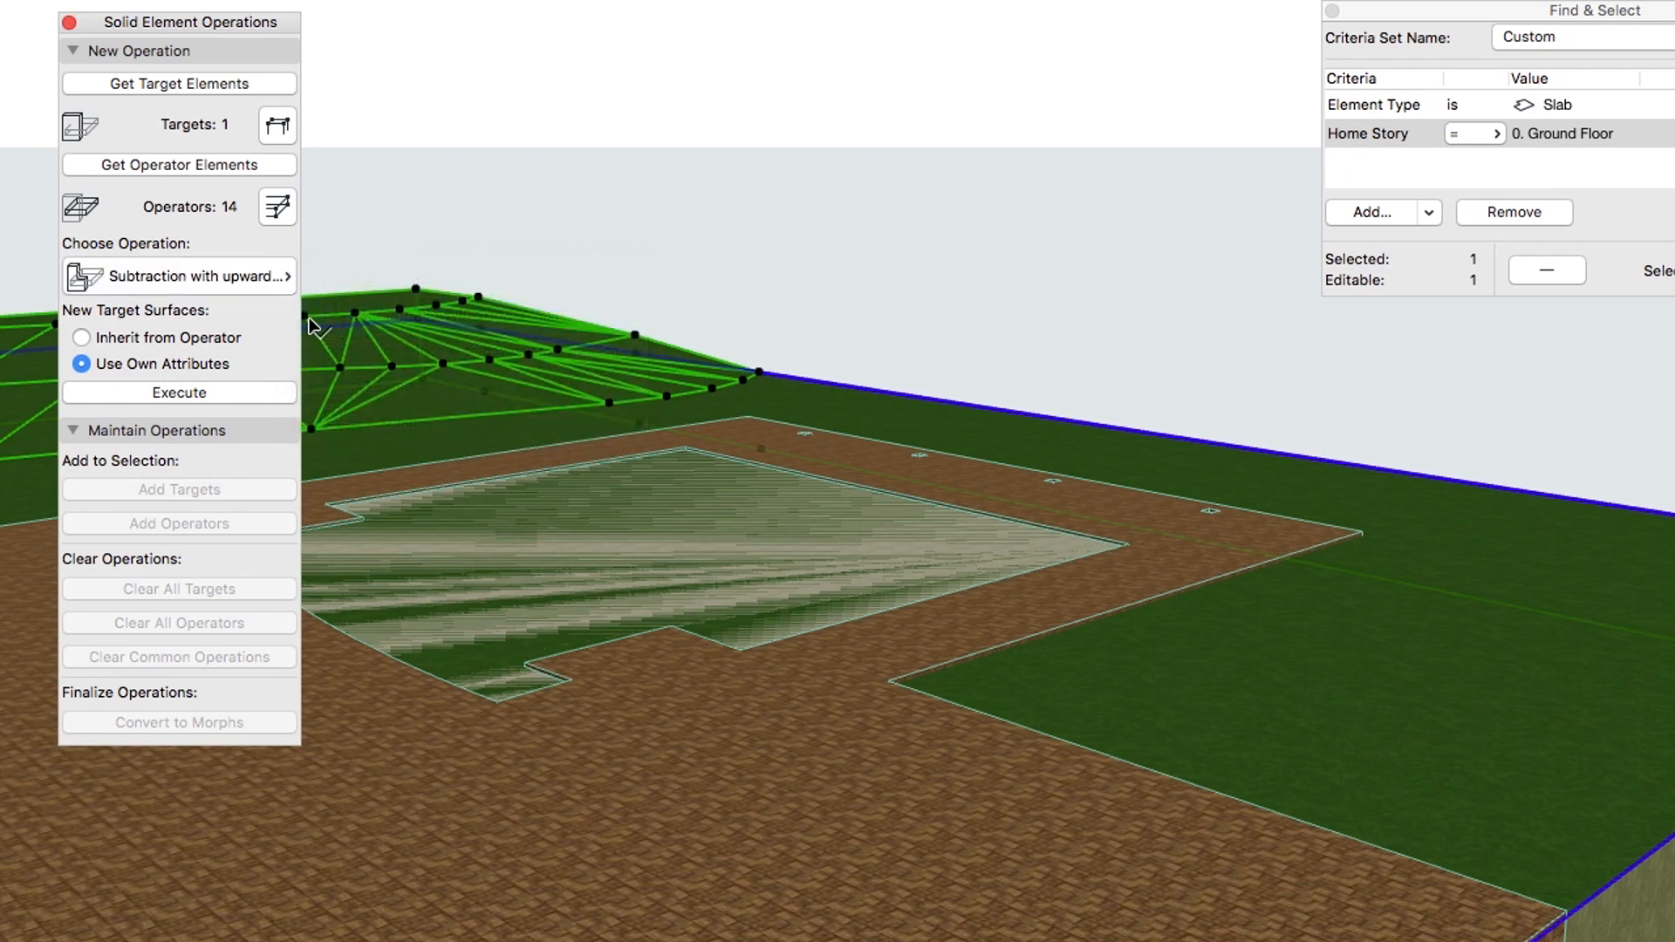
{"action": "mouse_move", "coordinate": [278, 375]}
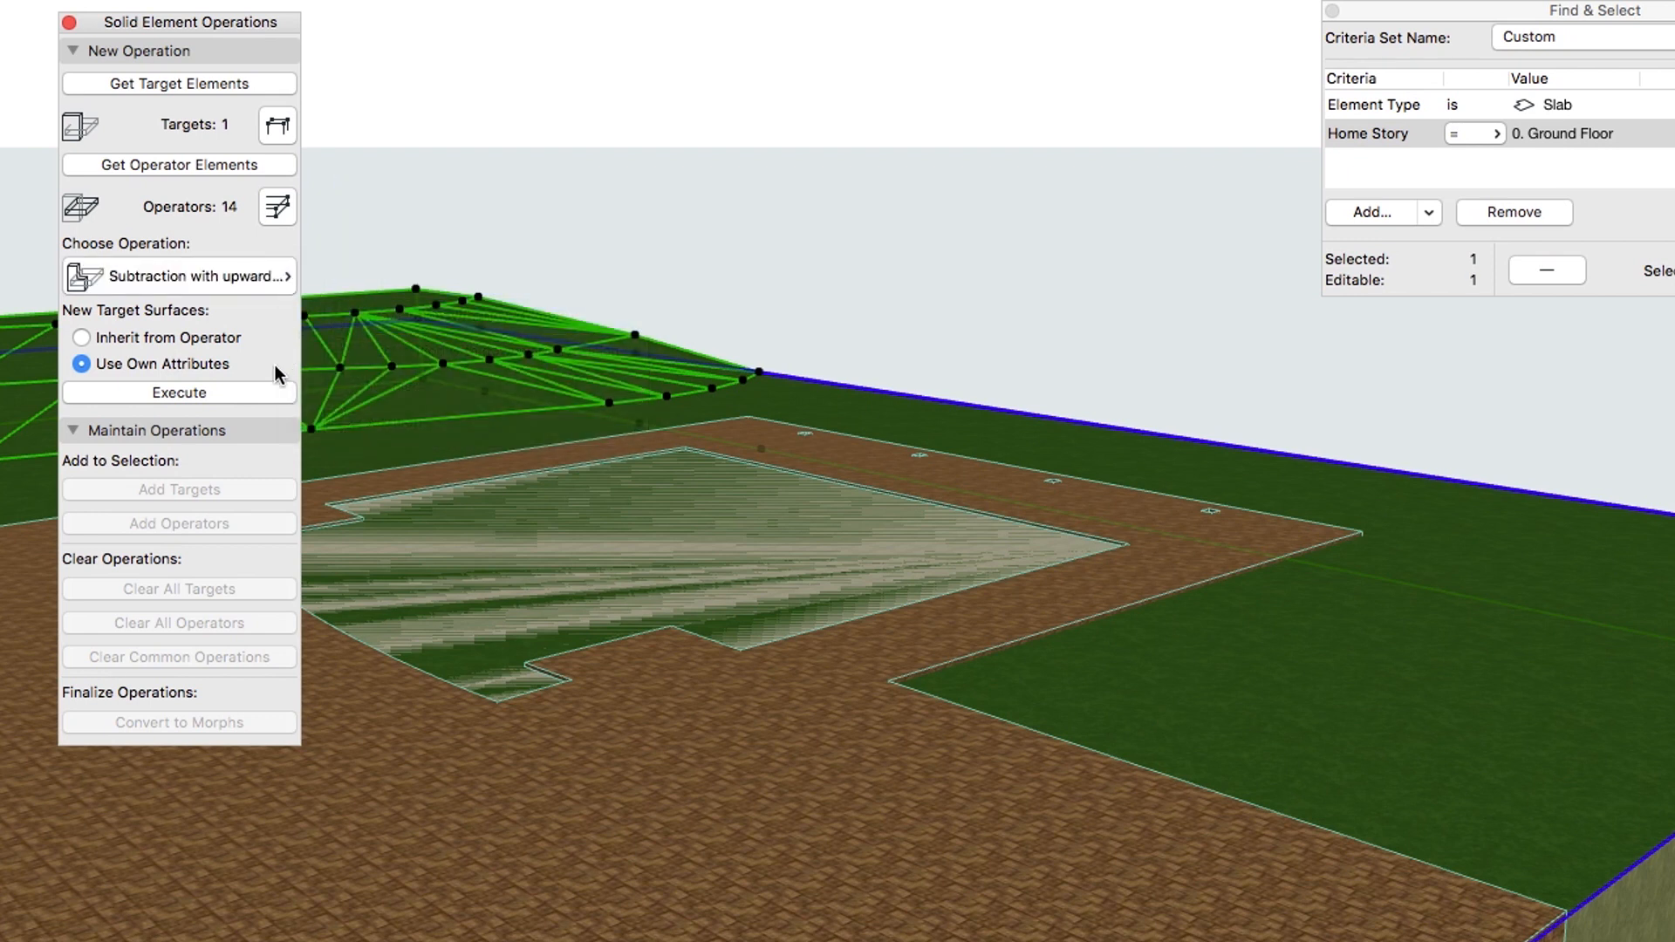
{"action": "left_click", "coordinate": [178, 391]}
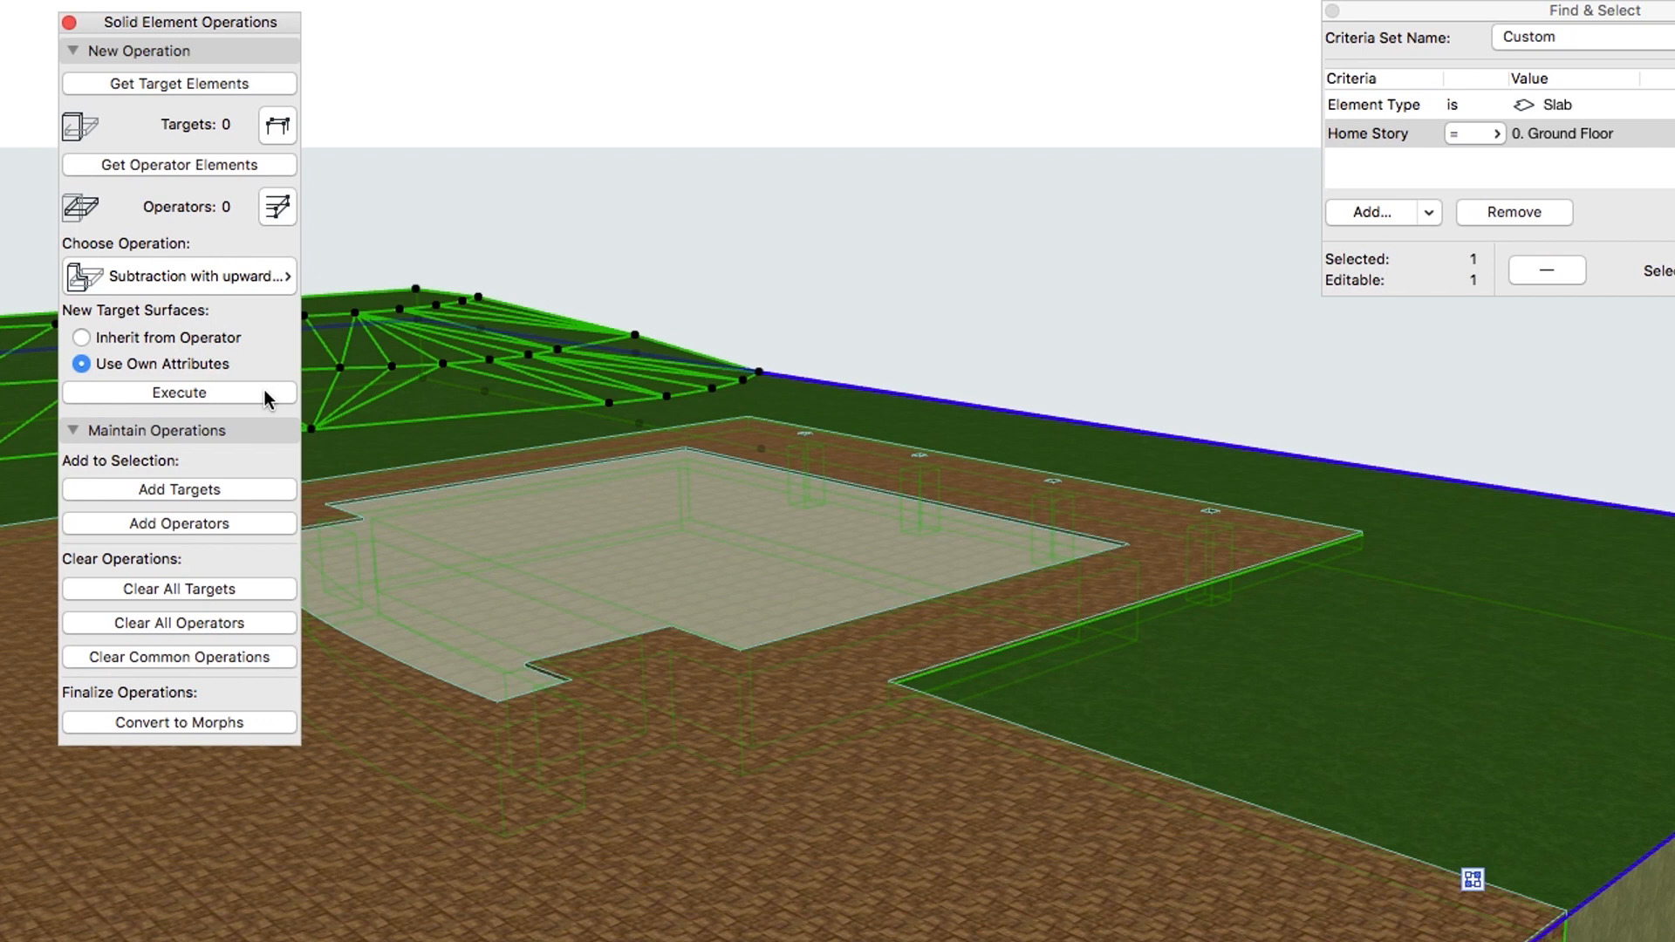
{"action": "mouse_move", "coordinate": [512, 361]}
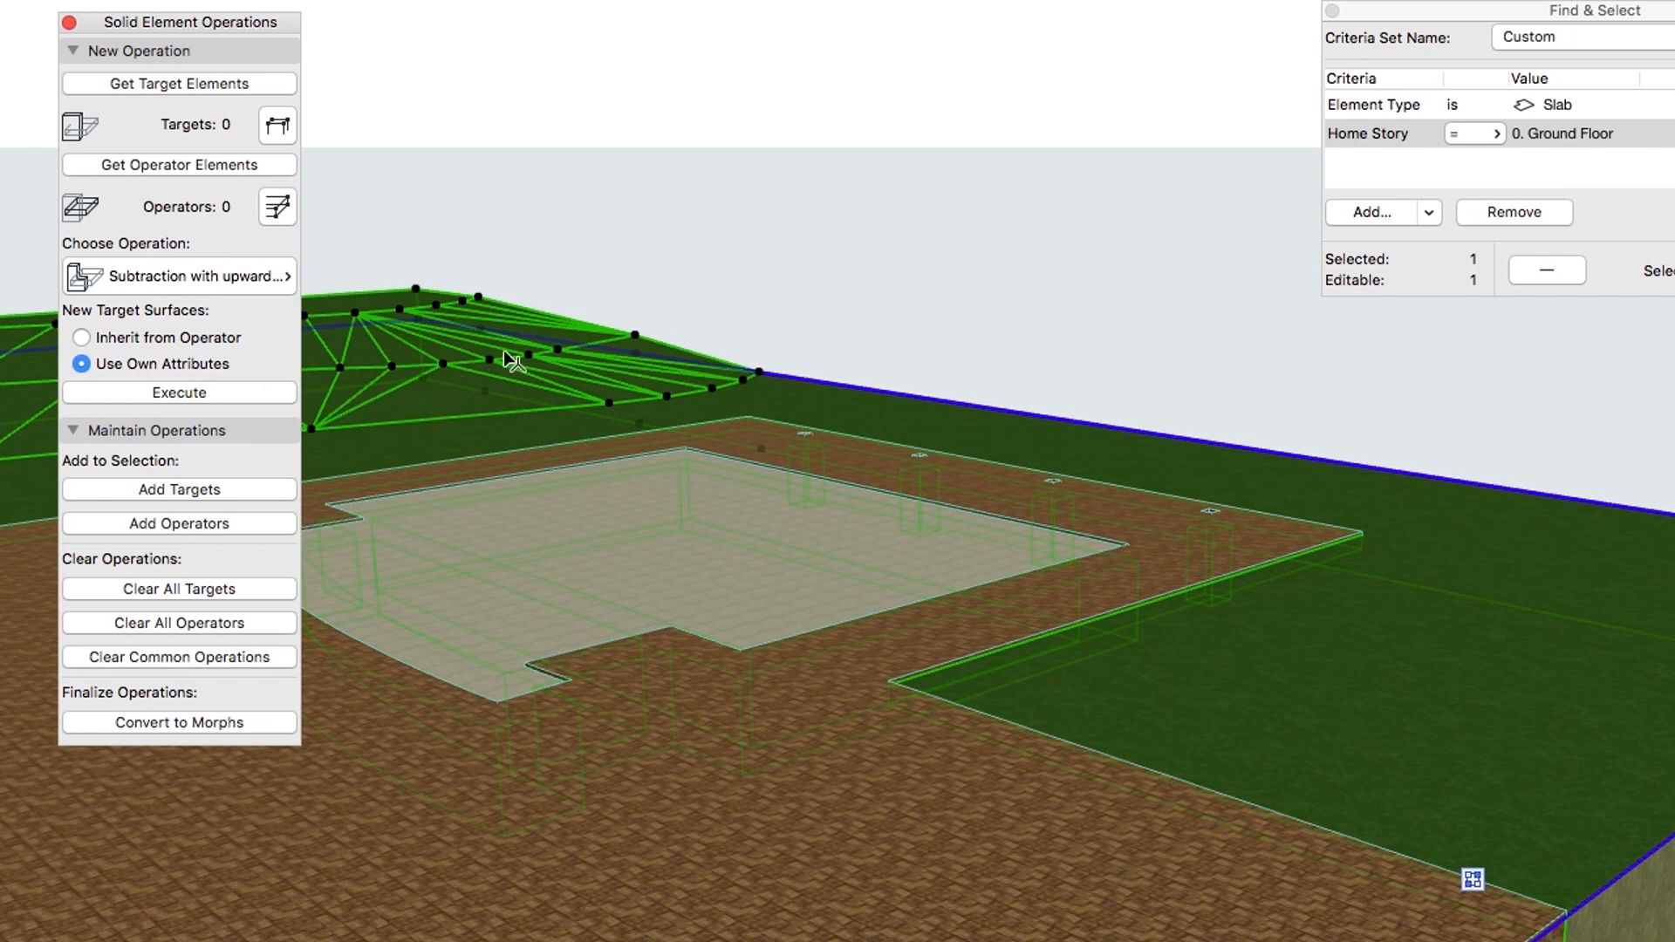
Display only the carved terrain mesh in the 3D window.
{"action": "right_click", "coordinate": [693, 380]}
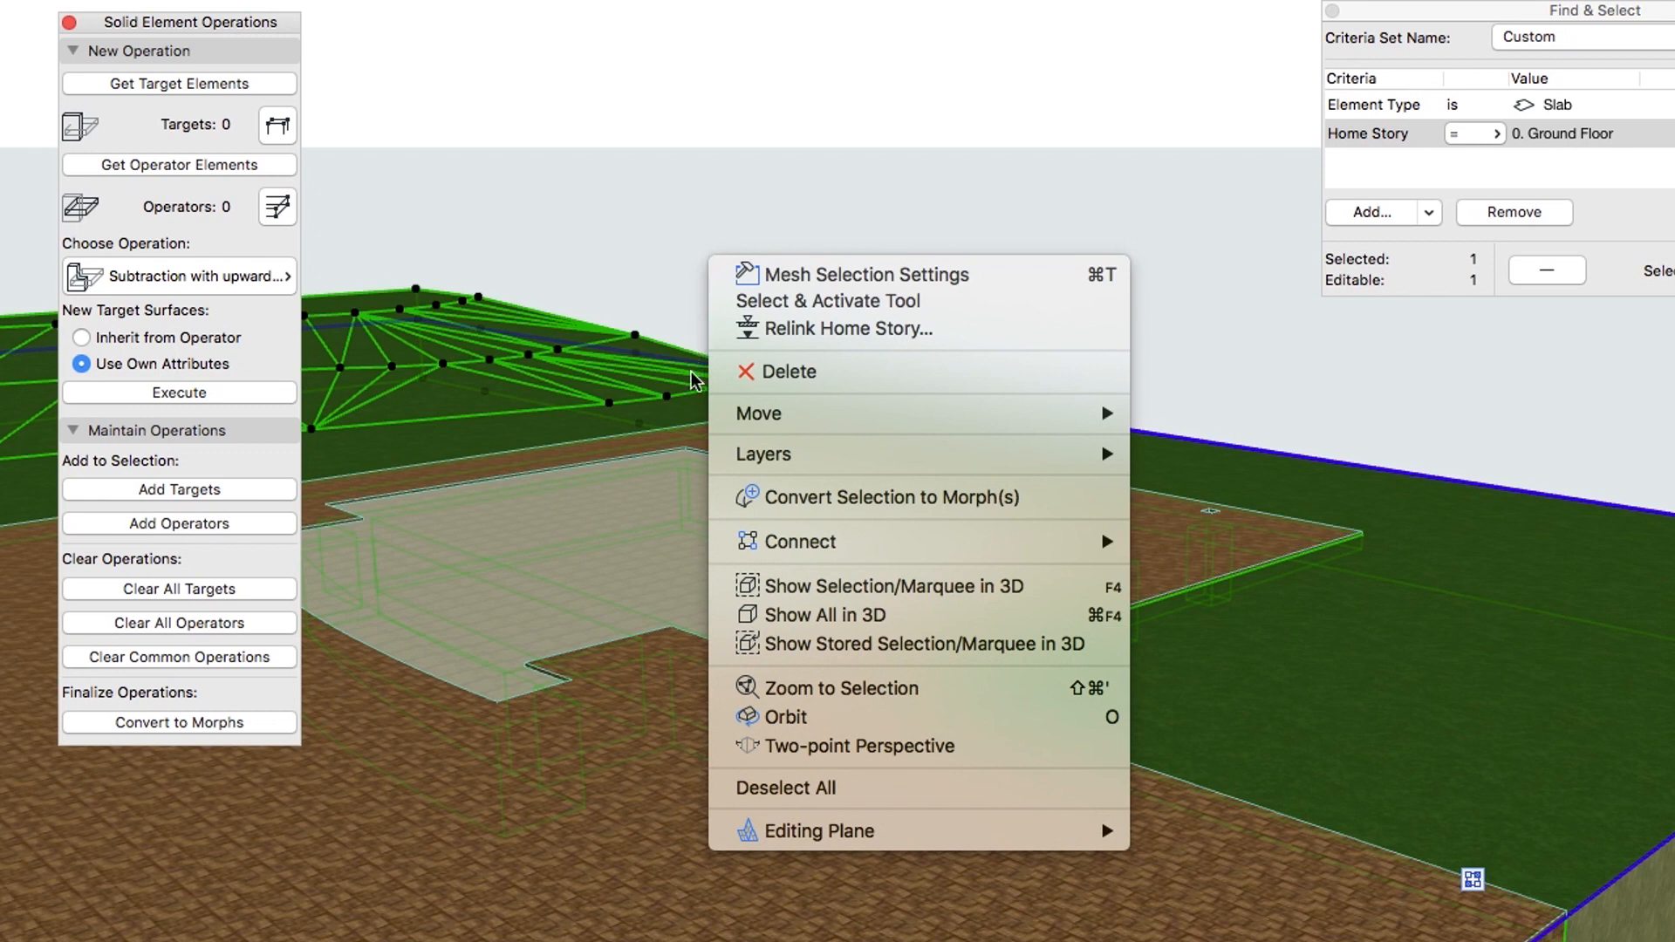
{"action": "left_click", "coordinate": [724, 596]}
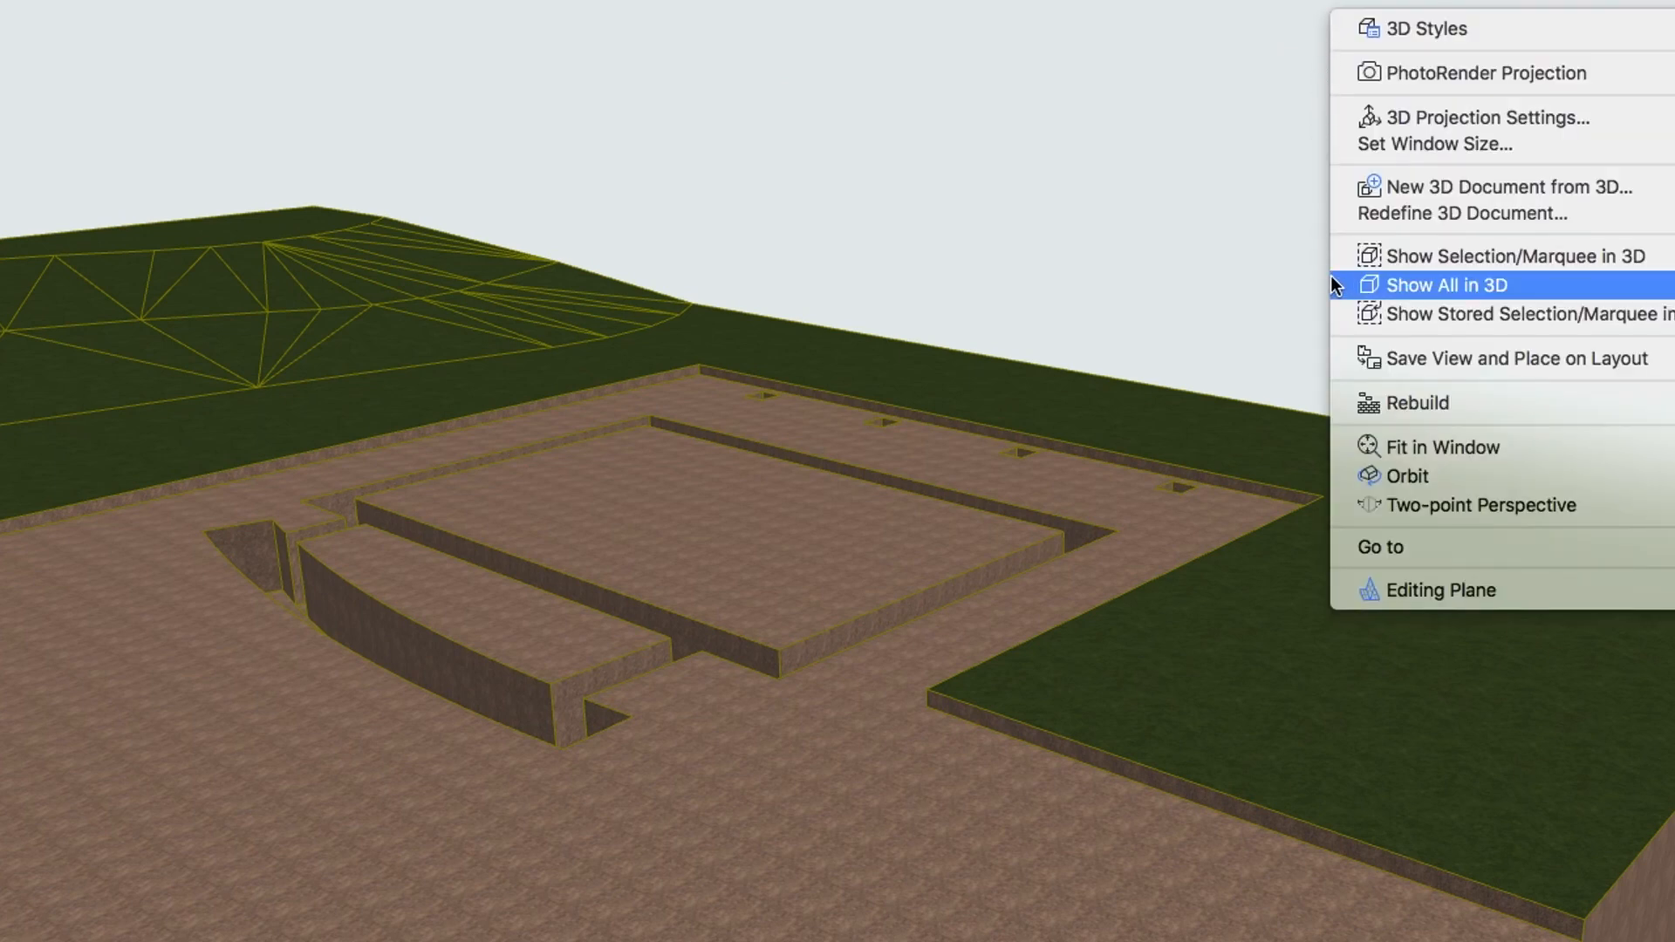
Restore the full model in 3D, showing house and pavement on the carved terrain.
{"action": "left_click", "coordinate": [1446, 284]}
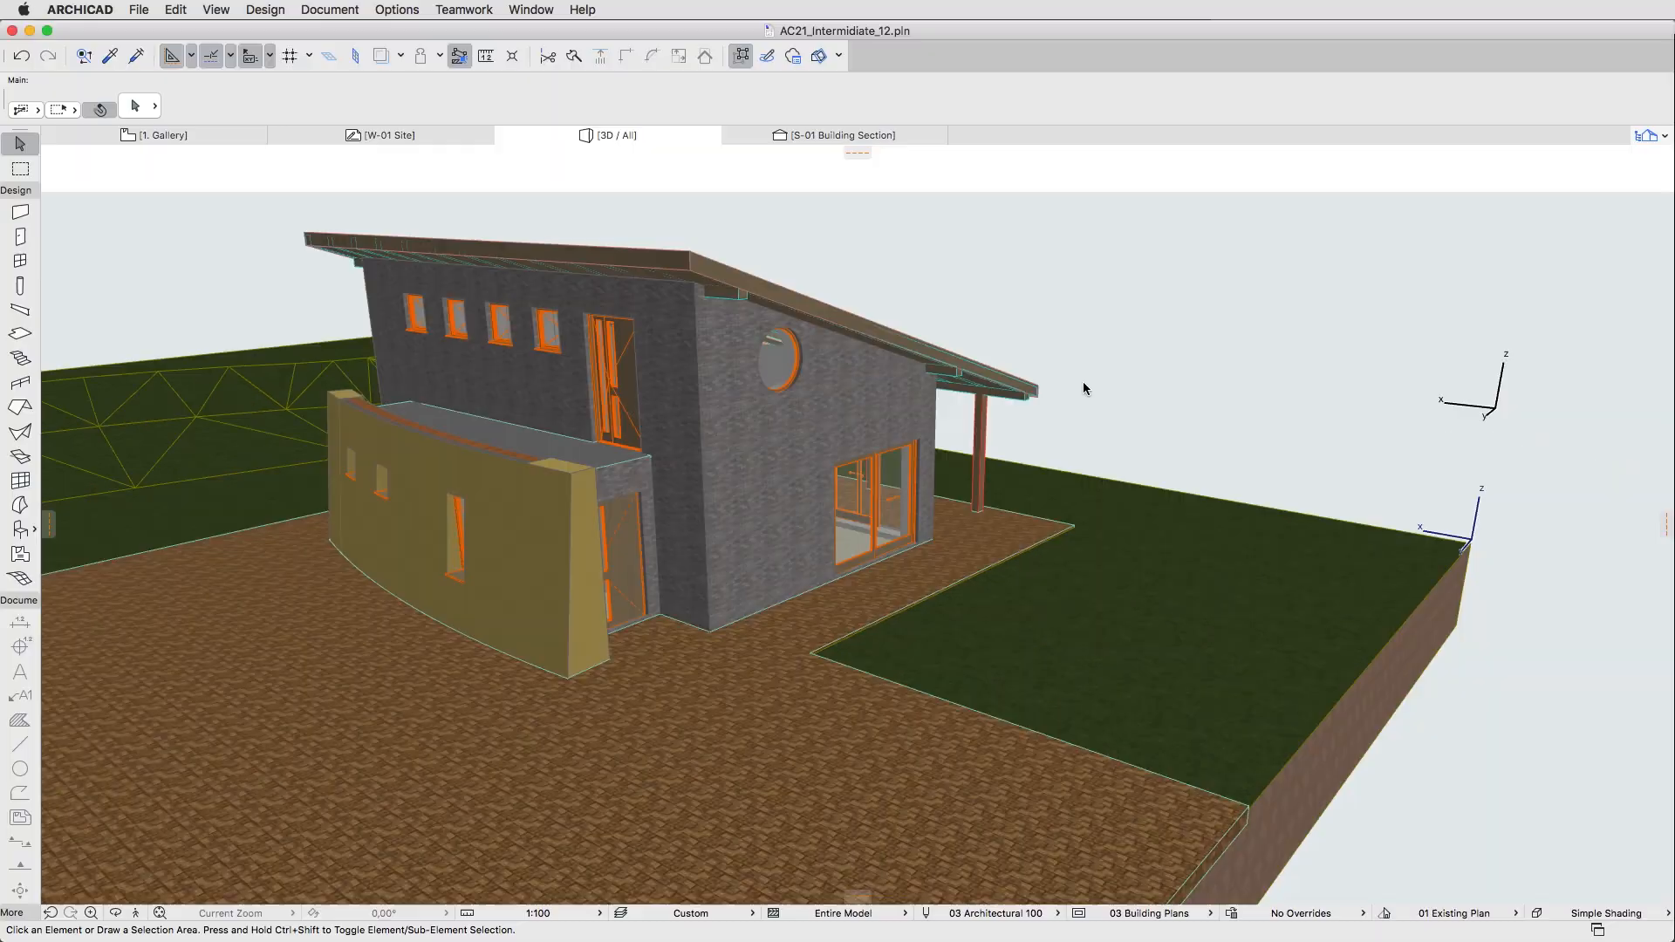
{"action": "mouse_move", "coordinate": [1116, 667]}
{"action": "type", "text": "-5"}
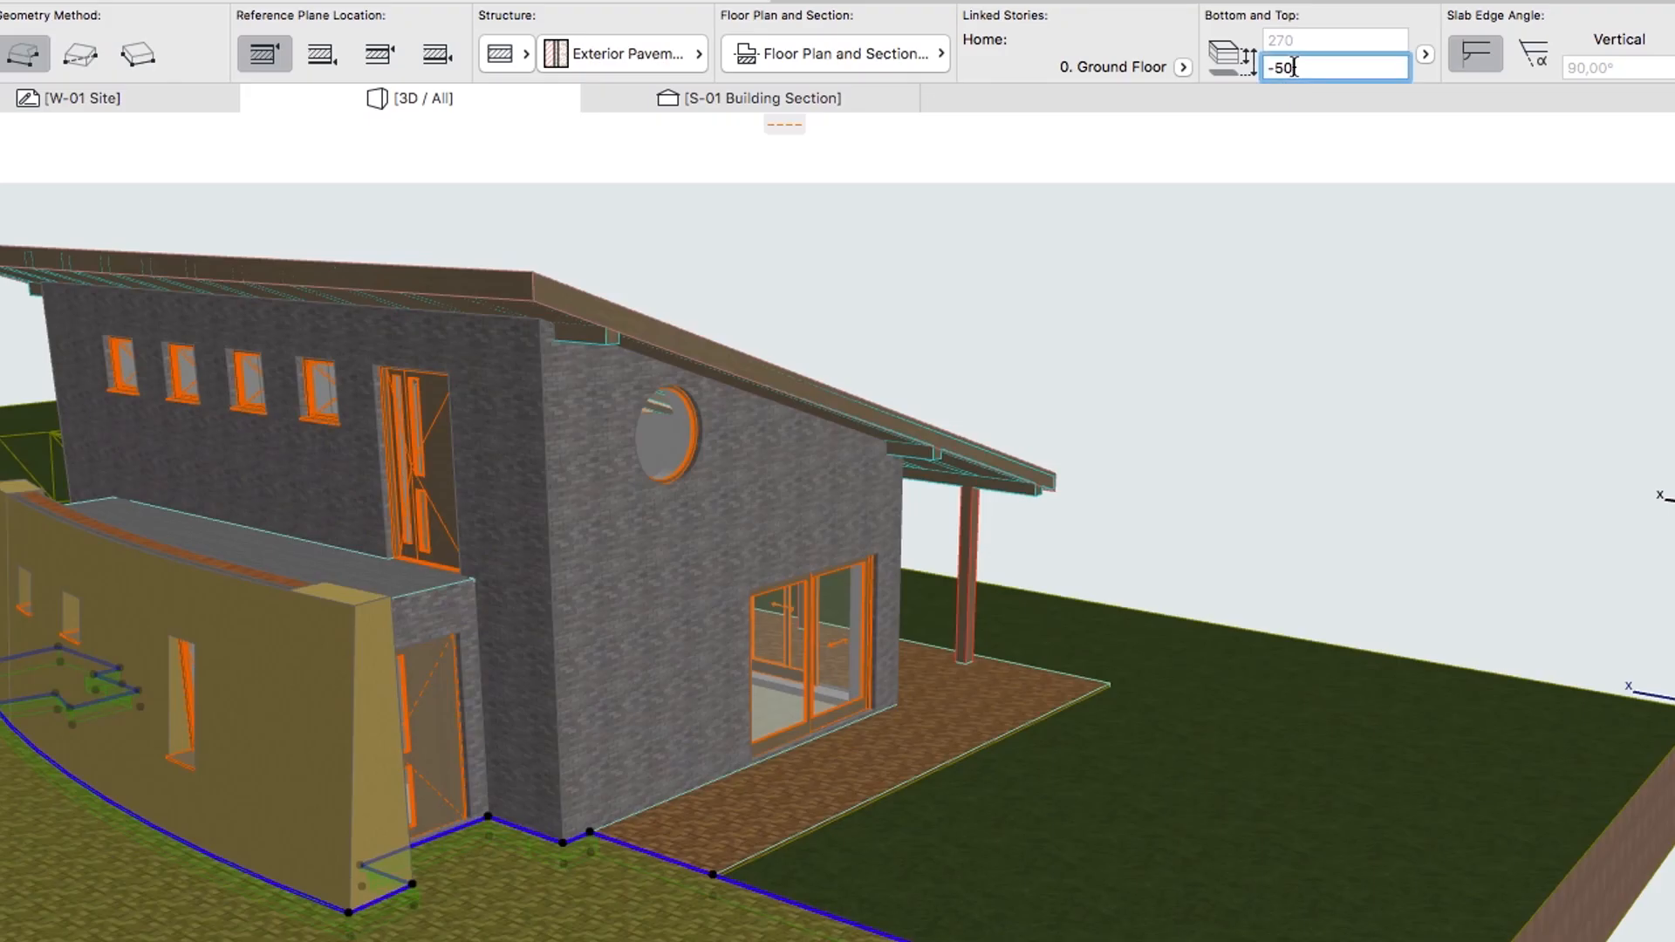
Enter -500 as the Exterior Pavement slab's top offset in the Info Box.
{"action": "type", "text": "0"}
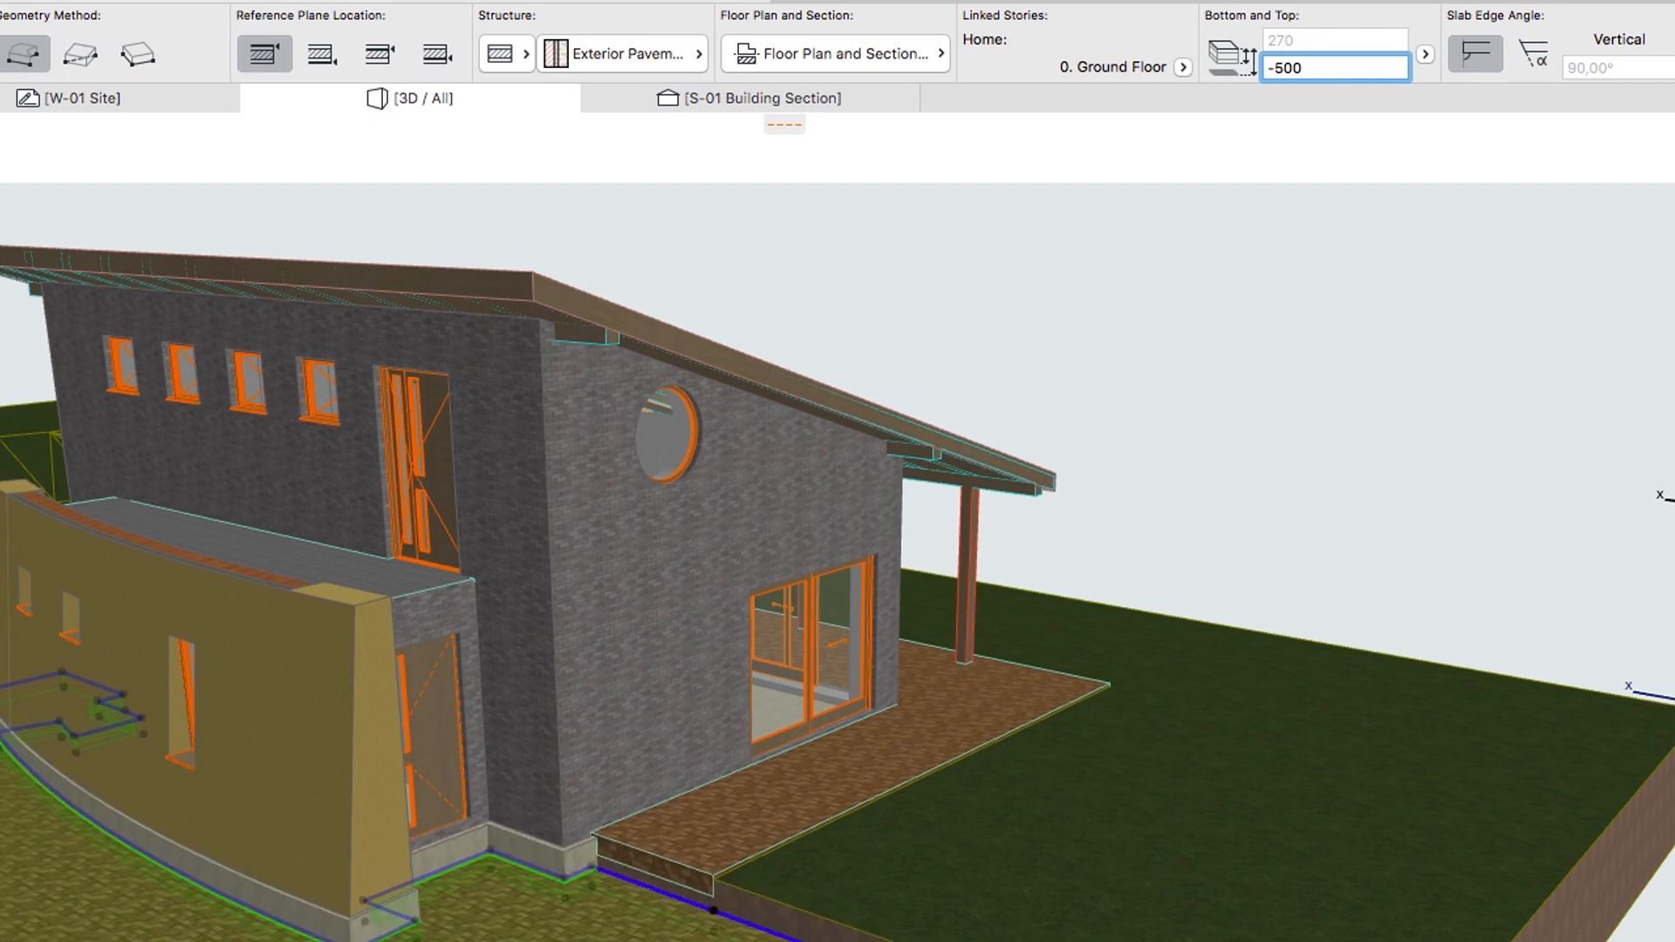